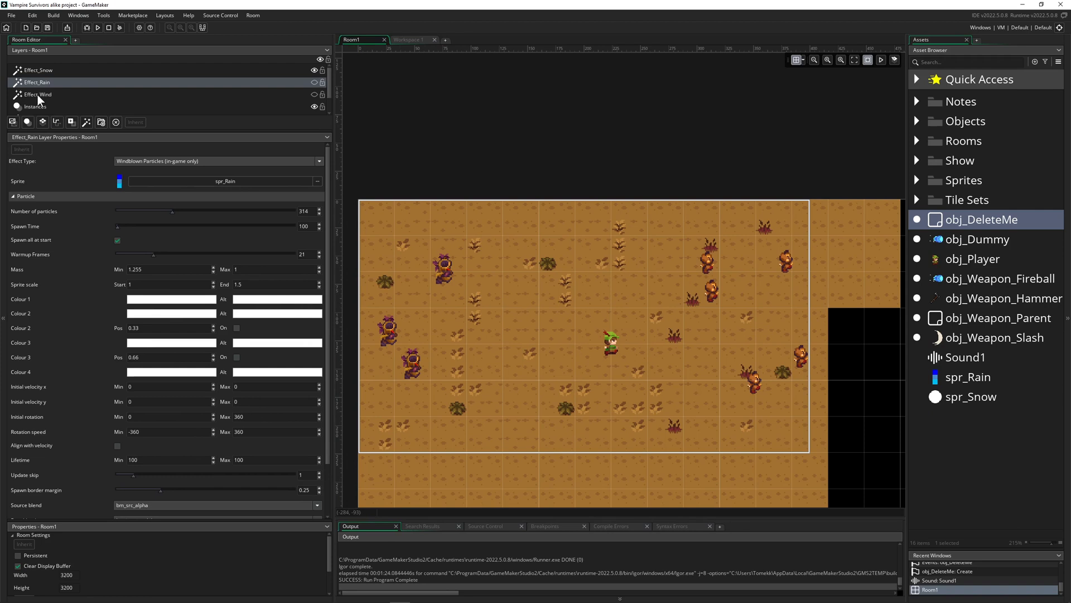
Inspect Effect_Snow, then switch Effect_Wind to Pixelate and back to Windblown Particles
{"action": "left_click", "coordinate": [38, 70]}
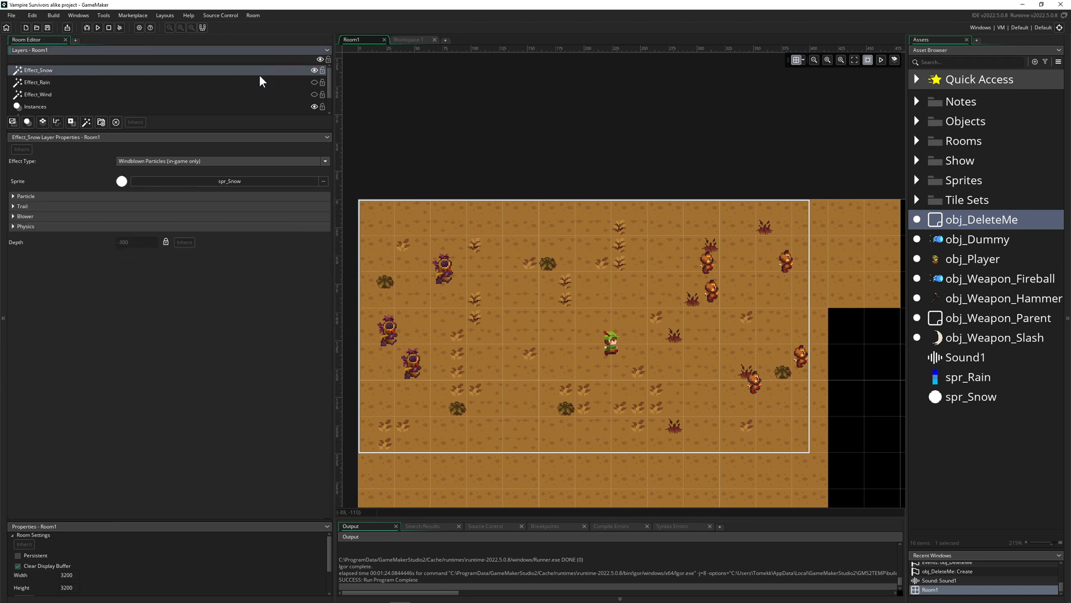
{"action": "left_click", "coordinate": [38, 94]}
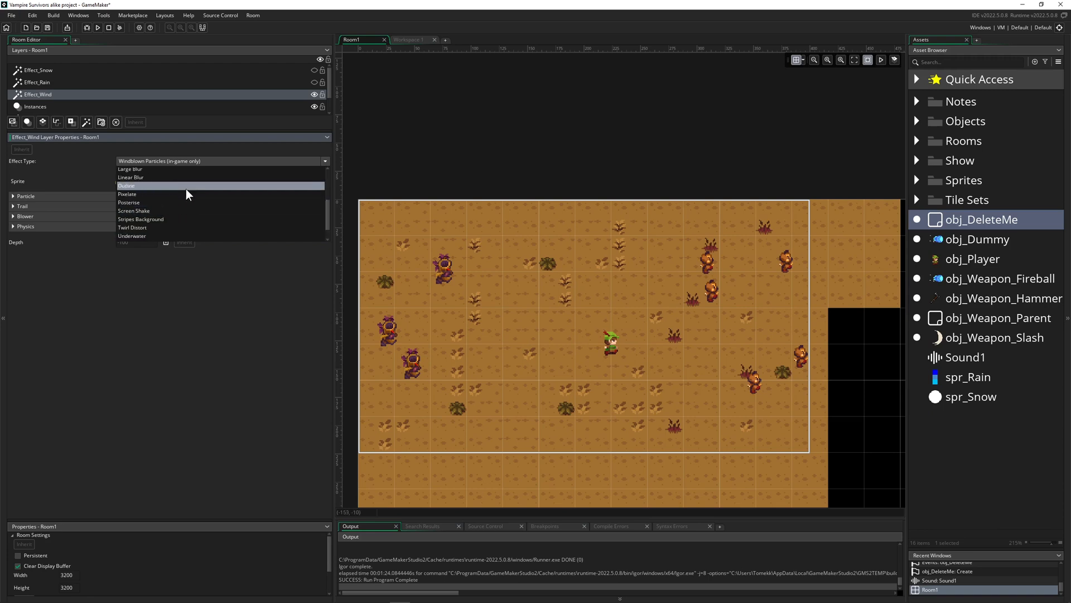
{"action": "left_click", "coordinate": [127, 194]}
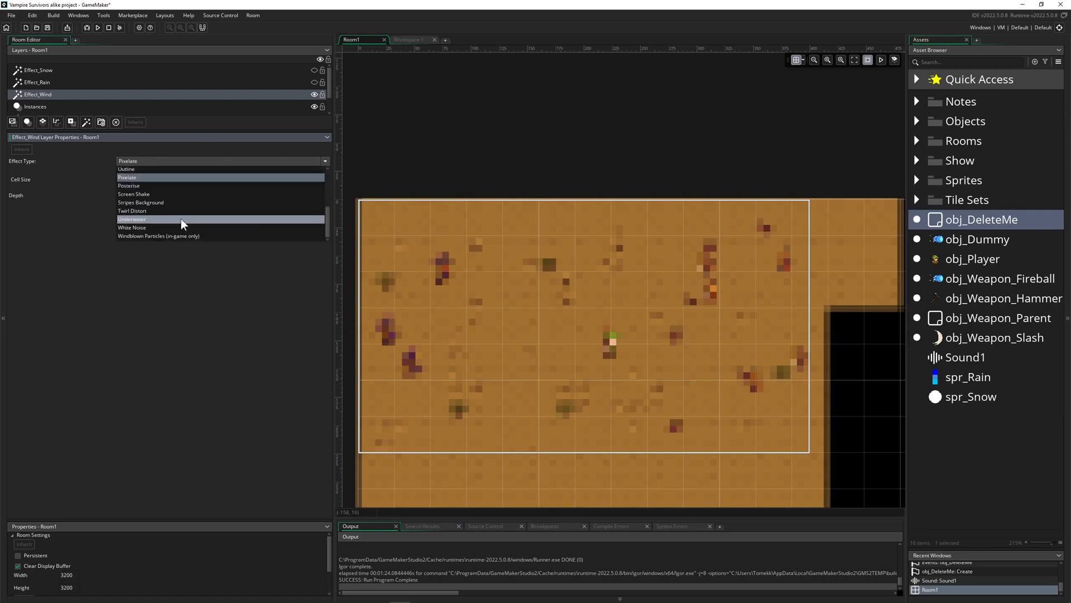
{"action": "mouse_move", "coordinate": [190, 236]}
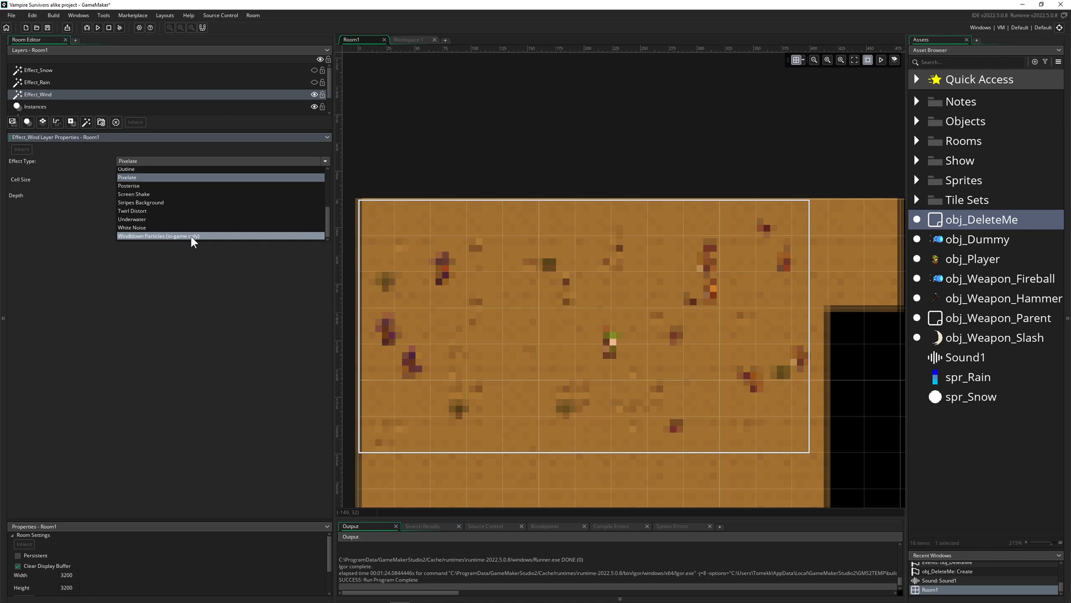
{"action": "mouse_move", "coordinate": [157, 240]}
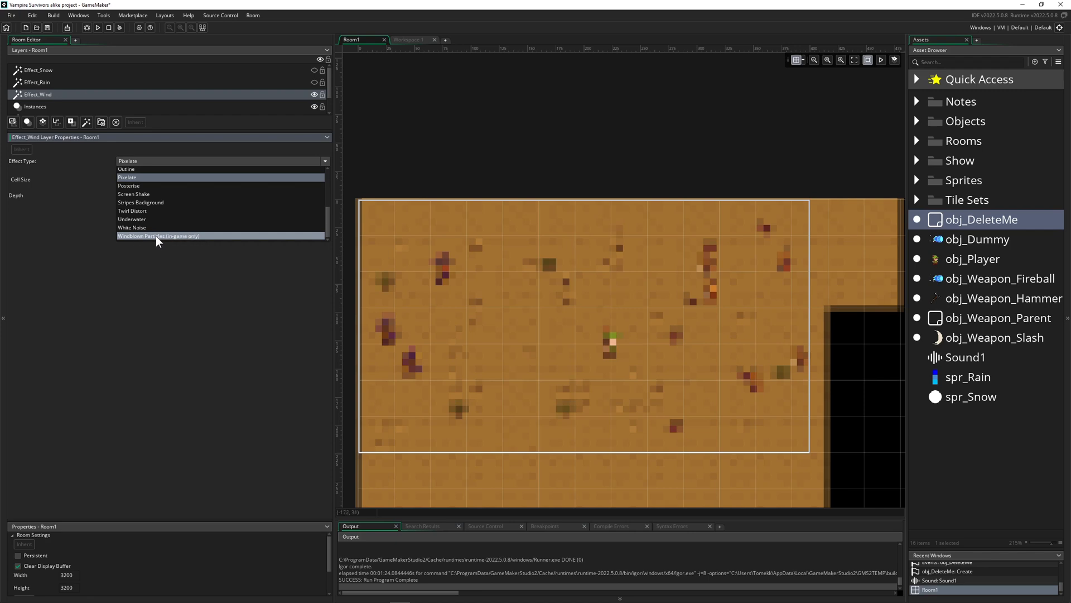
{"action": "left_click", "coordinate": [159, 235]}
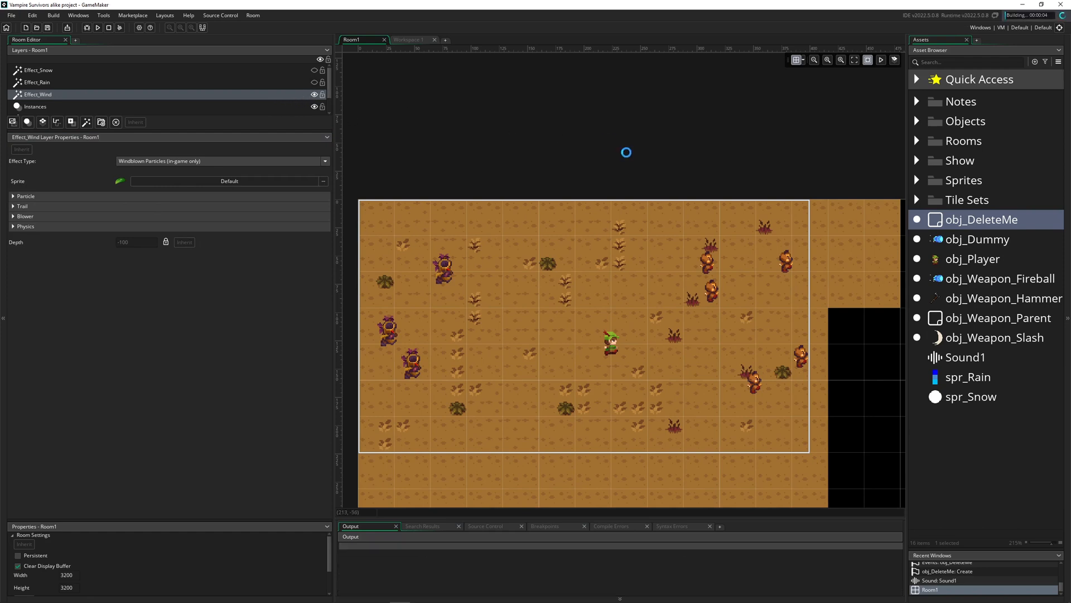
{"action": "left_click", "coordinate": [98, 27]}
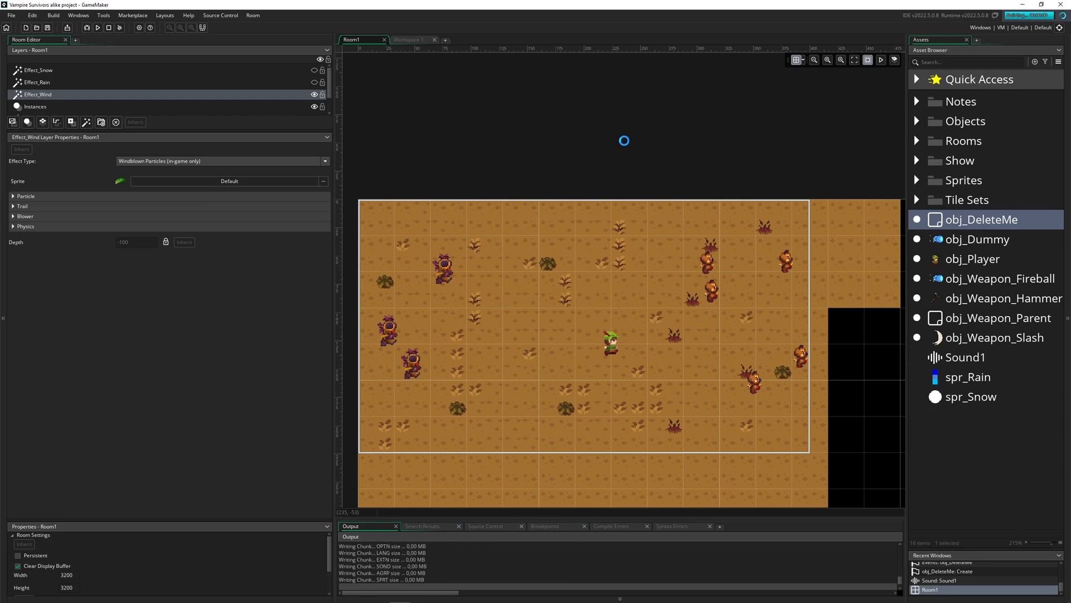
{"action": "left_click", "coordinate": [97, 27]}
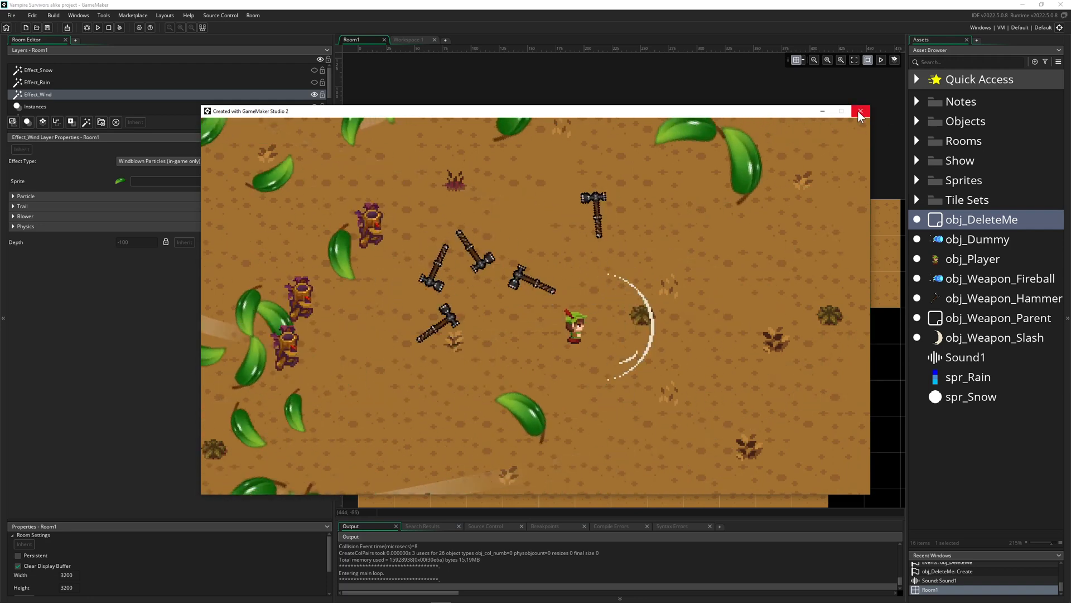
{"action": "left_click", "coordinate": [859, 112]}
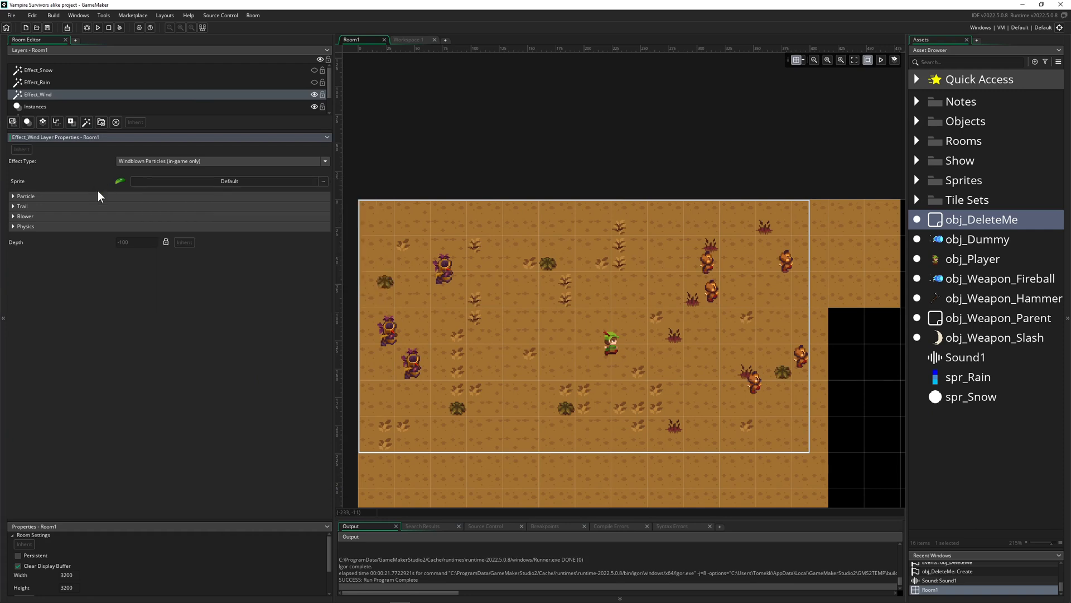
Review the Particle and Trail sections, then enable debug mode under the wind layer's Physics
{"action": "left_click", "coordinate": [25, 195]}
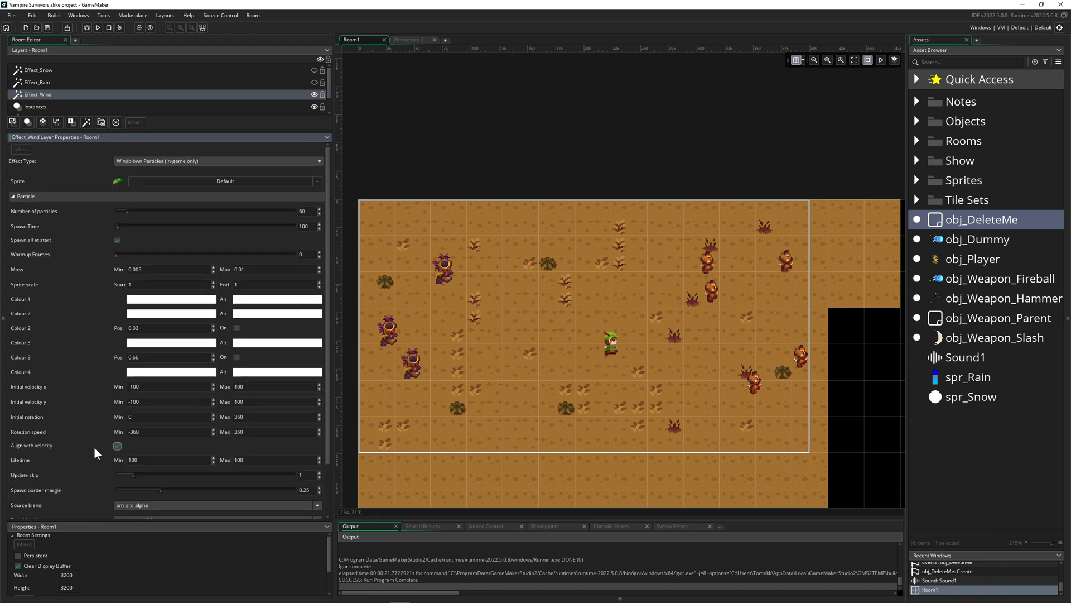
{"action": "left_click", "coordinate": [13, 196]}
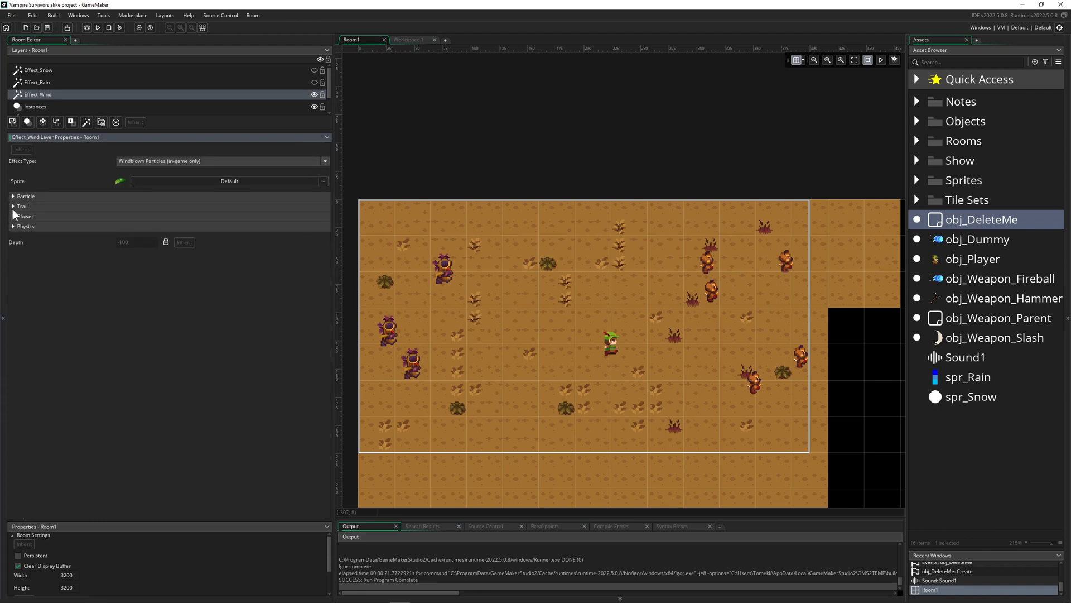
{"action": "left_click", "coordinate": [22, 206]}
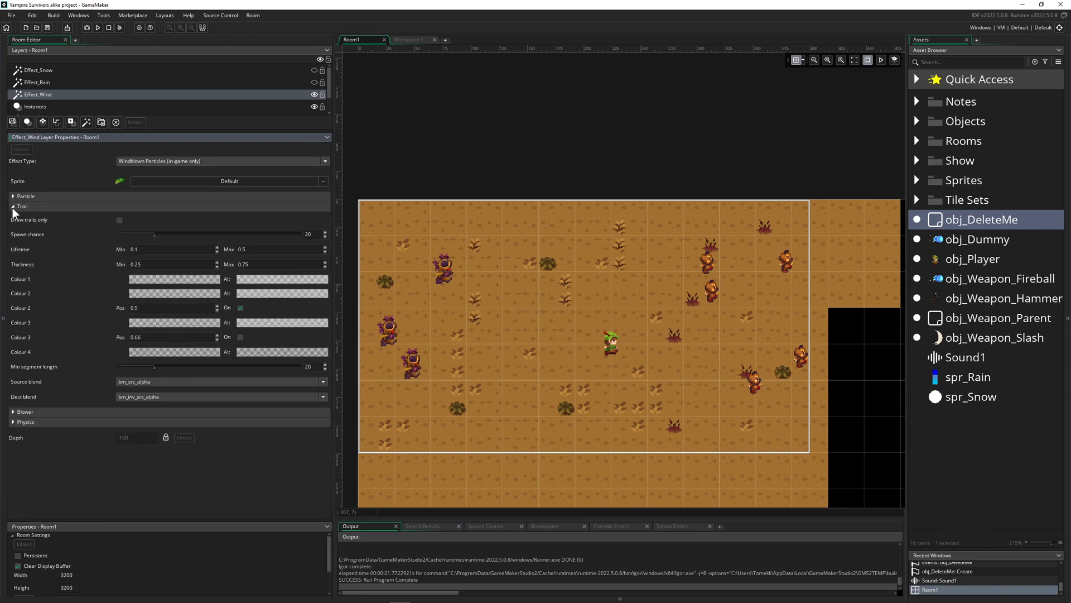
{"action": "left_click", "coordinate": [12, 206]}
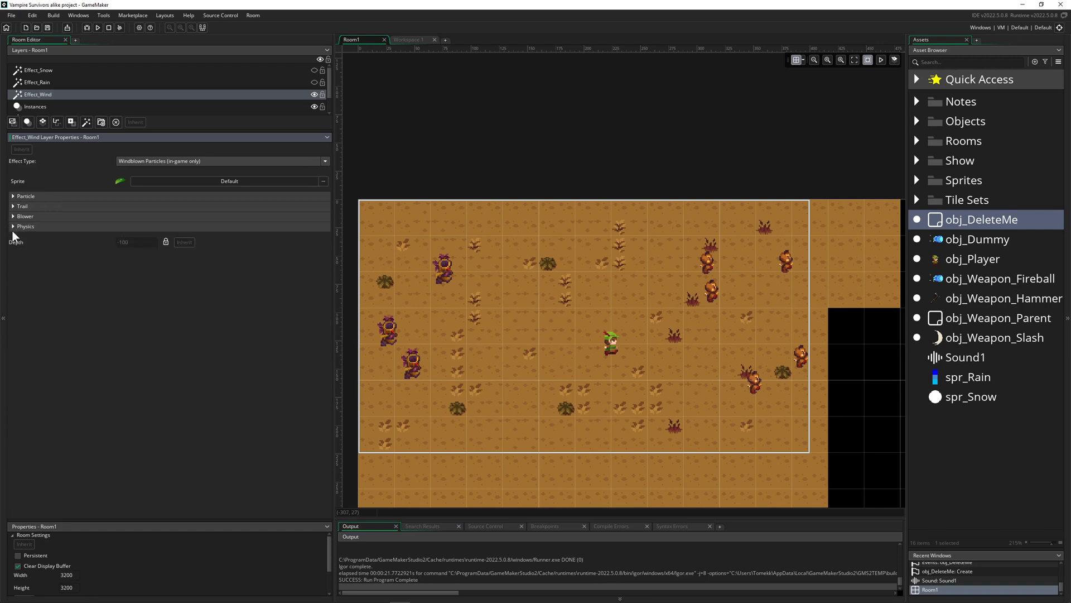
{"action": "left_click", "coordinate": [13, 226]}
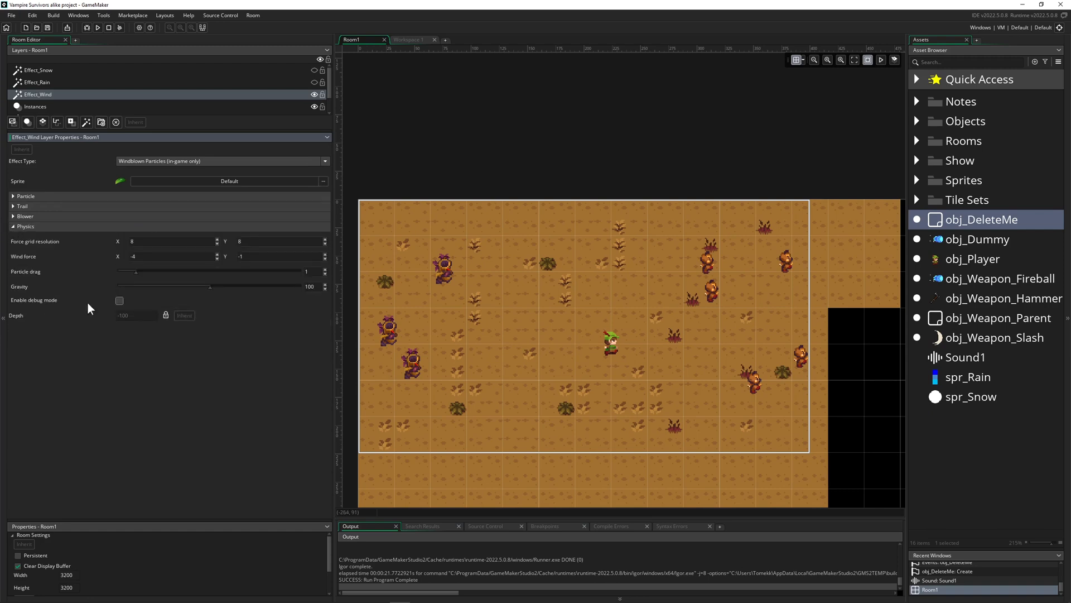
{"action": "left_click", "coordinate": [119, 300]}
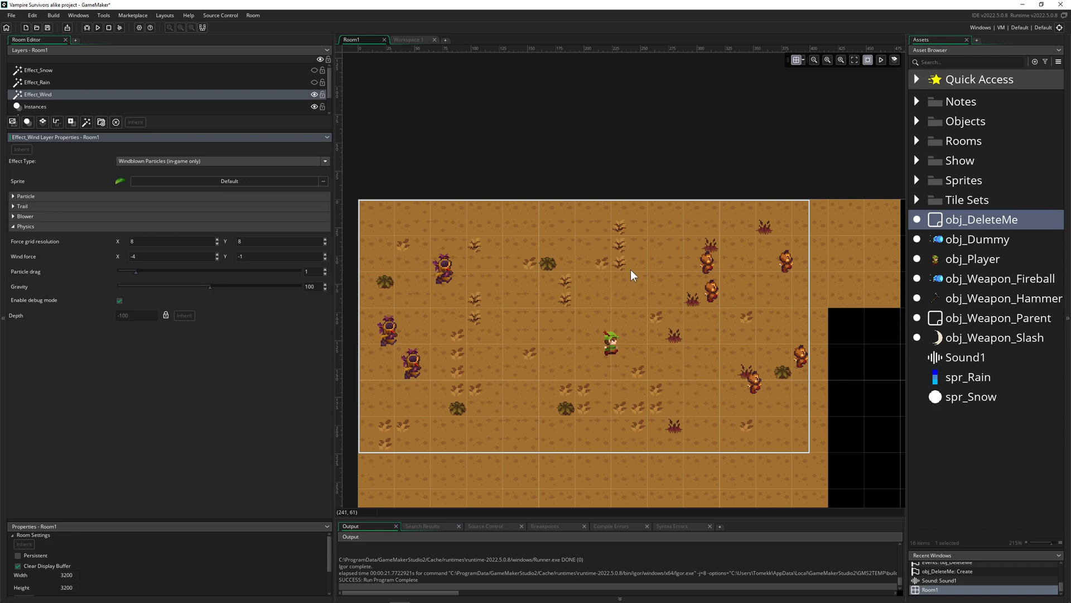
{"action": "mouse_move", "coordinate": [631, 265]}
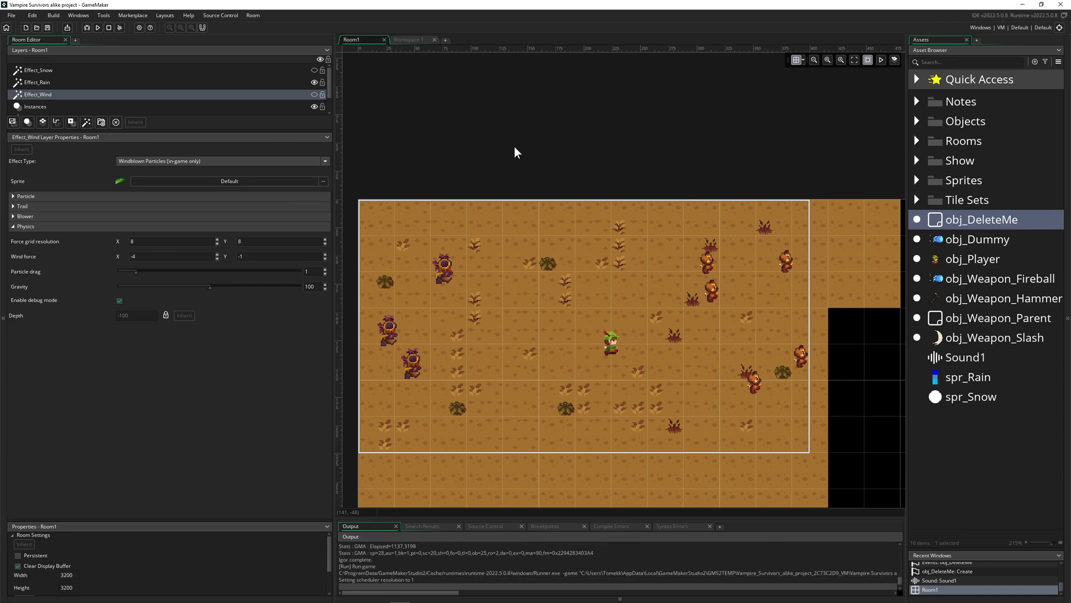
{"action": "left_click", "coordinate": [98, 28]}
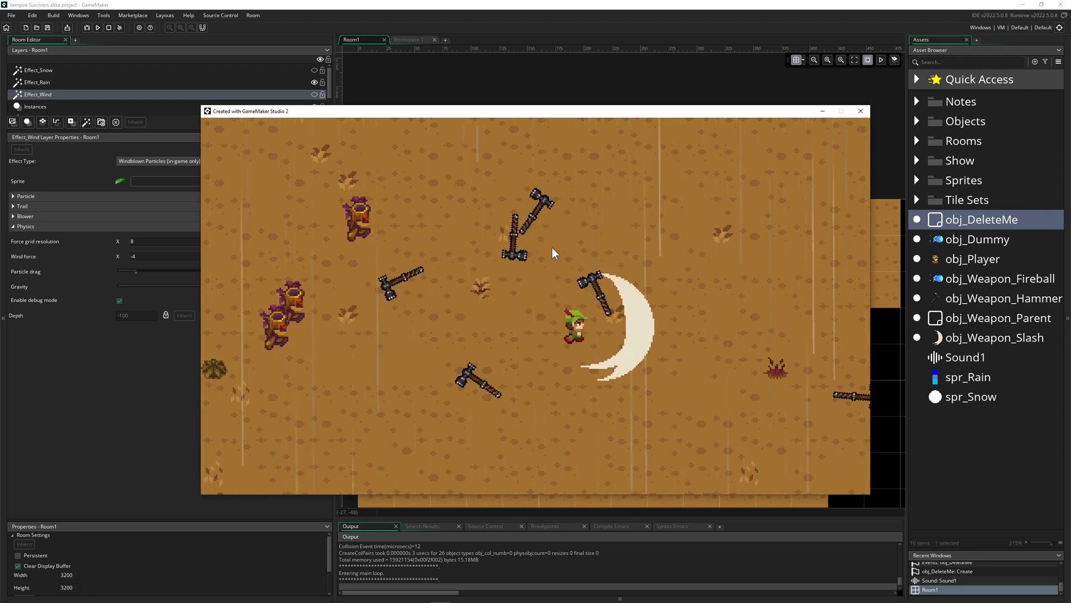
{"action": "mouse_move", "coordinate": [860, 111]}
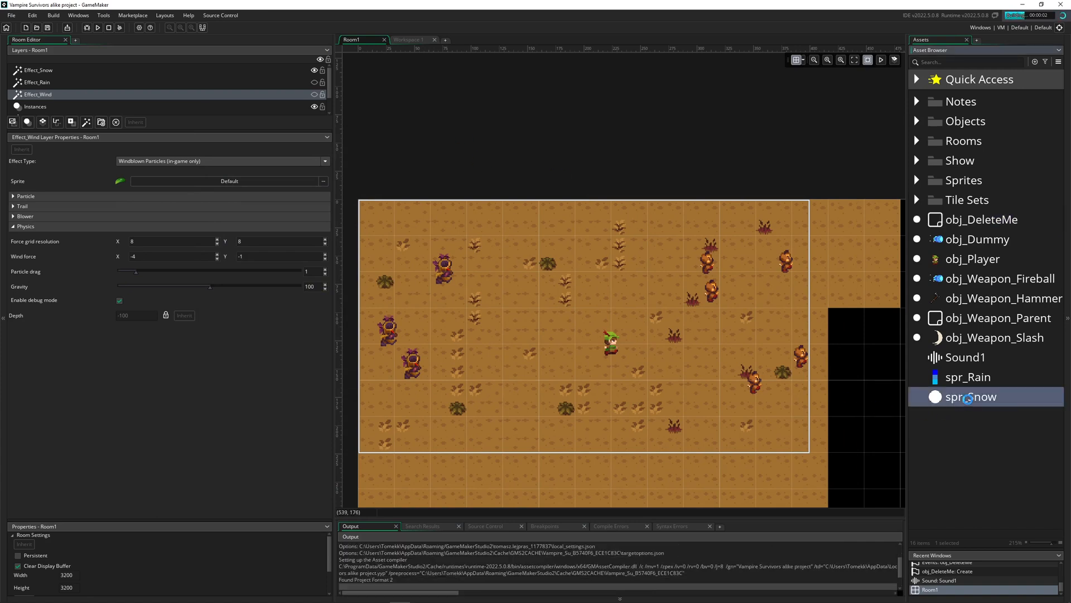
Open the spr_Snow sprite, then switch to the 2022.5 release blog post tab
{"action": "double_click", "coordinate": [971, 396]}
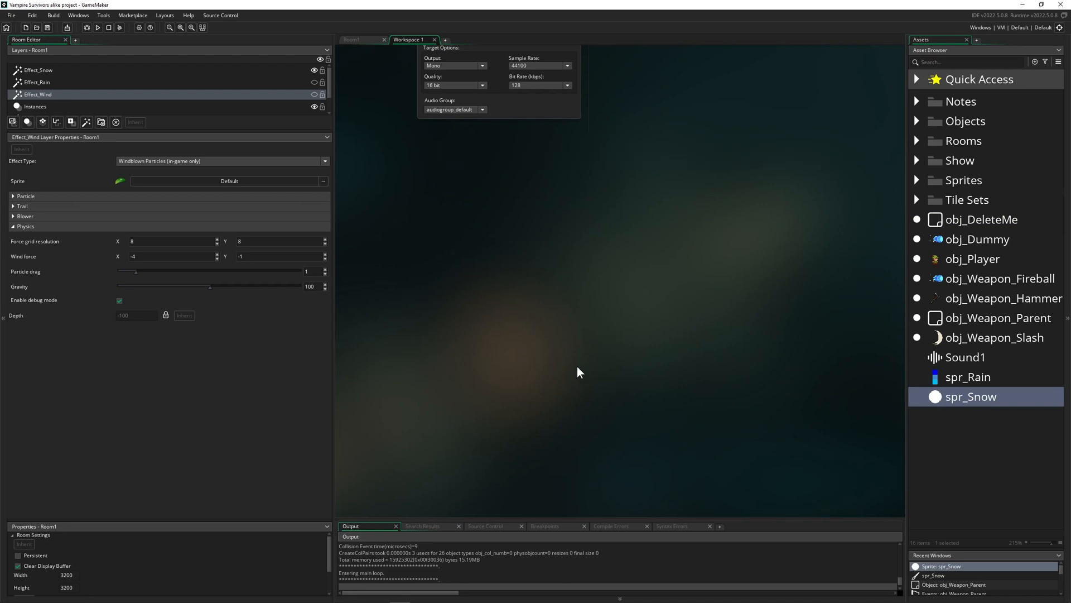
{"action": "left_click", "coordinate": [97, 27]}
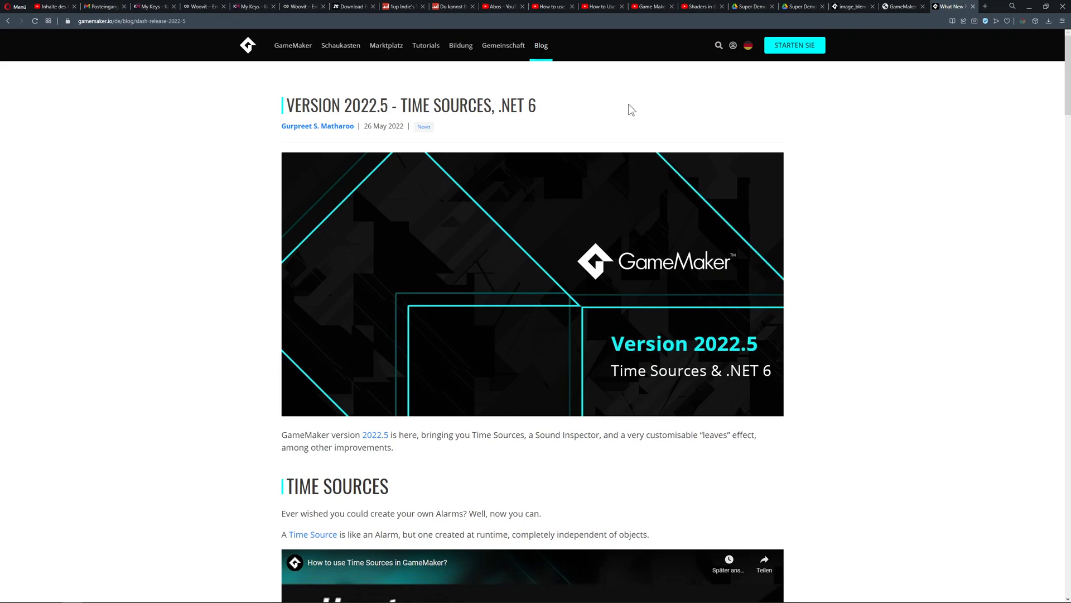
{"action": "mouse_move", "coordinate": [315, 225]}
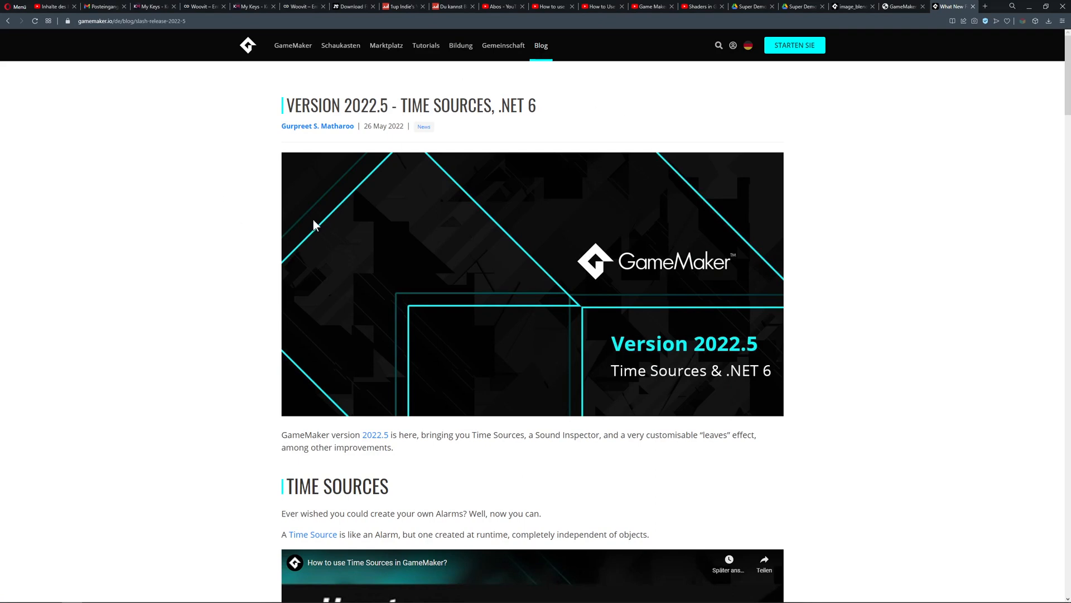
Read the 2022.5 post's introduction down to the Time Sources section and video
{"action": "scroll", "scroll_direction": "down", "scroll_amount": 3}
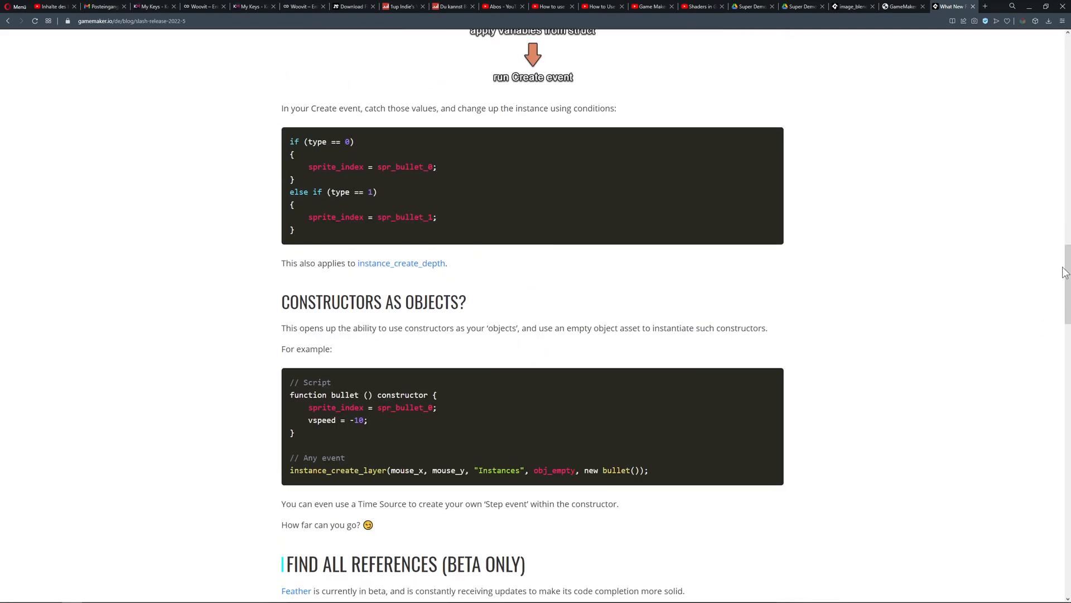
{"action": "scroll", "scroll_direction": "down", "scroll_amount": 3}
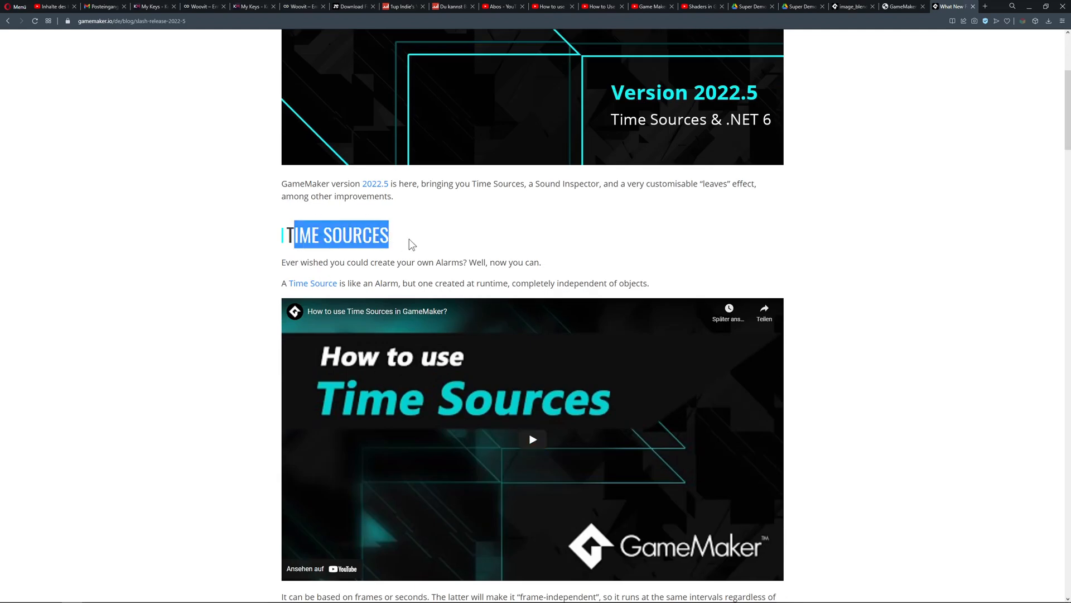
{"action": "left_click", "coordinate": [612, 241]}
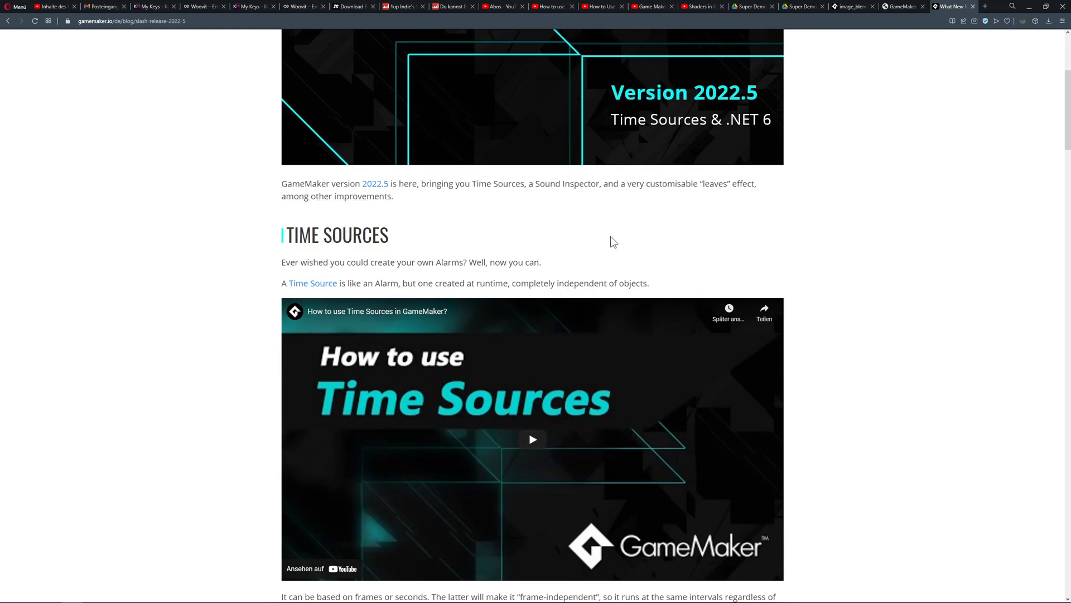
{"action": "scroll", "scroll_direction": "down", "scroll_amount": 3}
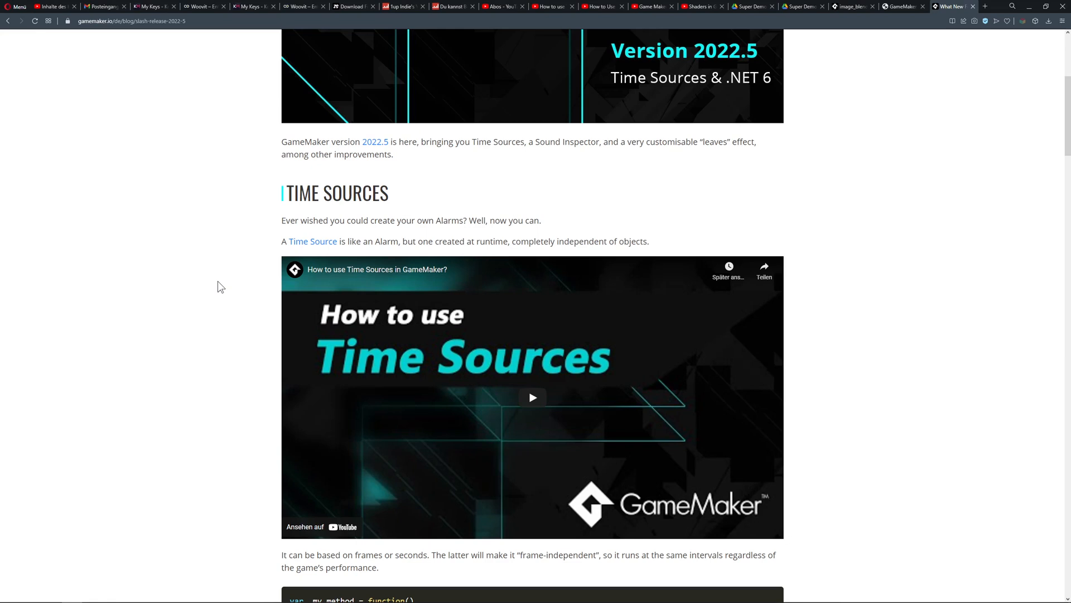
{"action": "mouse_move", "coordinate": [277, 285]}
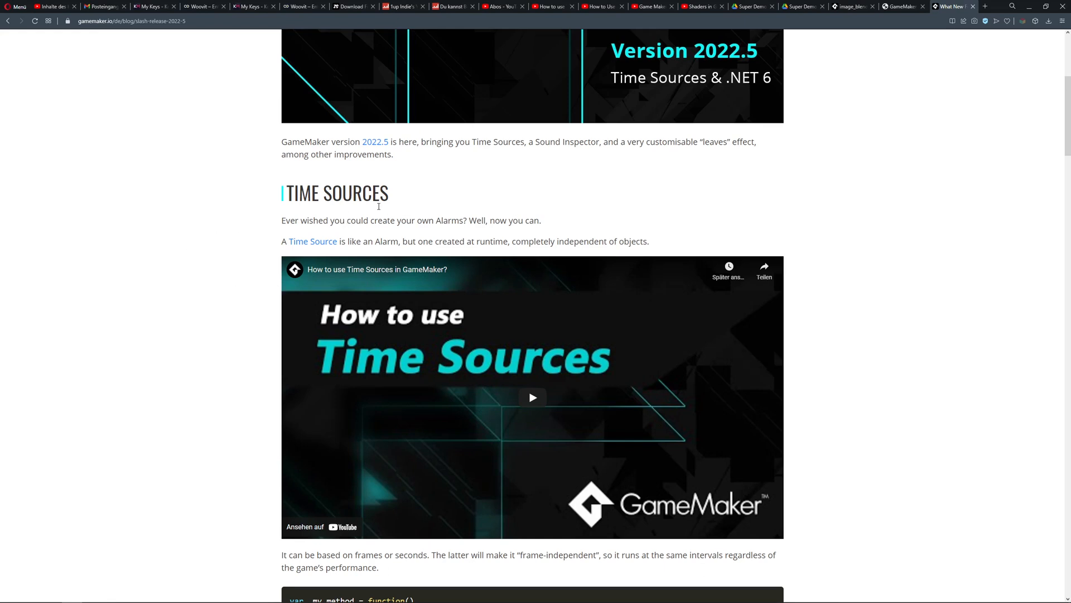
{"action": "mouse_move", "coordinate": [393, 213]}
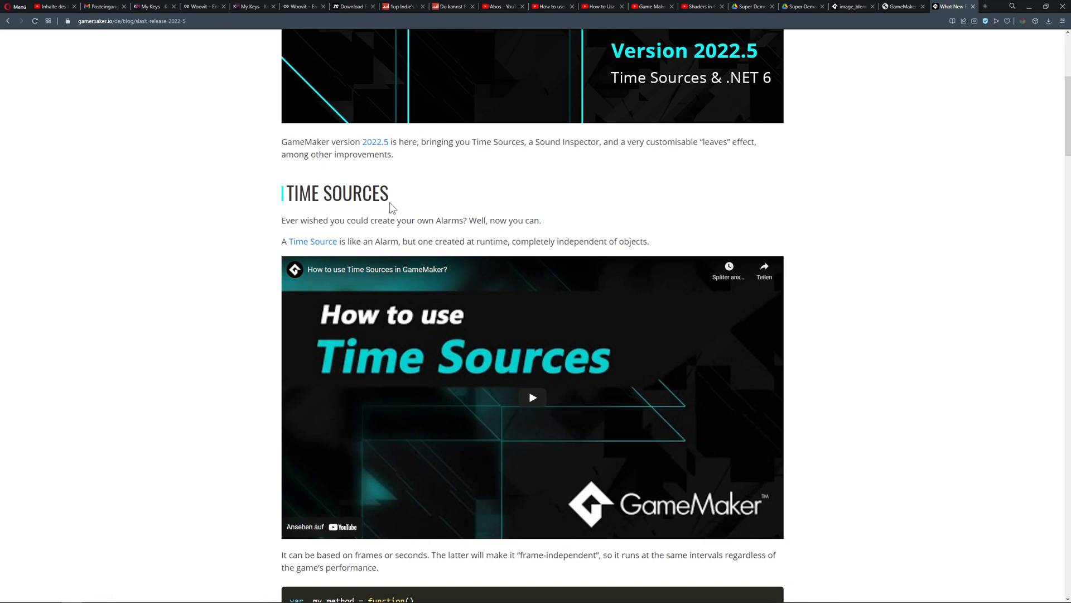
{"action": "mouse_move", "coordinate": [390, 201]}
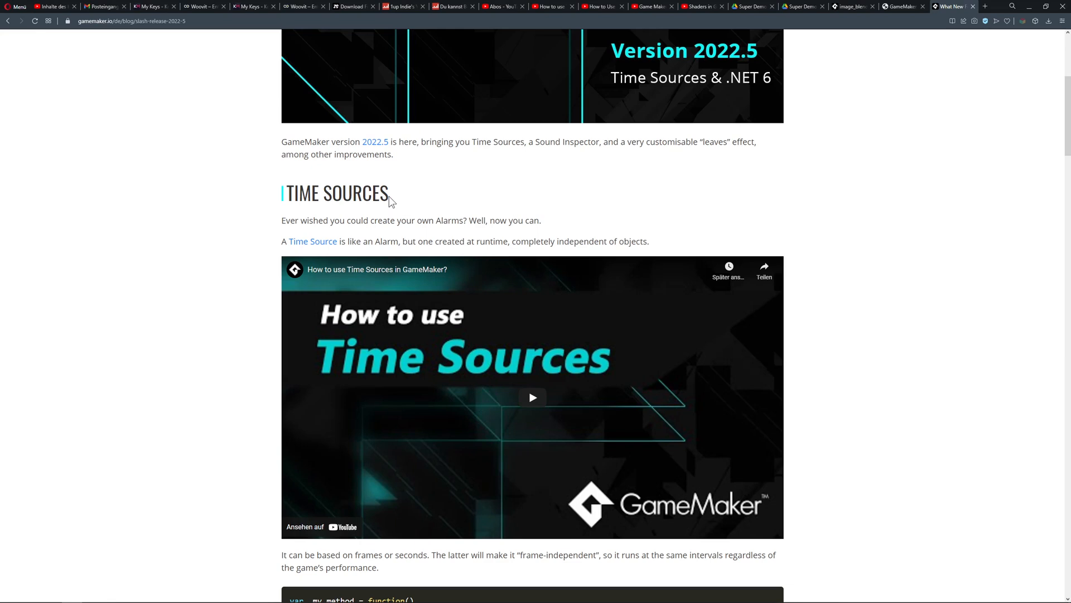
{"action": "double_click", "coordinate": [336, 192]}
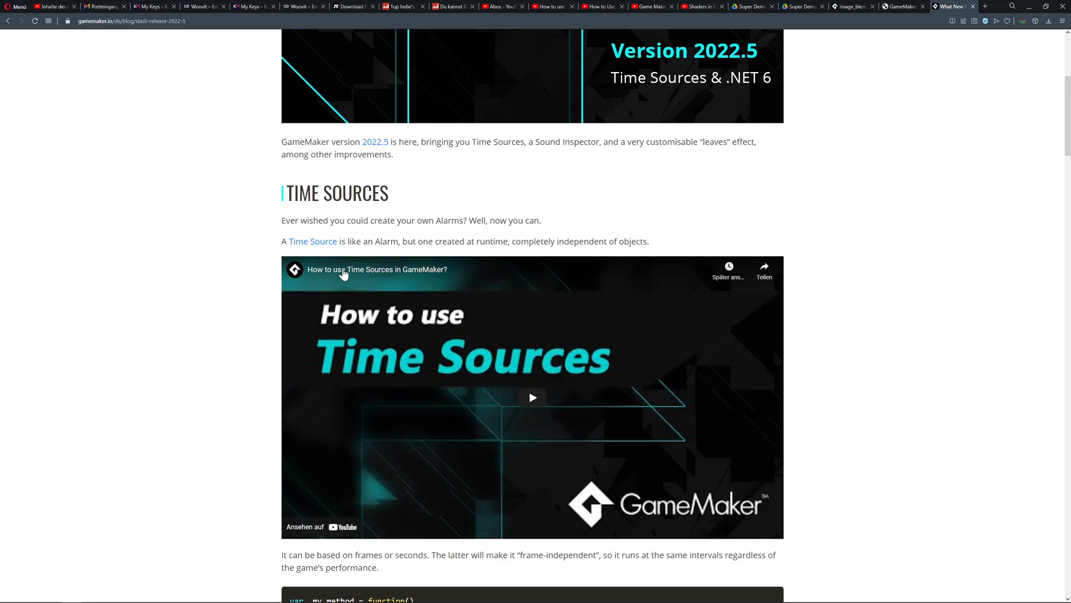
Scroll the post through the .NET 6 and pre-create values sections
{"action": "scroll", "scroll_direction": "down", "scroll_amount": 3}
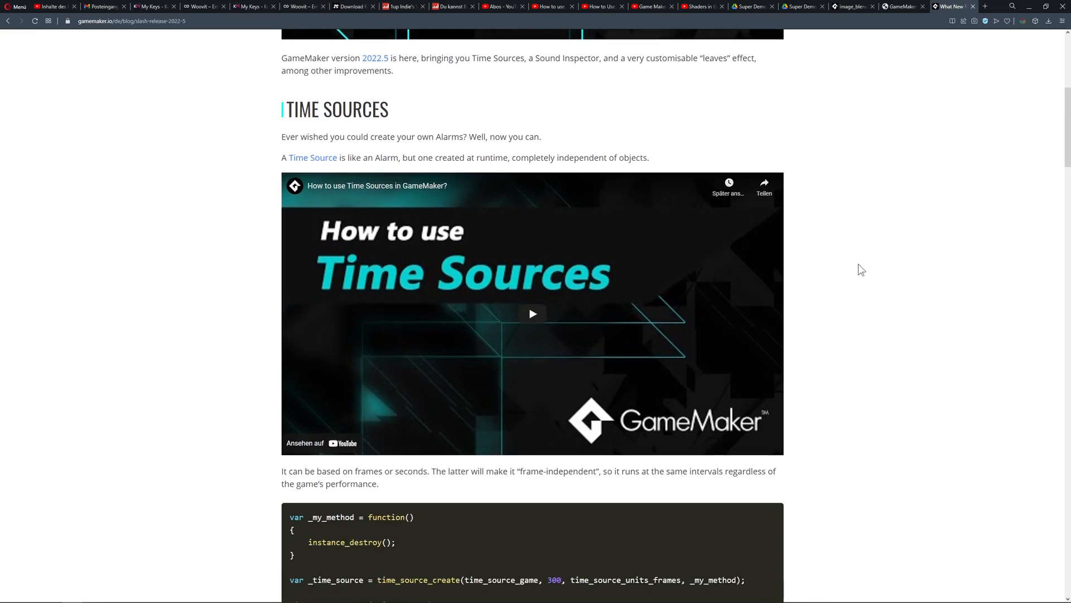
{"action": "scroll", "scroll_direction": "down", "scroll_amount": 3}
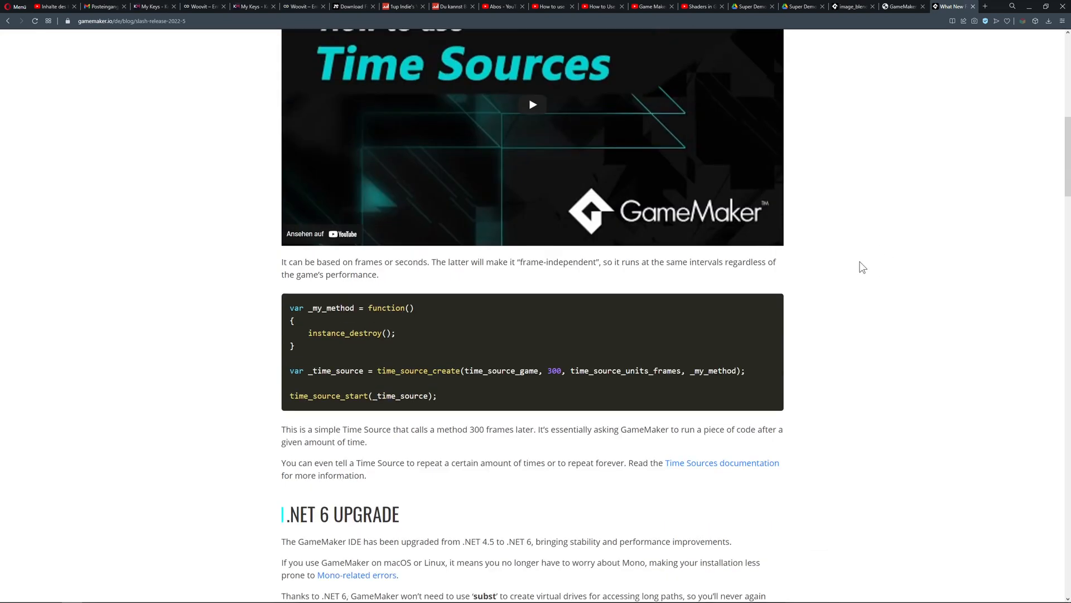
{"action": "scroll", "scroll_direction": "down", "scroll_amount": 3}
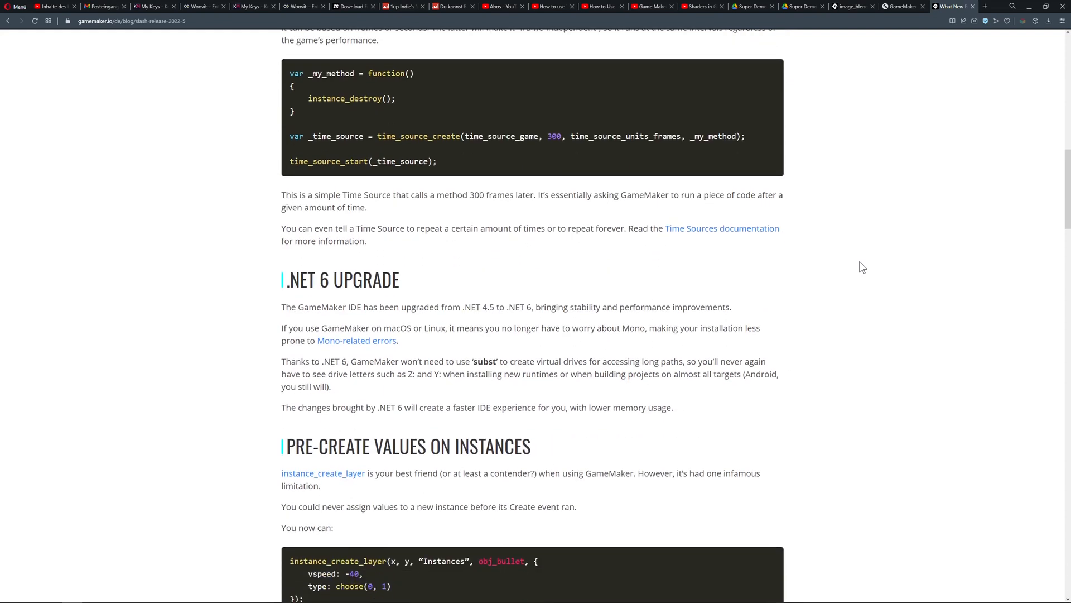
{"action": "scroll", "scroll_direction": "down", "scroll_amount": 3}
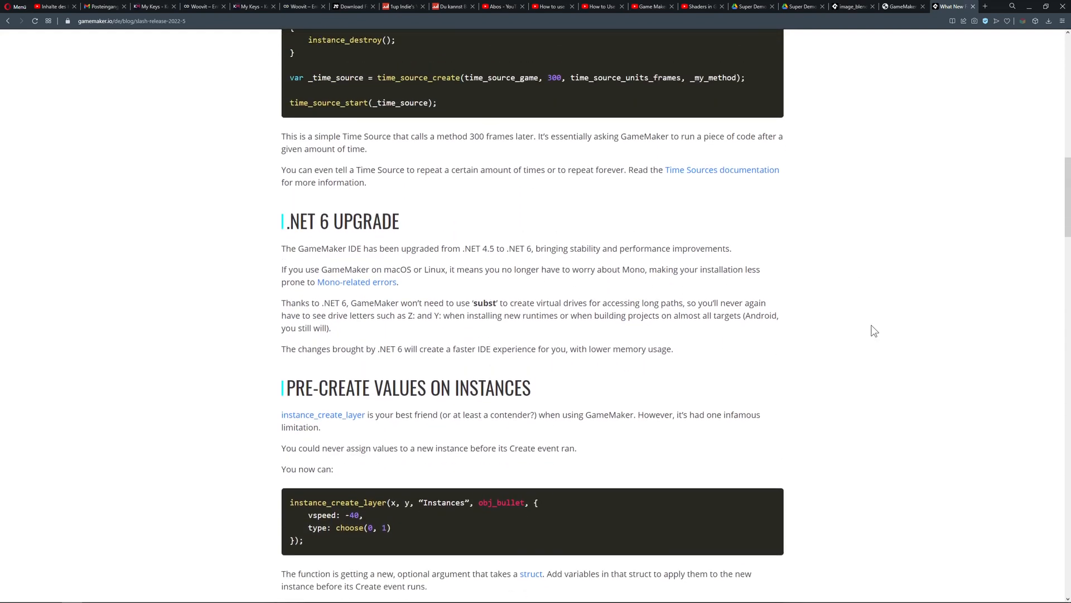
{"action": "scroll", "scroll_direction": "down", "scroll_amount": 3}
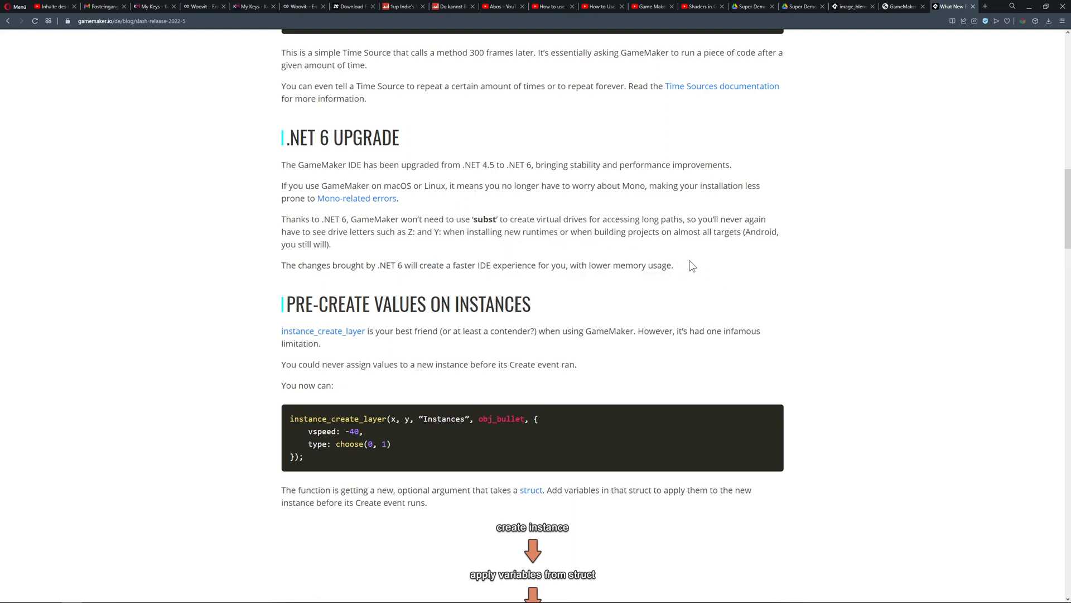
{"action": "scroll", "scroll_direction": "down", "scroll_amount": 3}
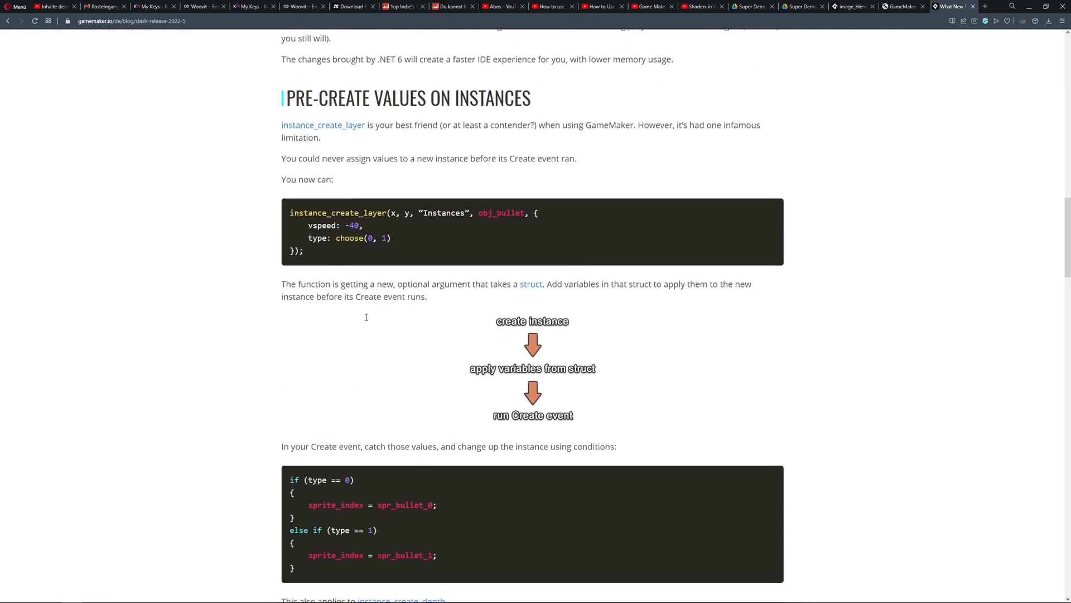
{"action": "scroll", "scroll_direction": "down", "scroll_amount": 3}
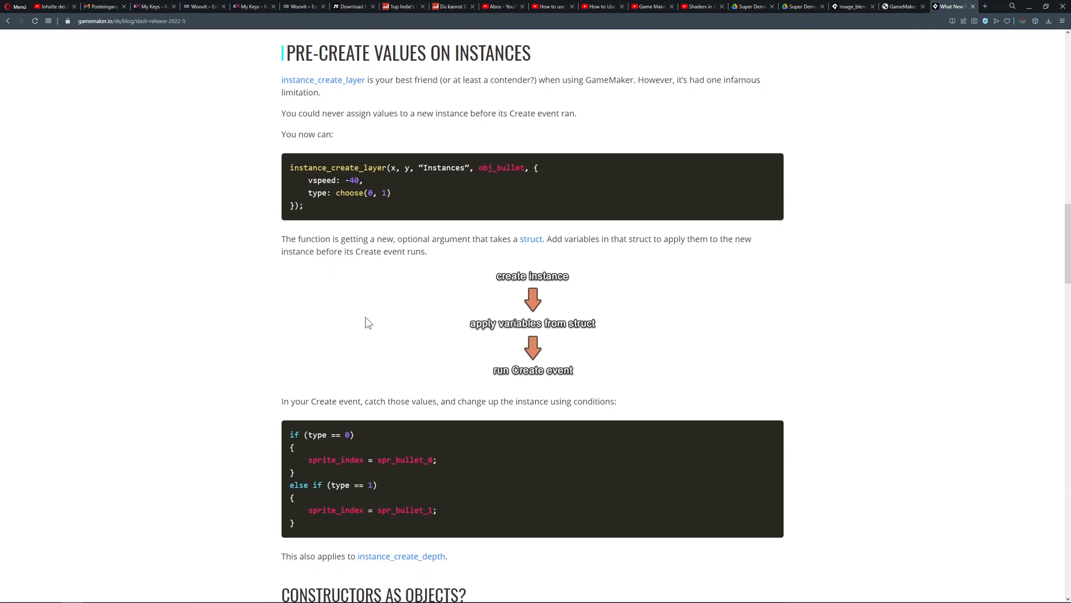
{"action": "mouse_move", "coordinate": [362, 318]}
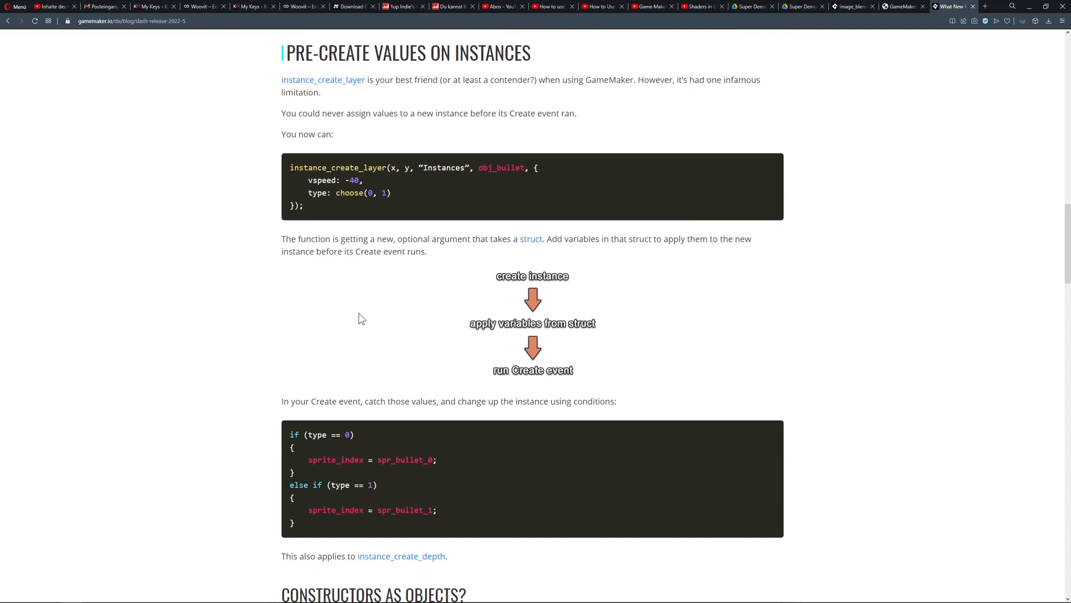
{"action": "mouse_move", "coordinate": [410, 326]}
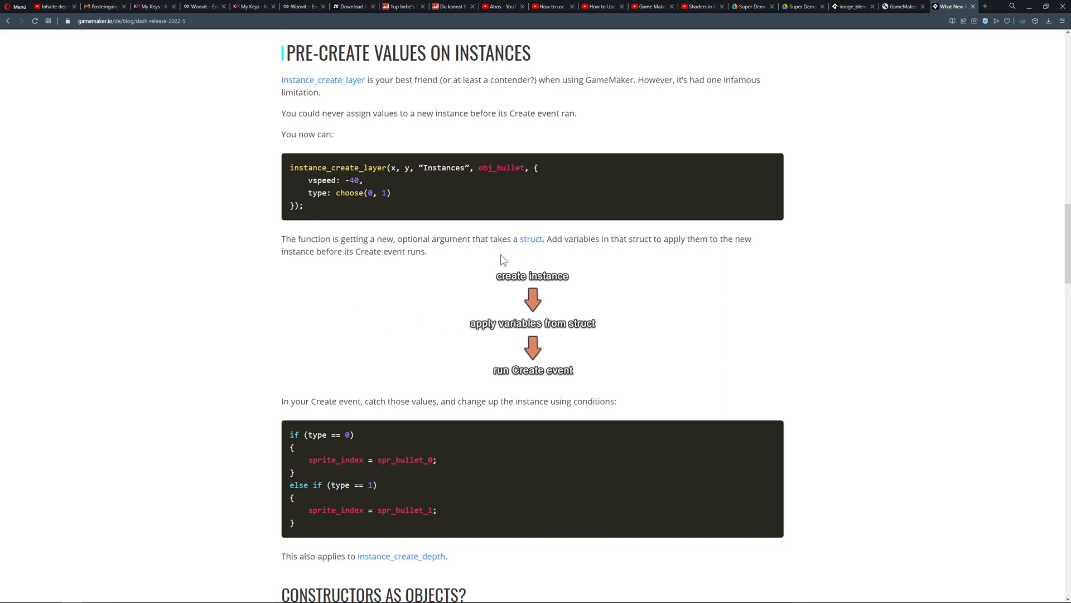
{"action": "mouse_move", "coordinate": [535, 284]}
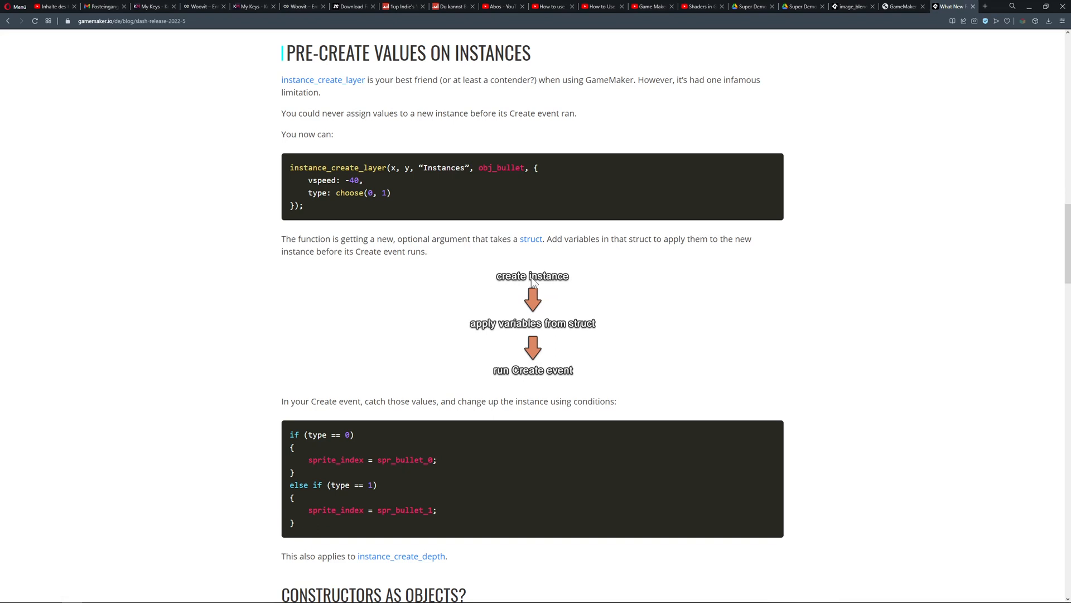
{"action": "mouse_move", "coordinate": [505, 326]}
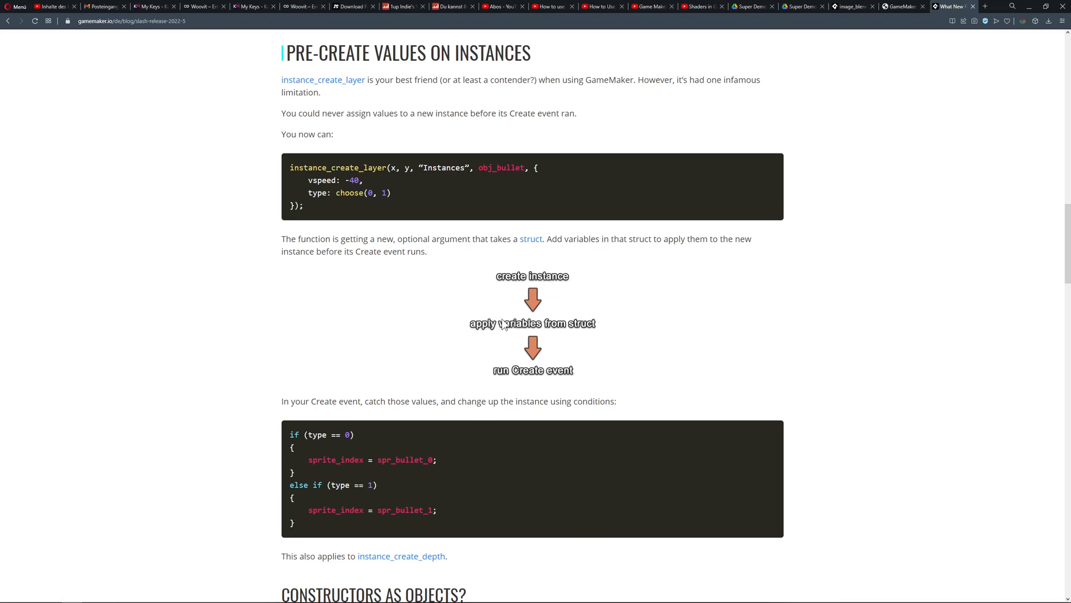
{"action": "mouse_move", "coordinate": [504, 378]}
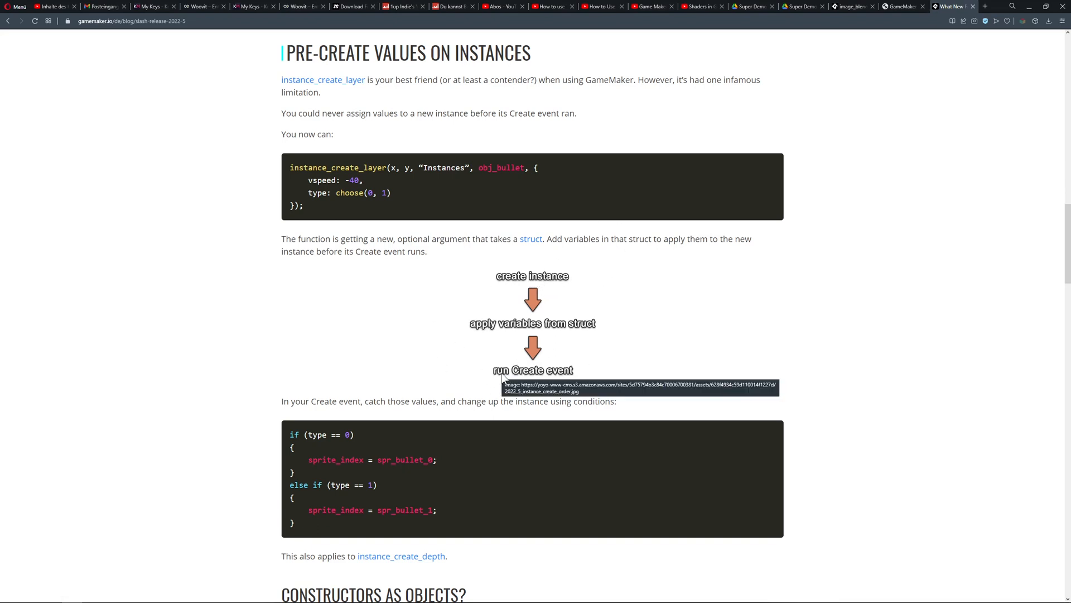
{"action": "mouse_move", "coordinate": [647, 297]}
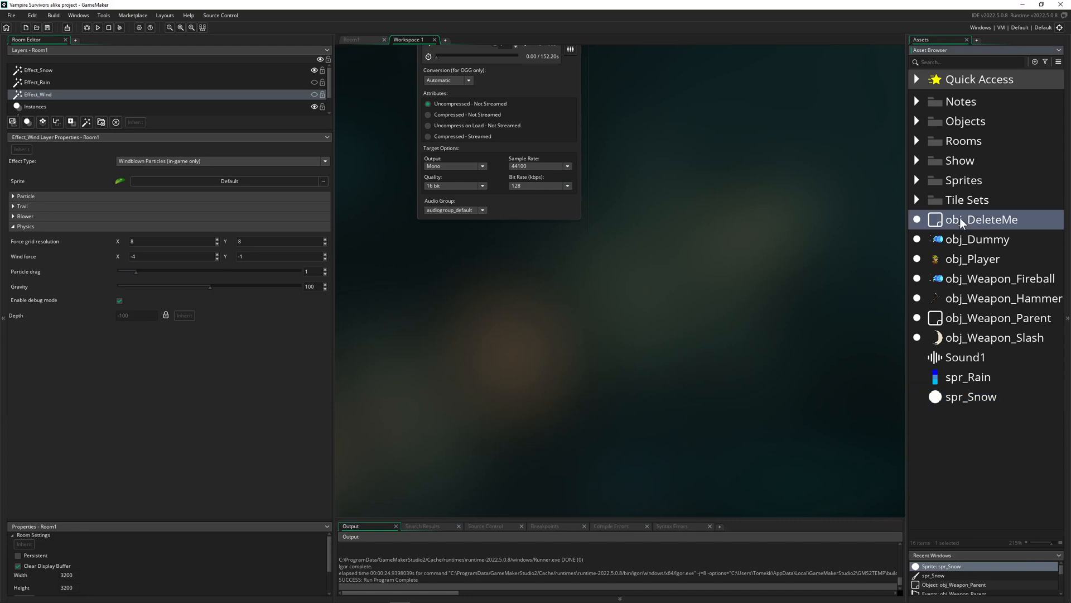
Open obj_DeleteMe's Create event and start a struct argument in the instance_create_layer call
{"action": "double_click", "coordinate": [982, 220]}
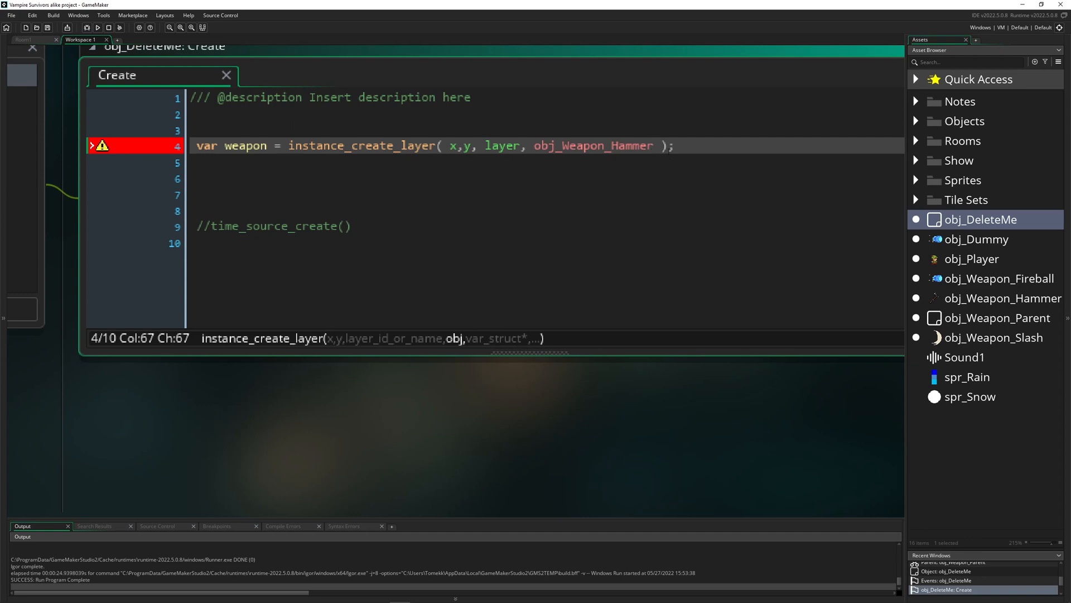
{"action": "type", "text": ","}
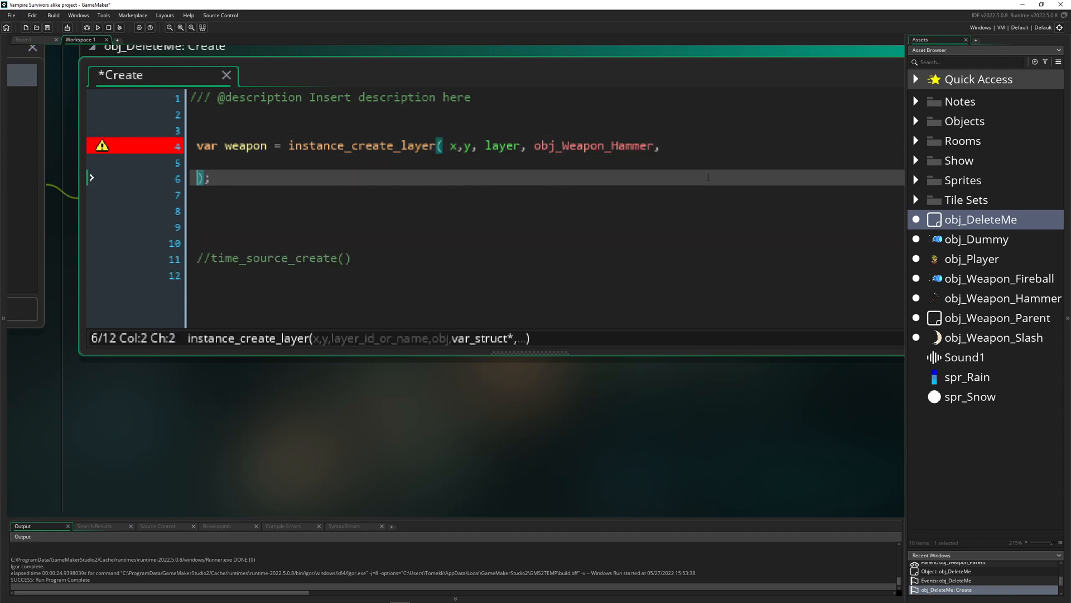
{"action": "key", "text": "enter"}
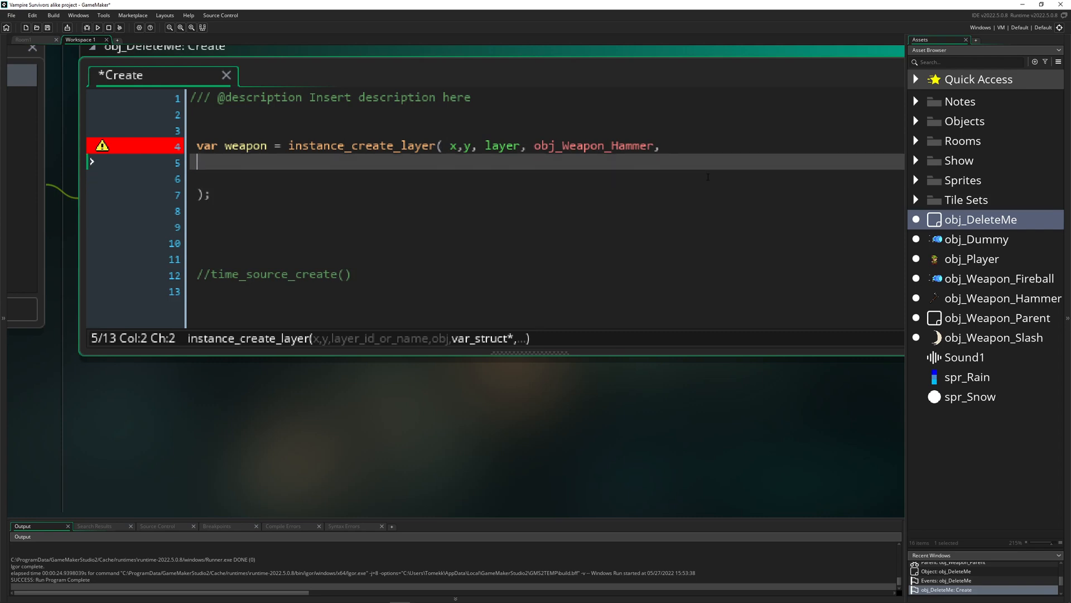
{"action": "type", "text": "{"}
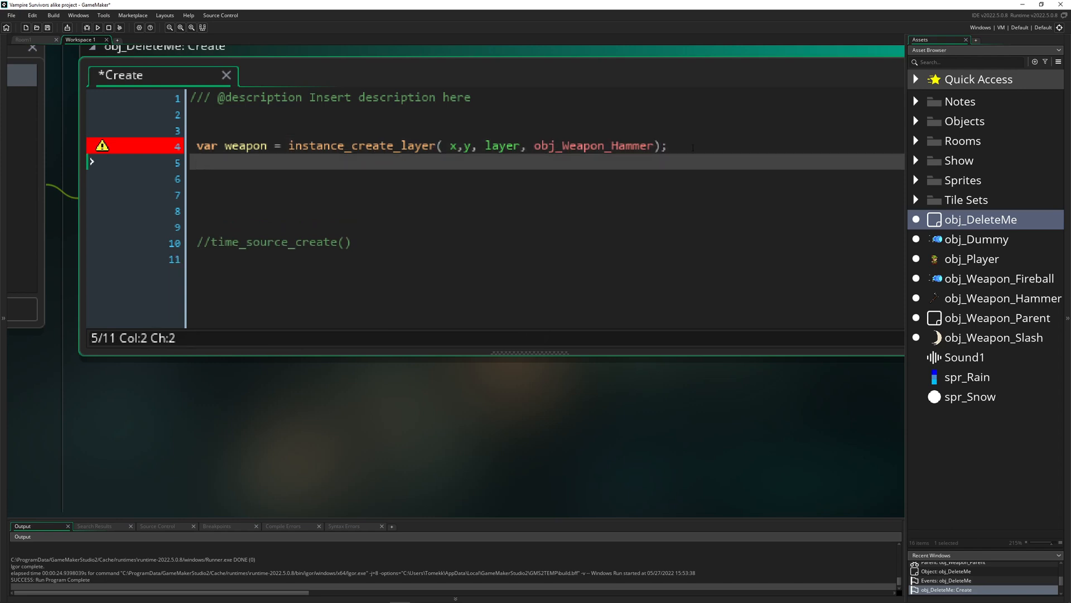
Type weapon.image_xscale = 50; below the hammer call, then select its parts to remove
{"action": "type", "text": "weapon.image_xscale ="}
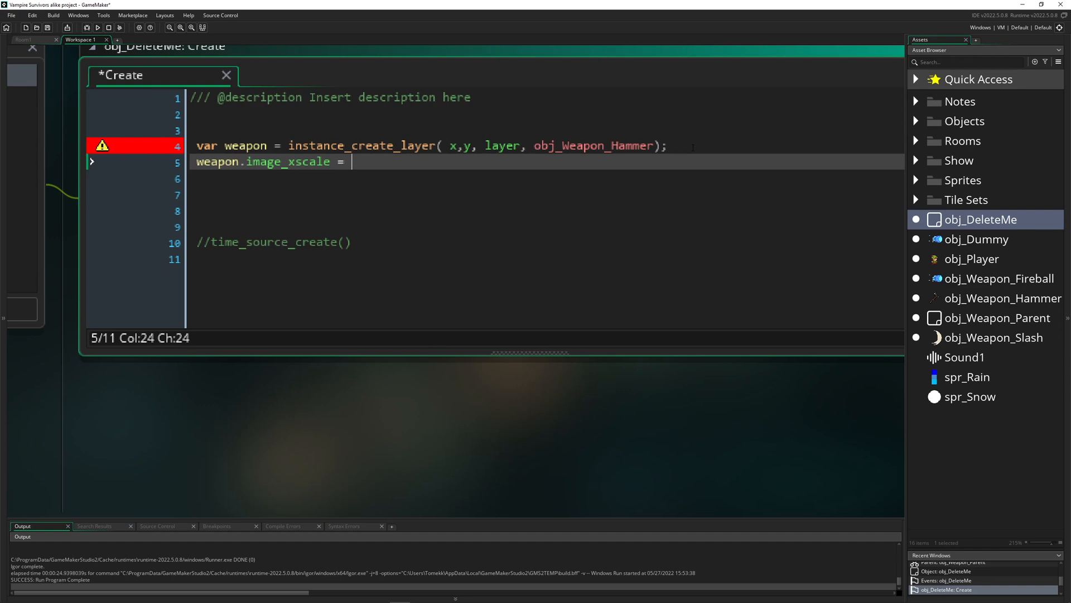
{"action": "type", "text": "50;"}
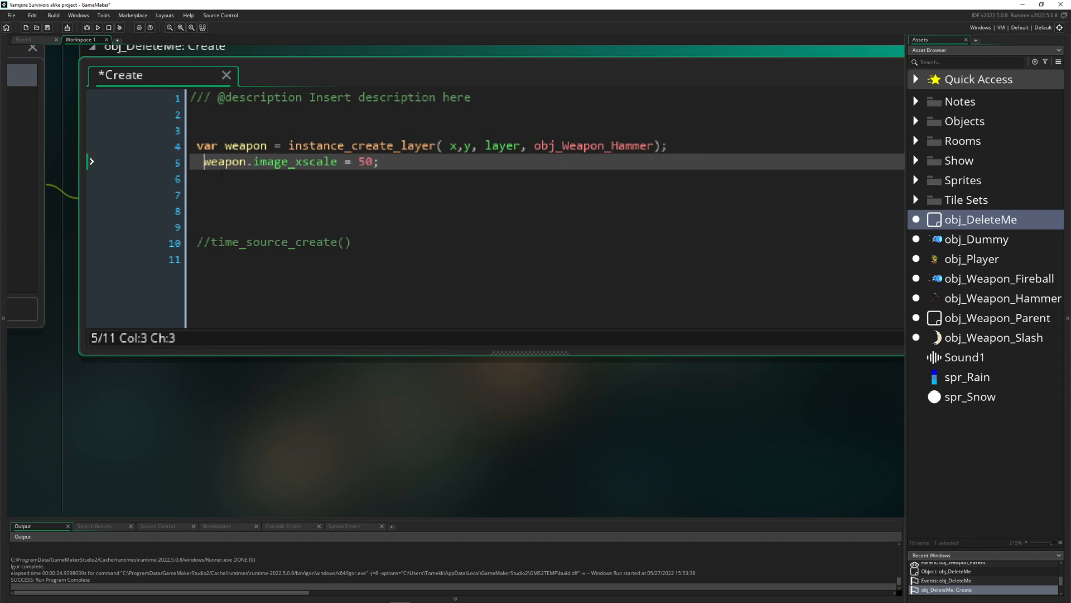
{"action": "key", "text": "Tab"}
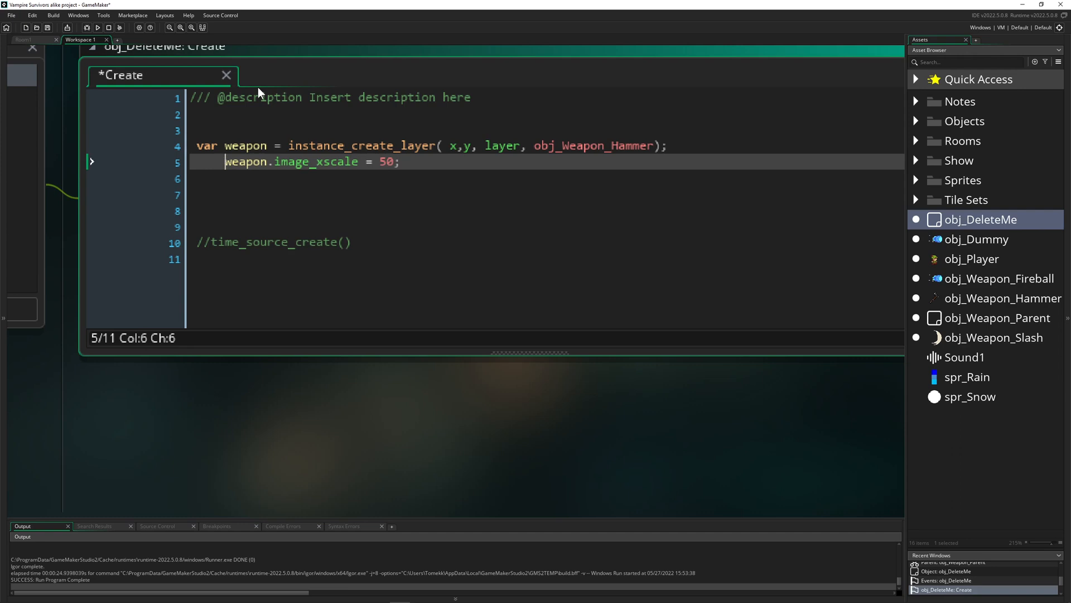
{"action": "mouse_move", "coordinate": [269, 93]}
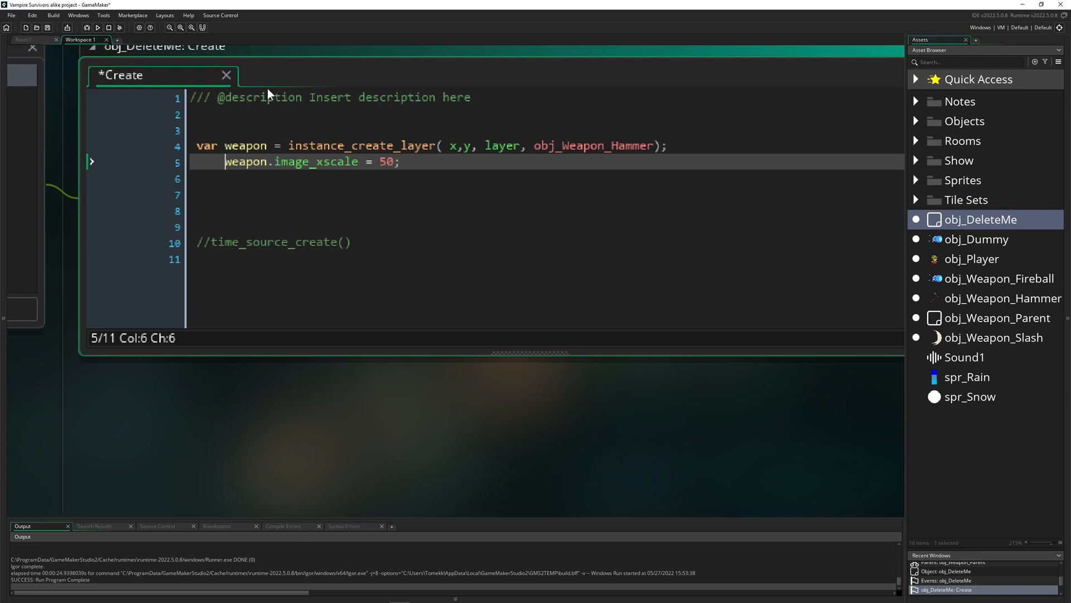
{"action": "double_click", "coordinate": [314, 161]}
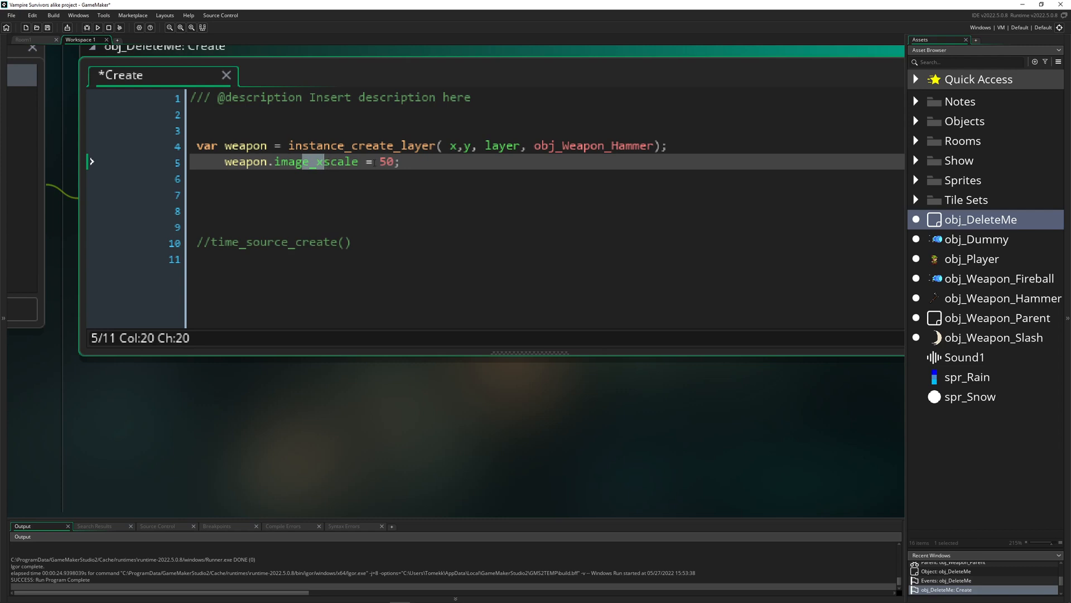
{"action": "double_click", "coordinate": [386, 162]}
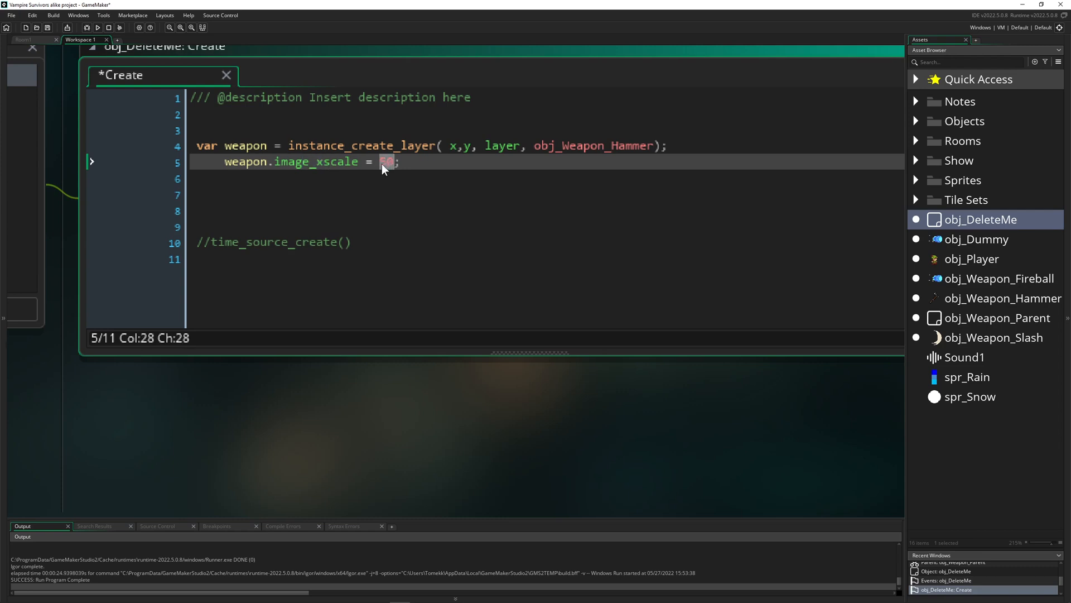
{"action": "double_click", "coordinate": [316, 162]}
{"action": "type", "text": ","}
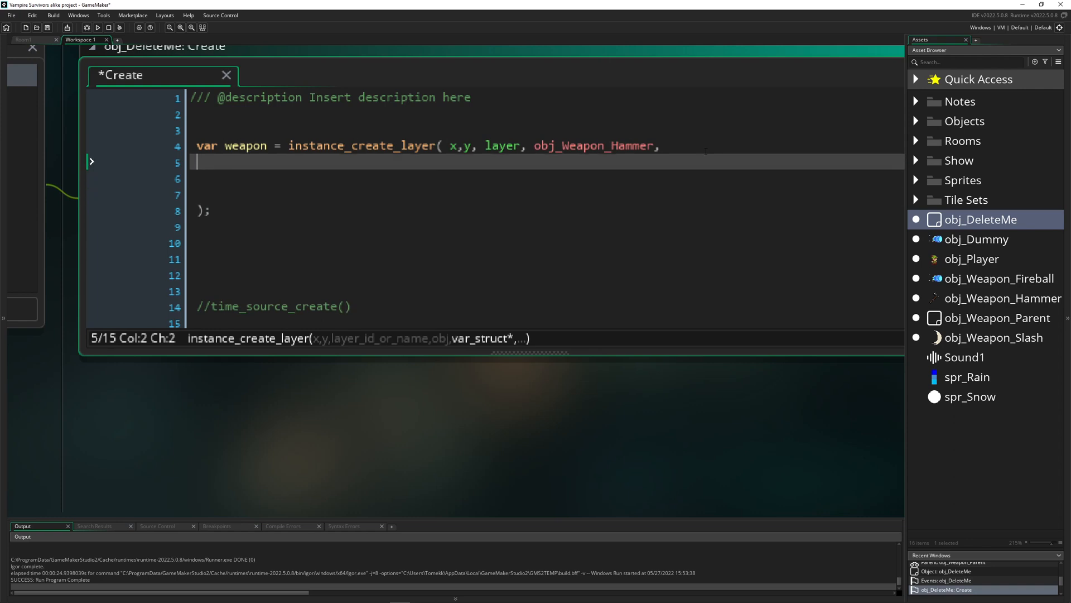
Pass a struct with image_xscale : 50 to the obj_Weapon_Hammer creation call
{"action": "type", "text": "{"}
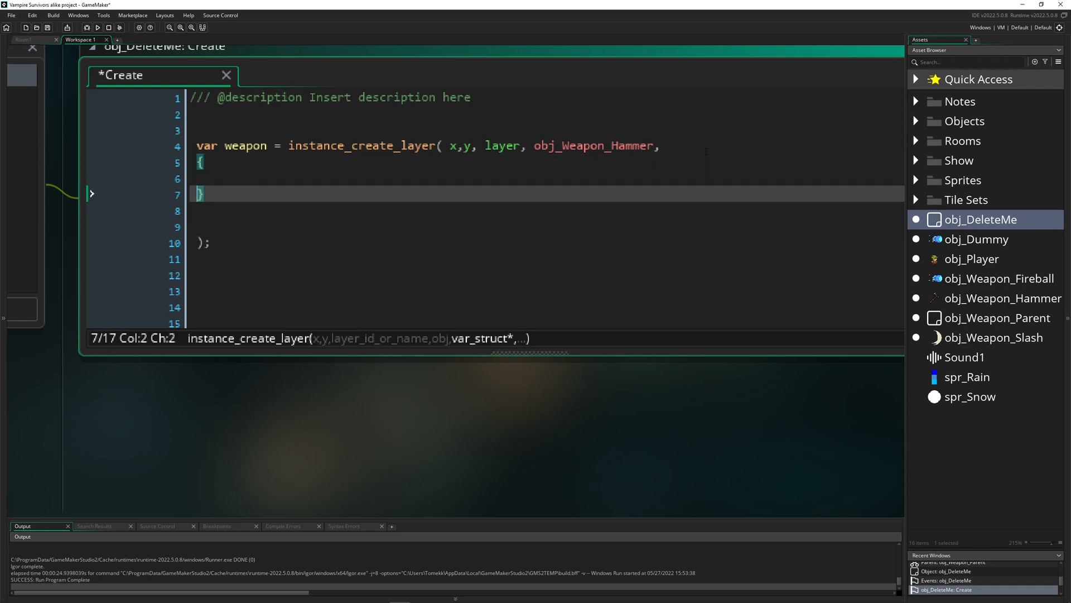
{"action": "key", "text": "enter"}
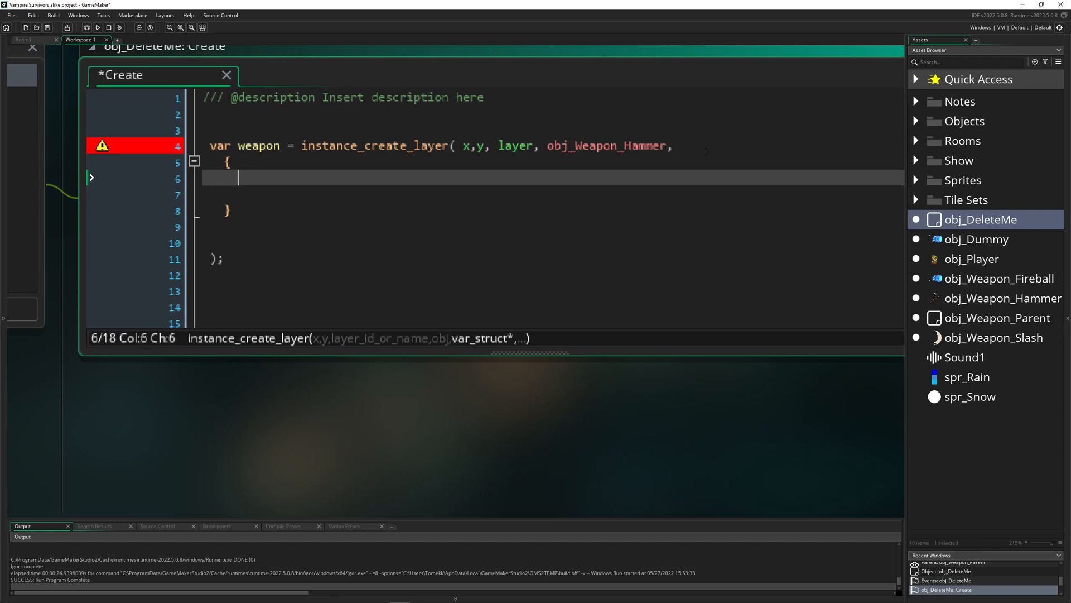
{"action": "type", "text": "image_xscale"}
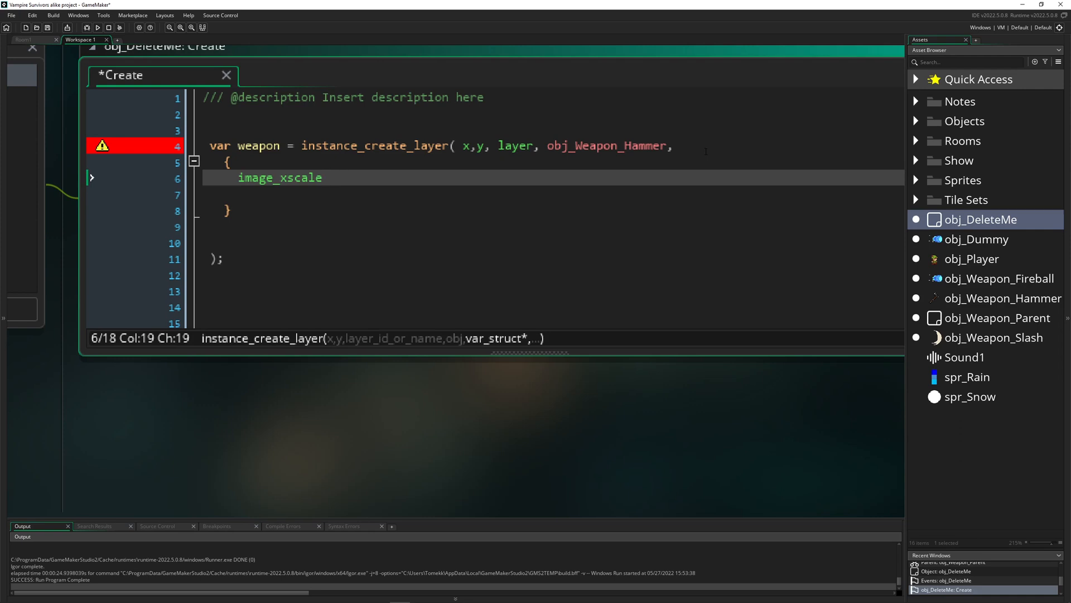
{"action": "type", "text": ":"}
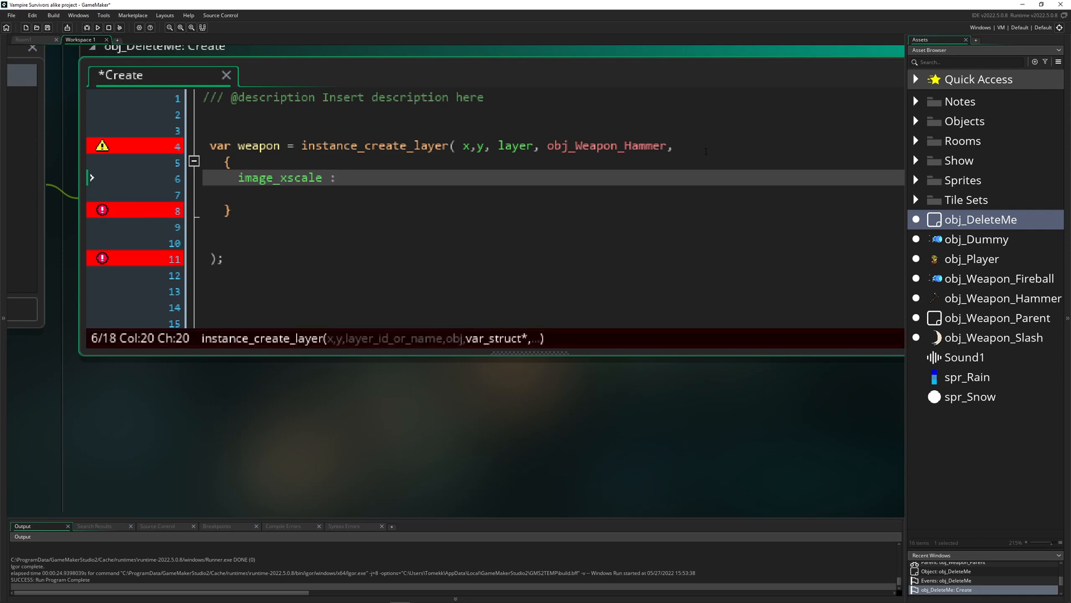
{"action": "type", "text": "b"}
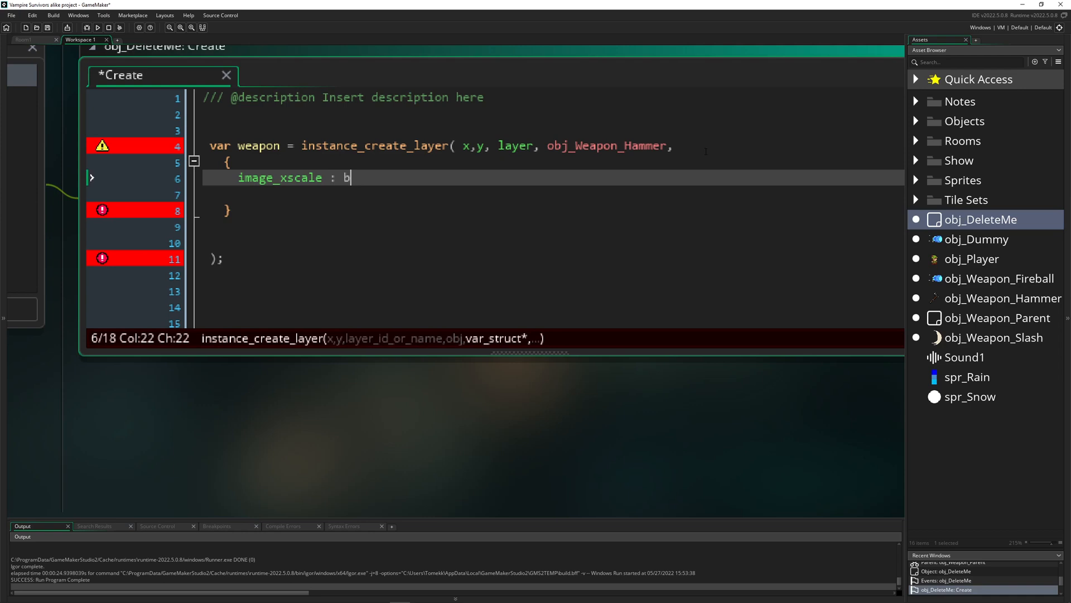
{"action": "key", "text": "Backspace"}
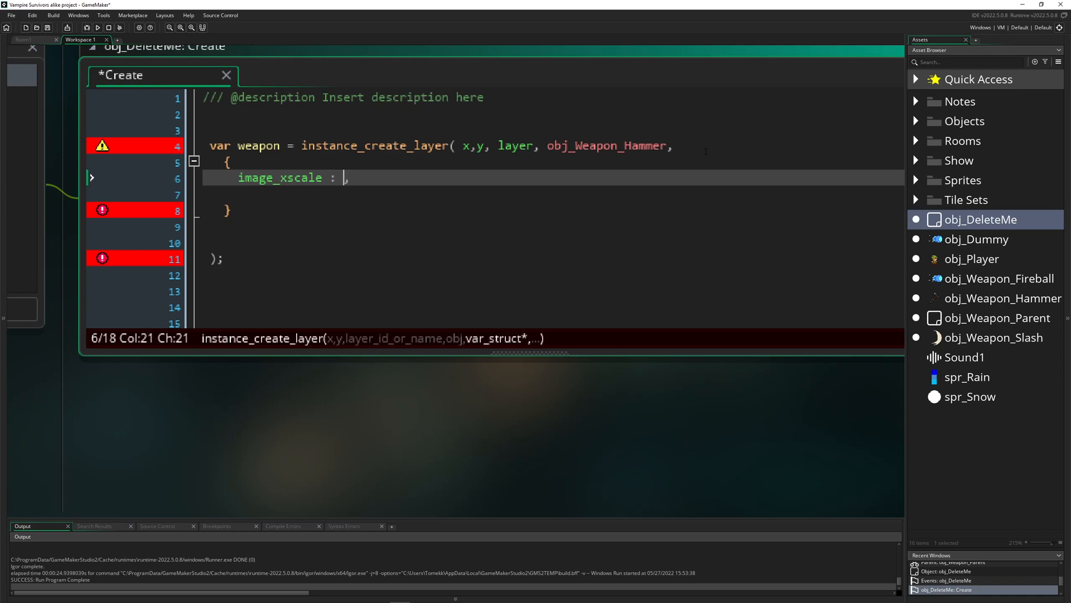
{"action": "type", "text": "50"}
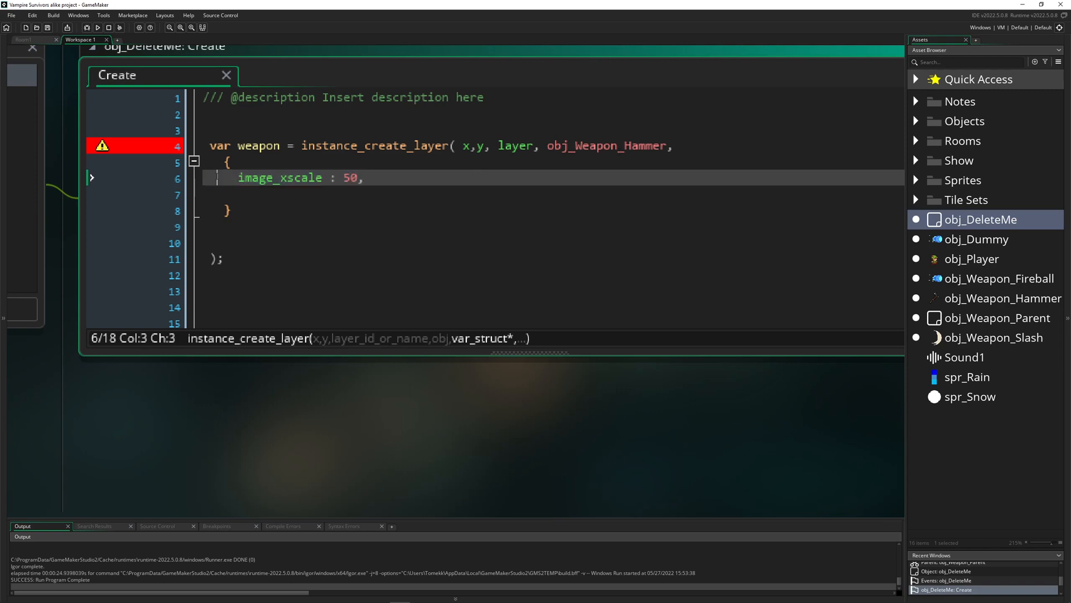
Rename the struct entry to bobster : 50 and check its referenced-once warning
{"action": "double_click", "coordinate": [280, 177]}
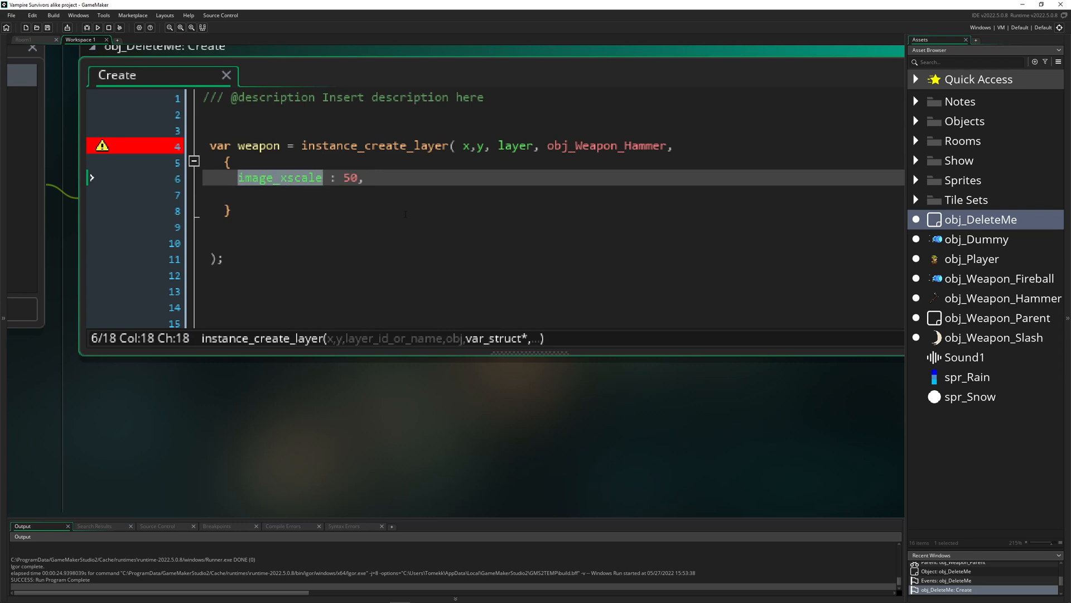
{"action": "type", "text": "bobster : 50,"}
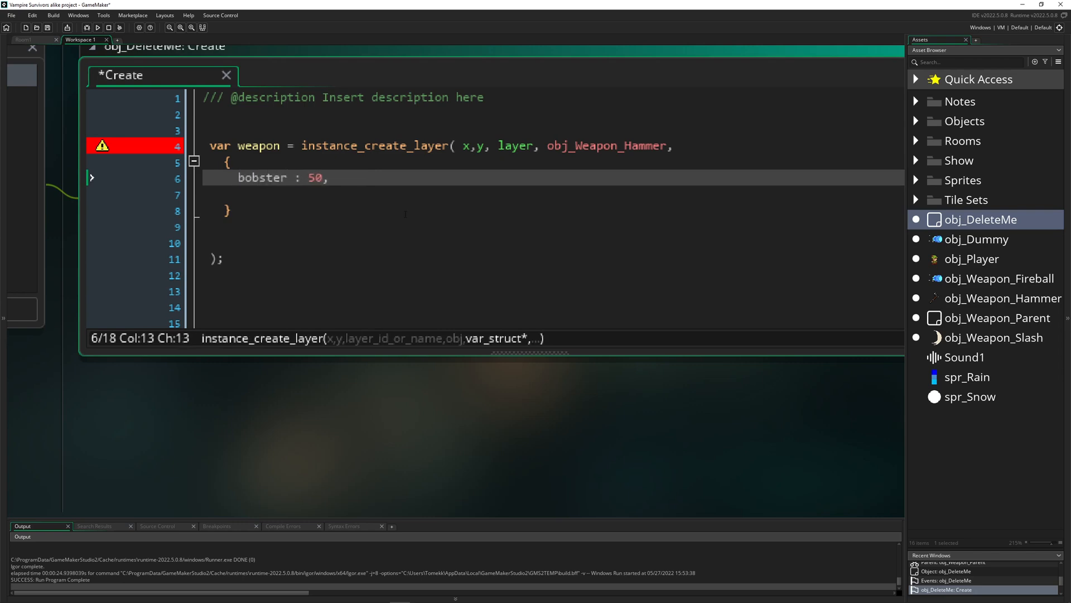
{"action": "double_click", "coordinate": [262, 177]}
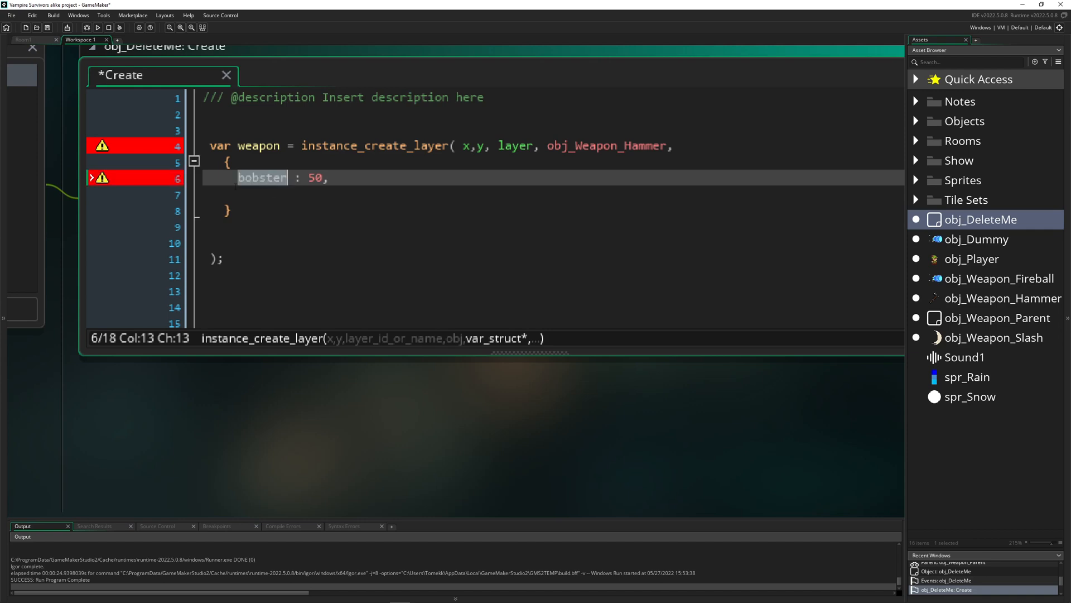
{"action": "mouse_move", "coordinate": [101, 179]}
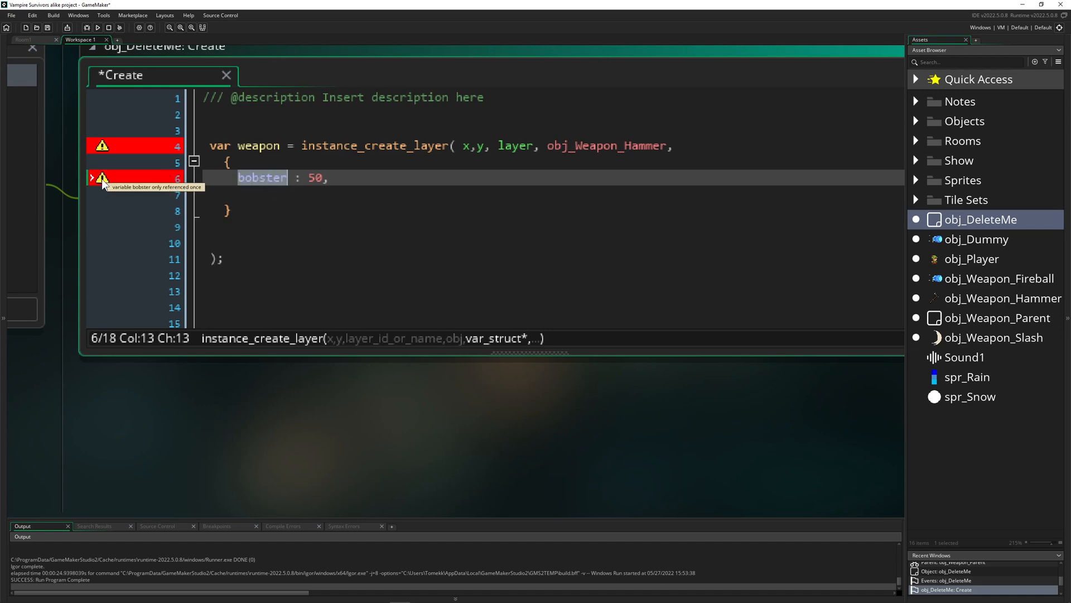
{"action": "mouse_move", "coordinate": [256, 186]}
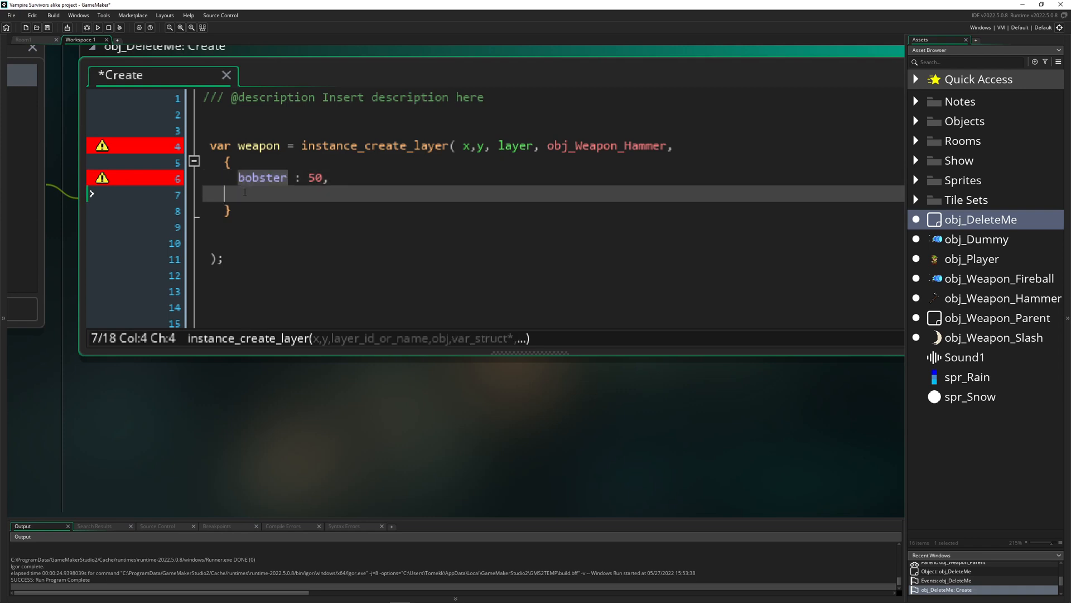
{"action": "left_click", "coordinate": [247, 191]}
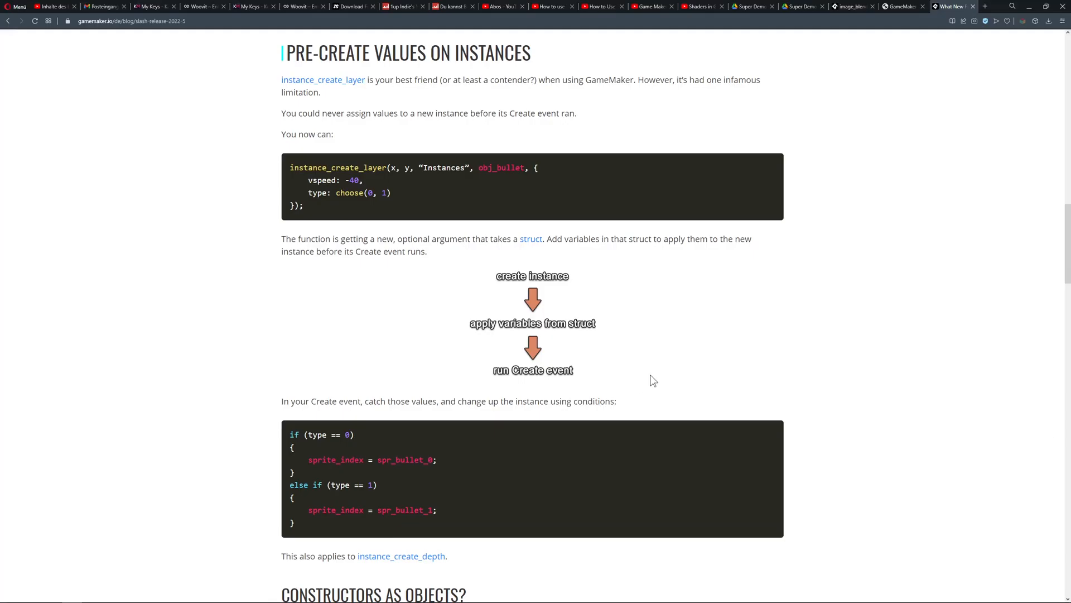
Scroll the release post past Find All References to the Sound Inspector section
{"action": "scroll", "scroll_direction": "down", "scroll_amount": 3}
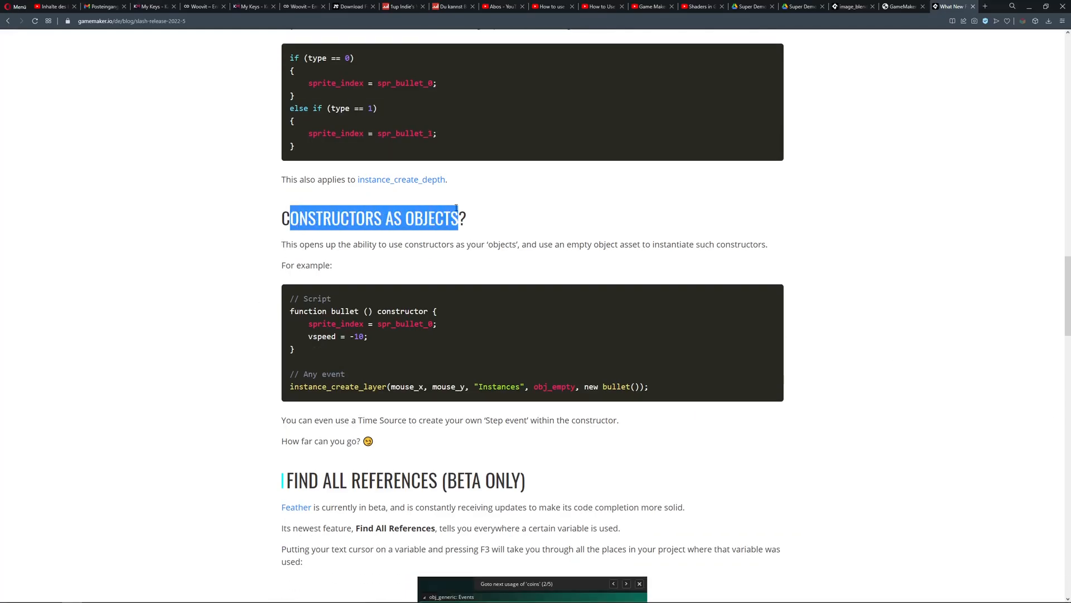
{"action": "scroll", "scroll_direction": "down", "scroll_amount": 3}
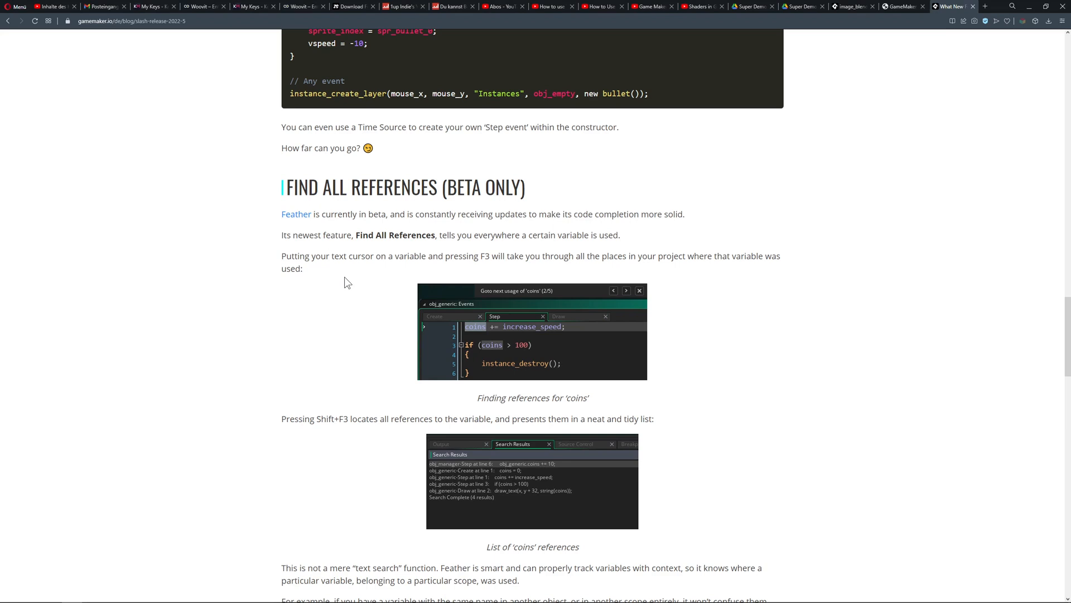
{"action": "scroll", "scroll_direction": "down", "scroll_amount": 3}
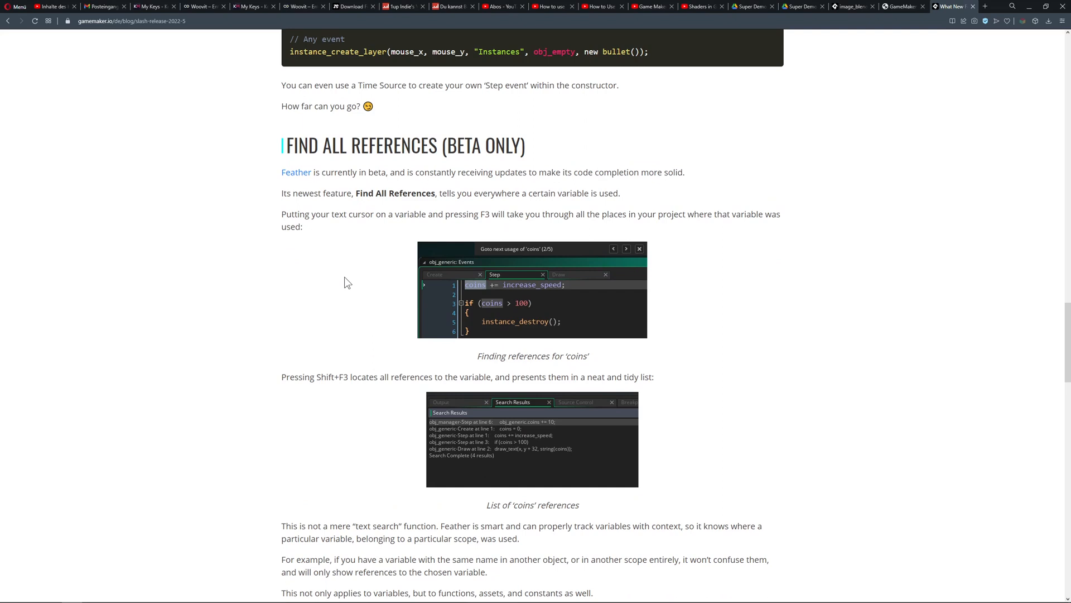
{"action": "scroll", "scroll_direction": "down", "scroll_amount": 3}
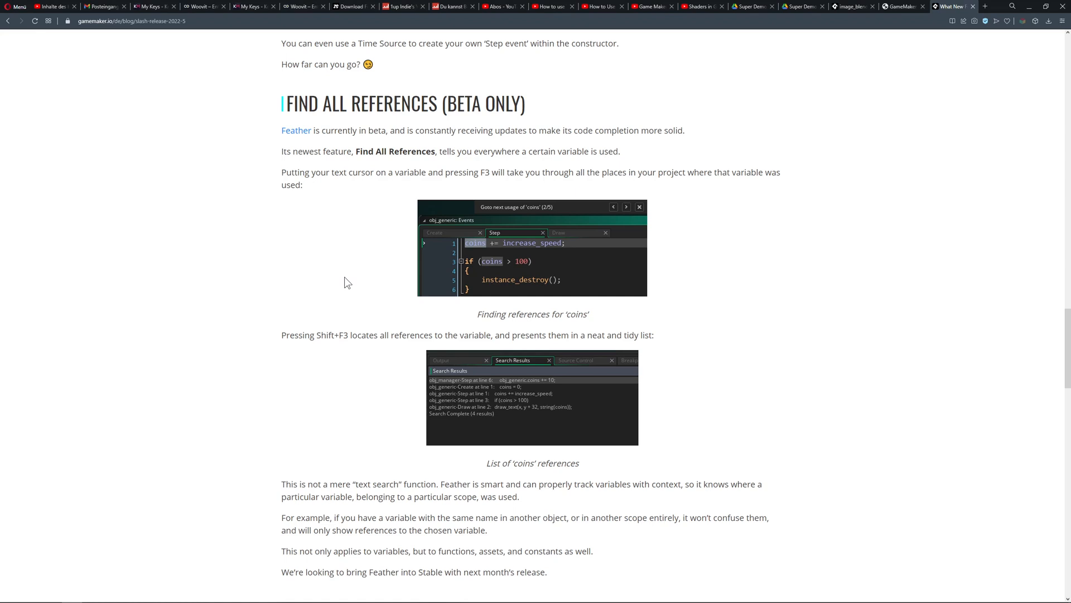
{"action": "mouse_move", "coordinate": [535, 310]}
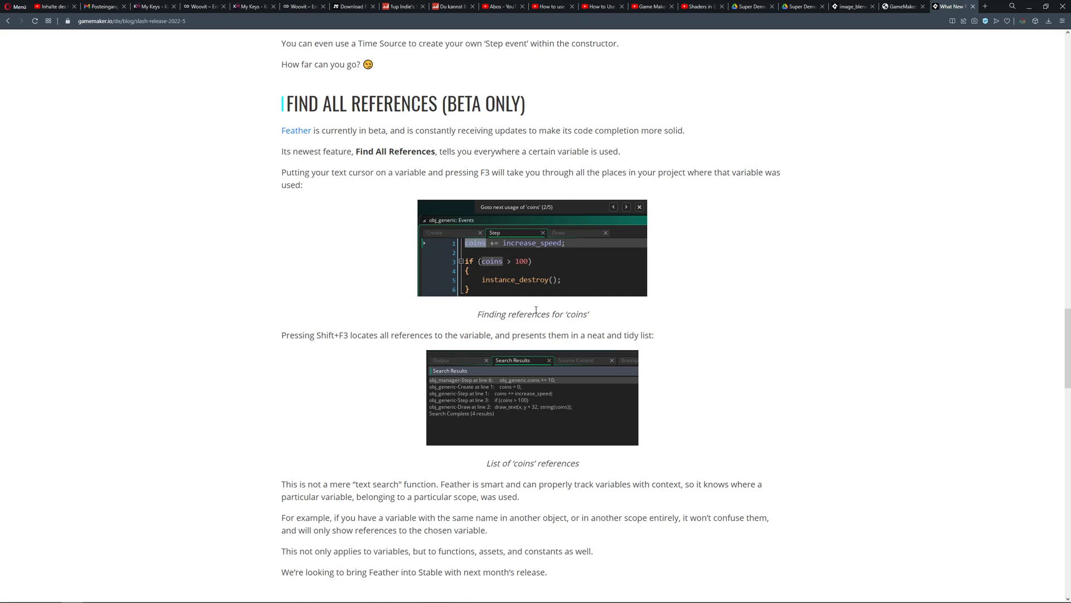
{"action": "mouse_move", "coordinate": [485, 438]}
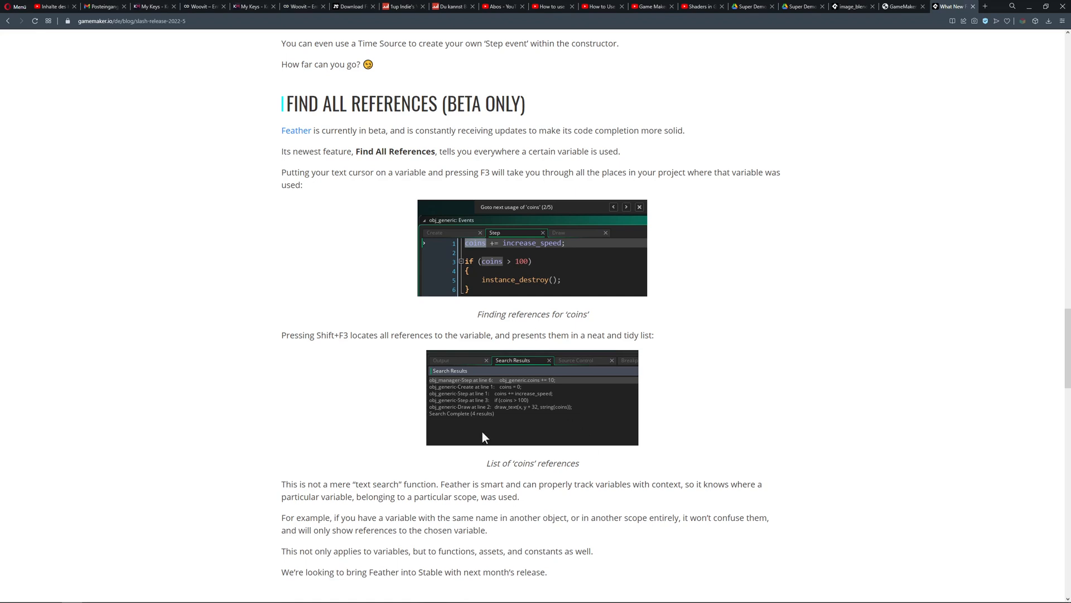
{"action": "mouse_move", "coordinate": [552, 410]}
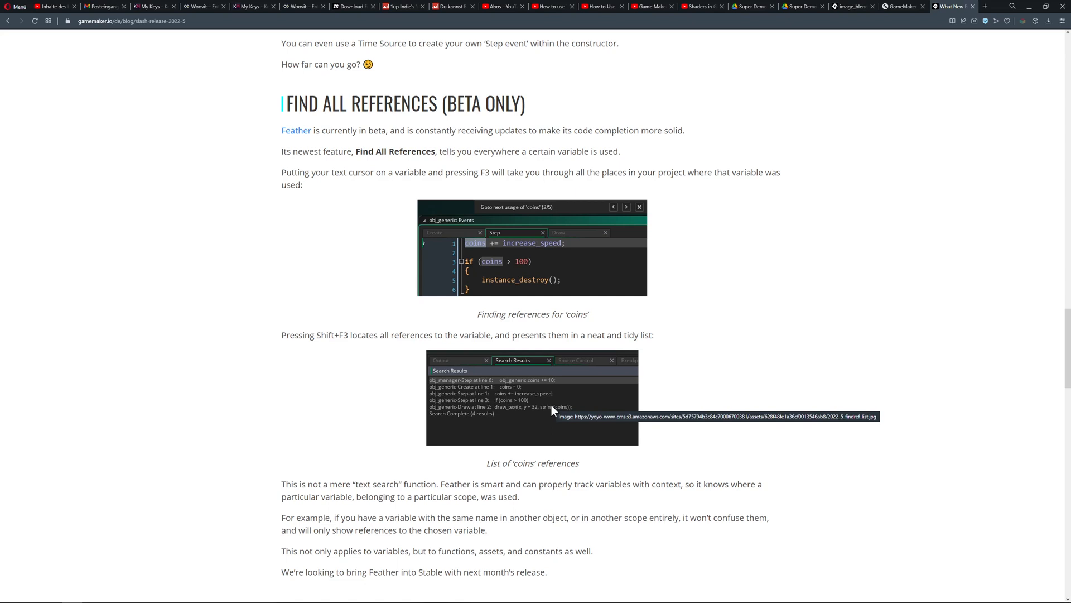
{"action": "mouse_move", "coordinate": [752, 362]}
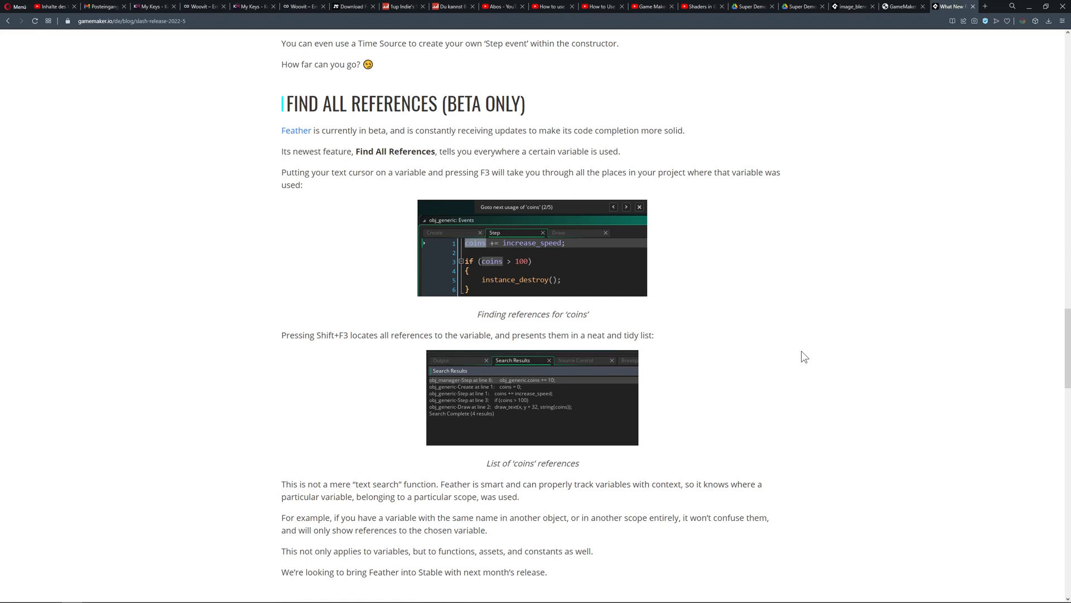
{"action": "scroll", "scroll_direction": "down", "scroll_amount": 3}
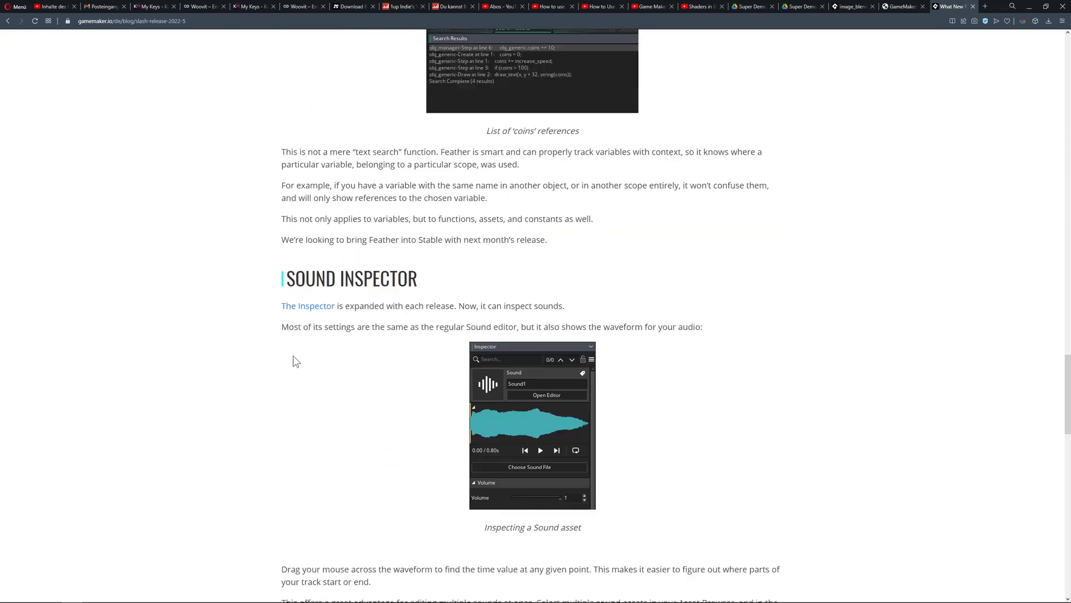
{"action": "scroll", "scroll_direction": "down", "scroll_amount": 3}
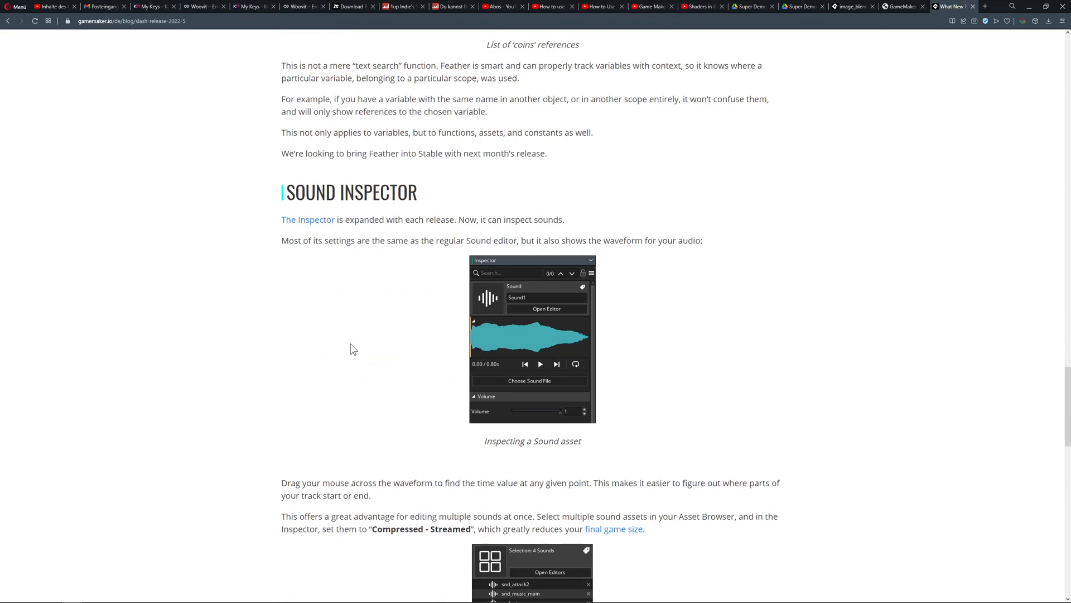
{"action": "mouse_move", "coordinate": [555, 328]}
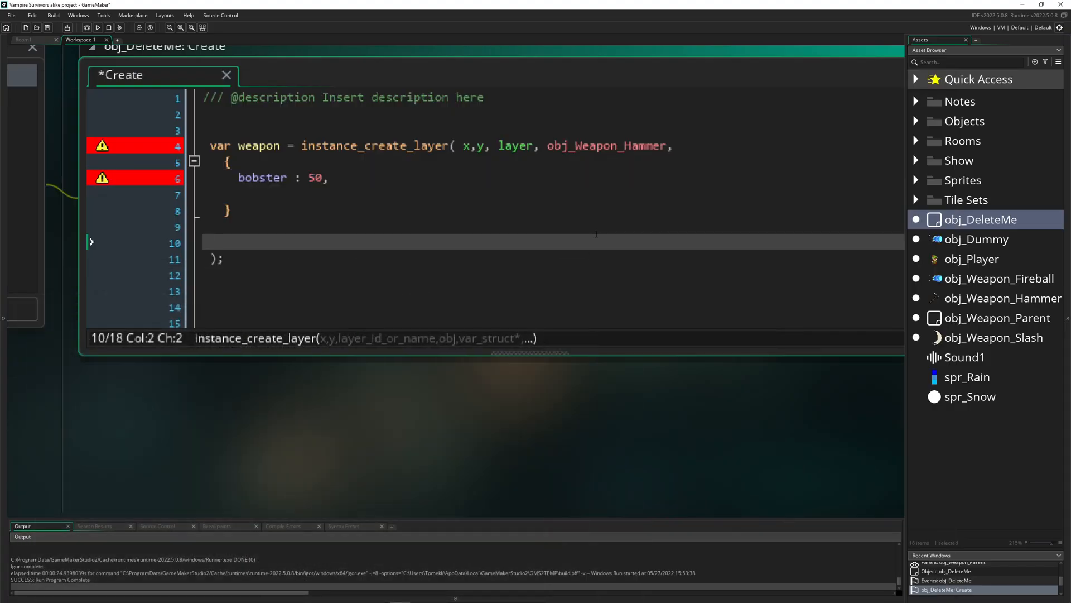
Open the Sound1 asset from the Asset Browser in the Sound editor
{"action": "double_click", "coordinate": [964, 356]}
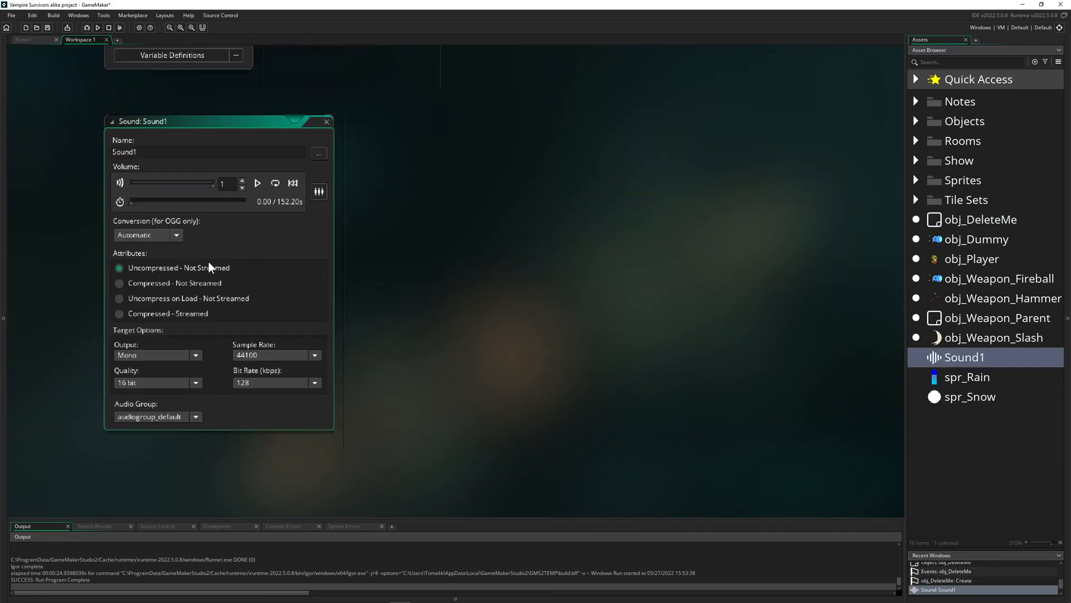
{"action": "left_click", "coordinate": [78, 15]}
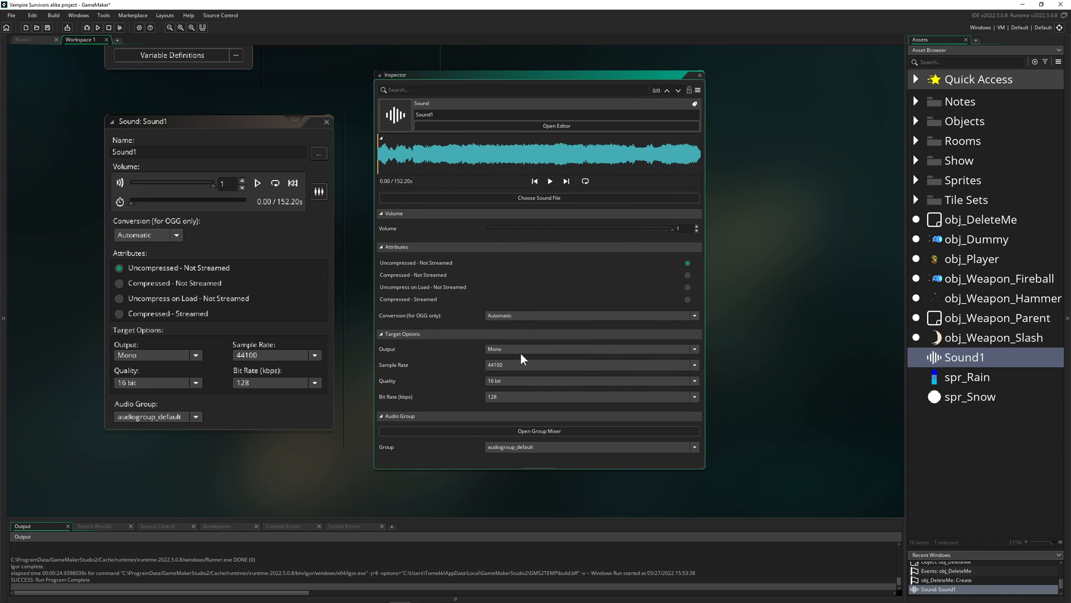
{"action": "mouse_move", "coordinate": [479, 357]}
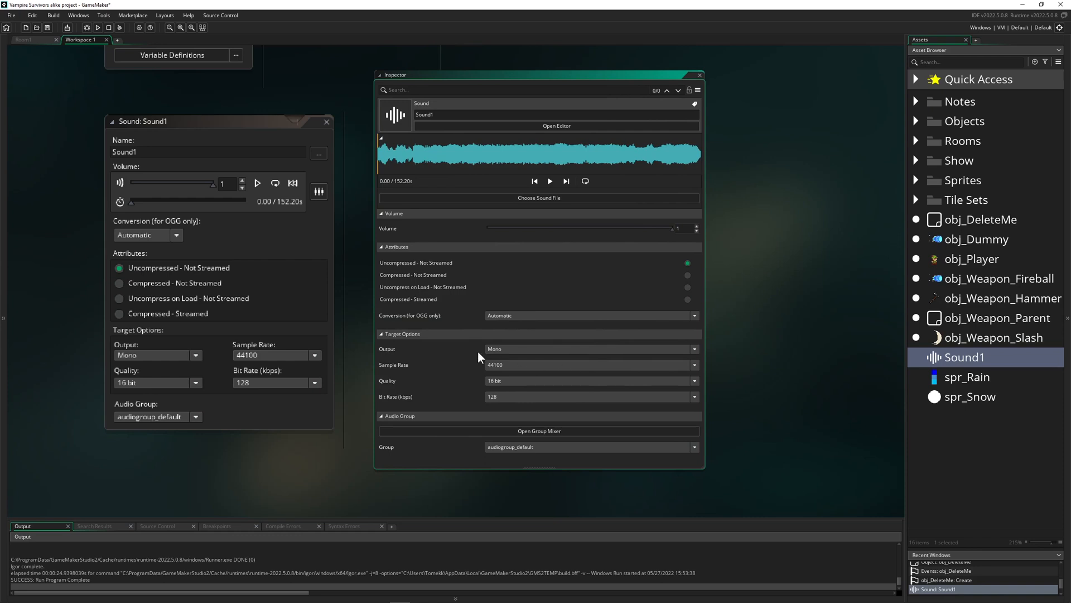
{"action": "mouse_move", "coordinate": [470, 163]}
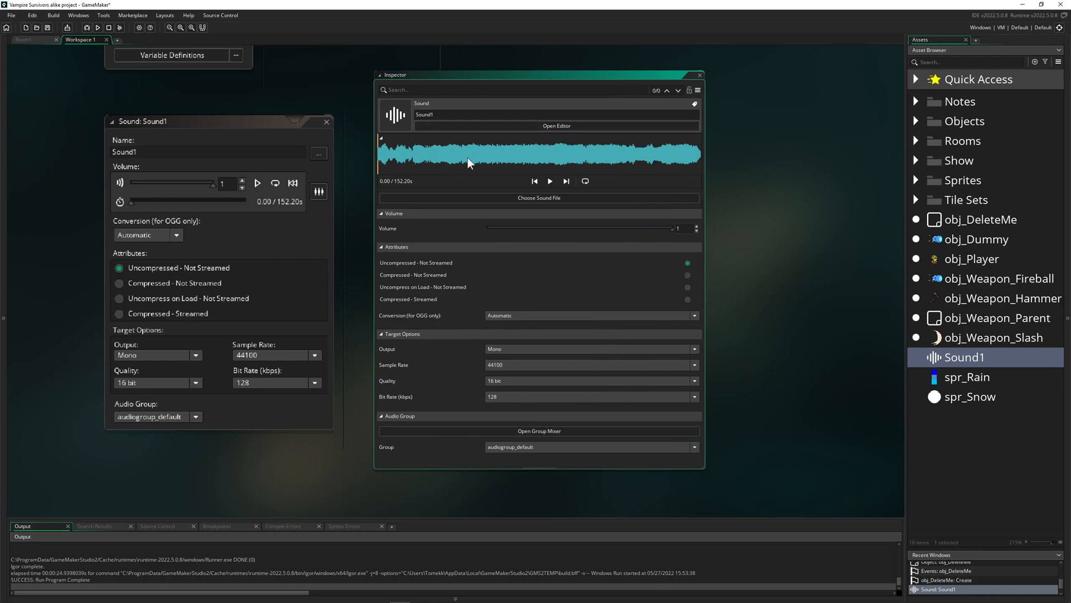
{"action": "mouse_move", "coordinate": [490, 167]}
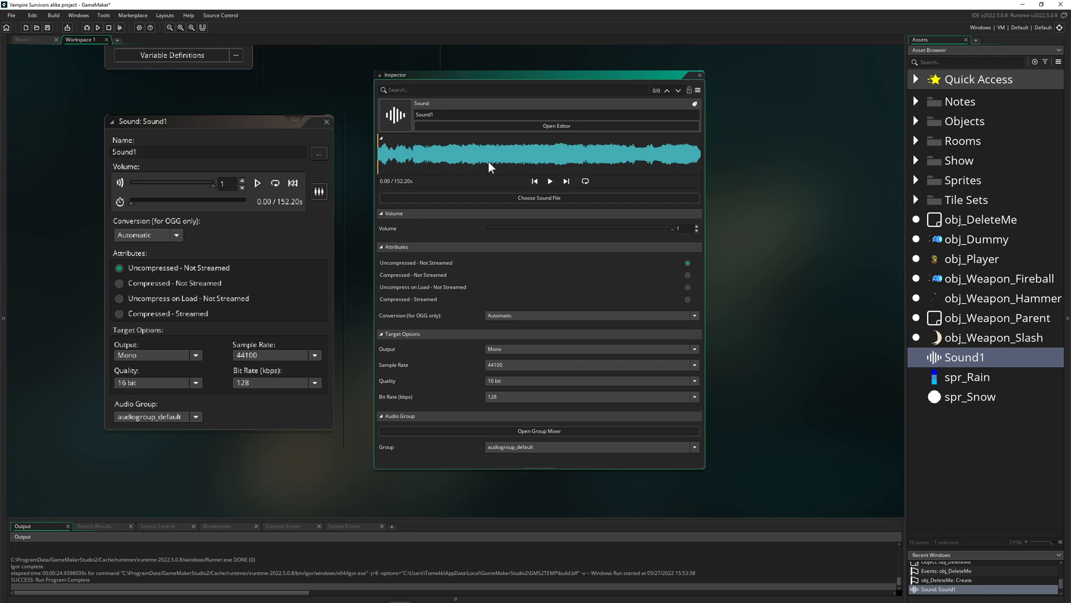
{"action": "mouse_move", "coordinate": [545, 237]}
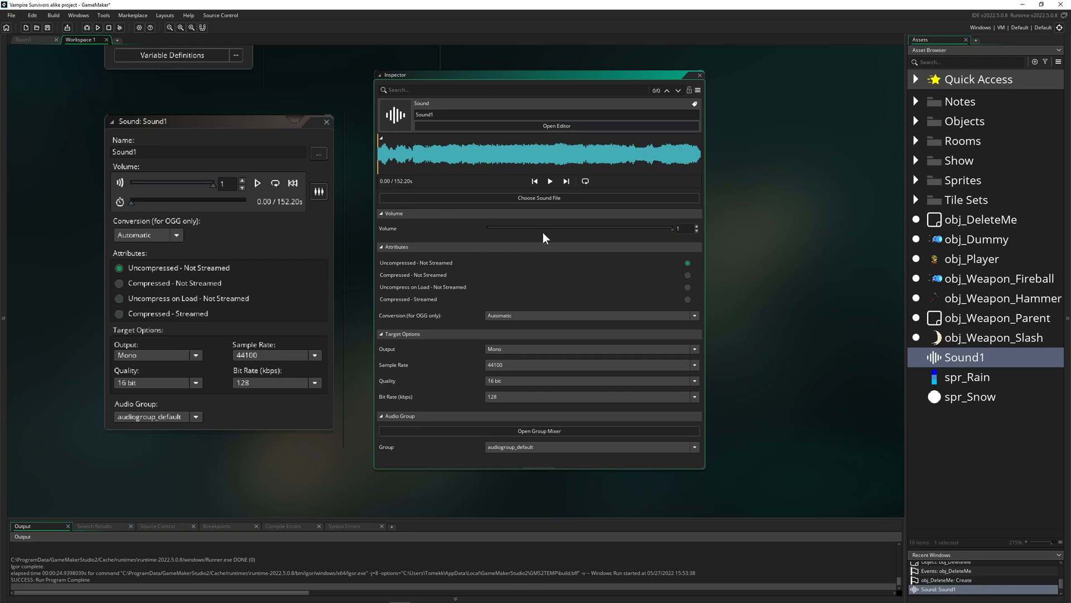
{"action": "mouse_move", "coordinate": [623, 227]}
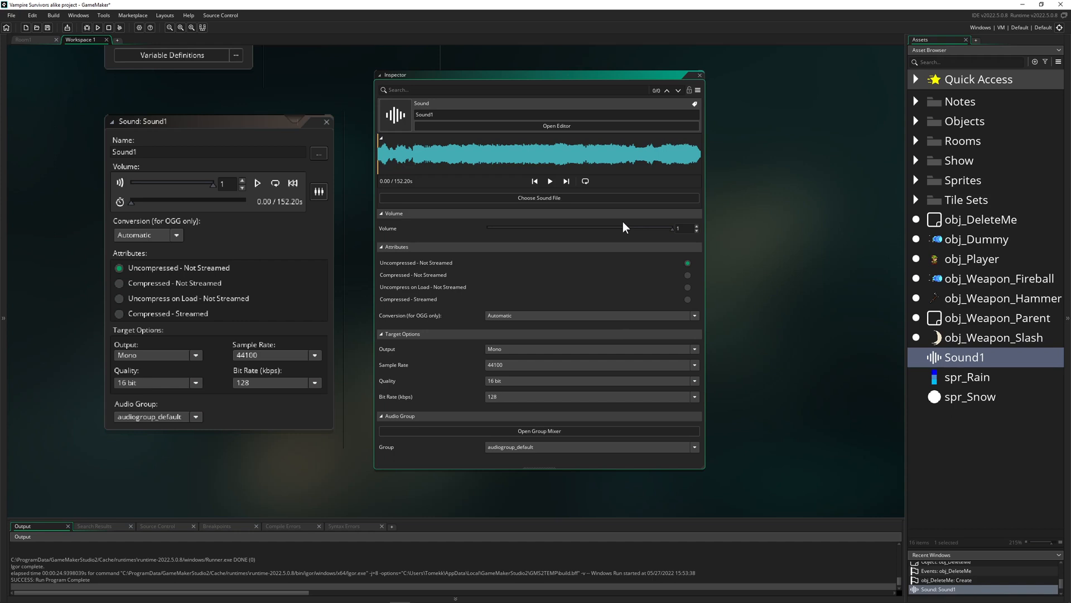
{"action": "mouse_move", "coordinate": [668, 248]}
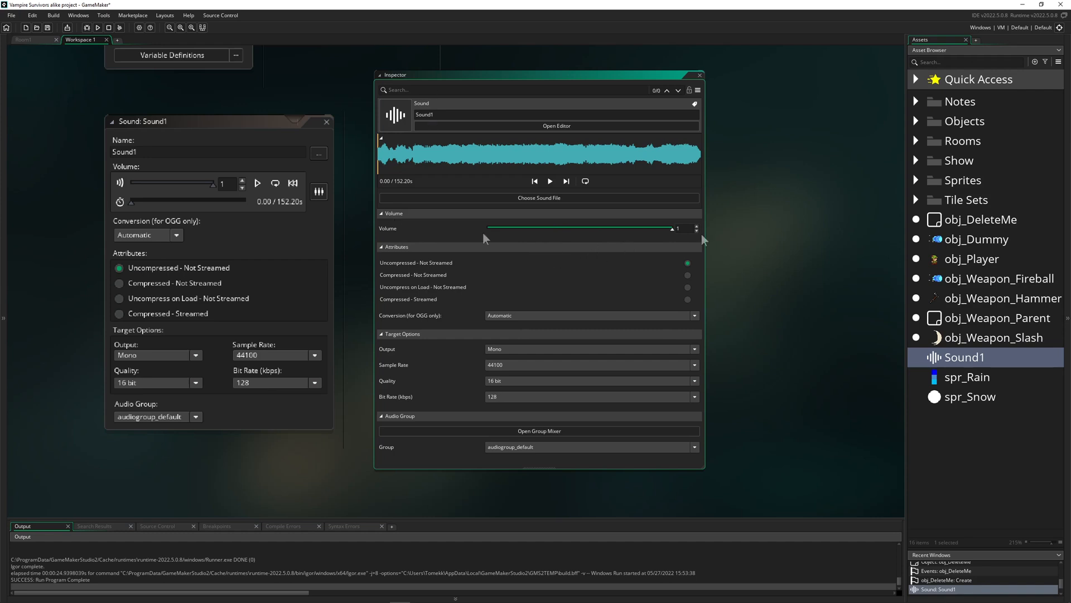
{"action": "mouse_move", "coordinate": [707, 240]}
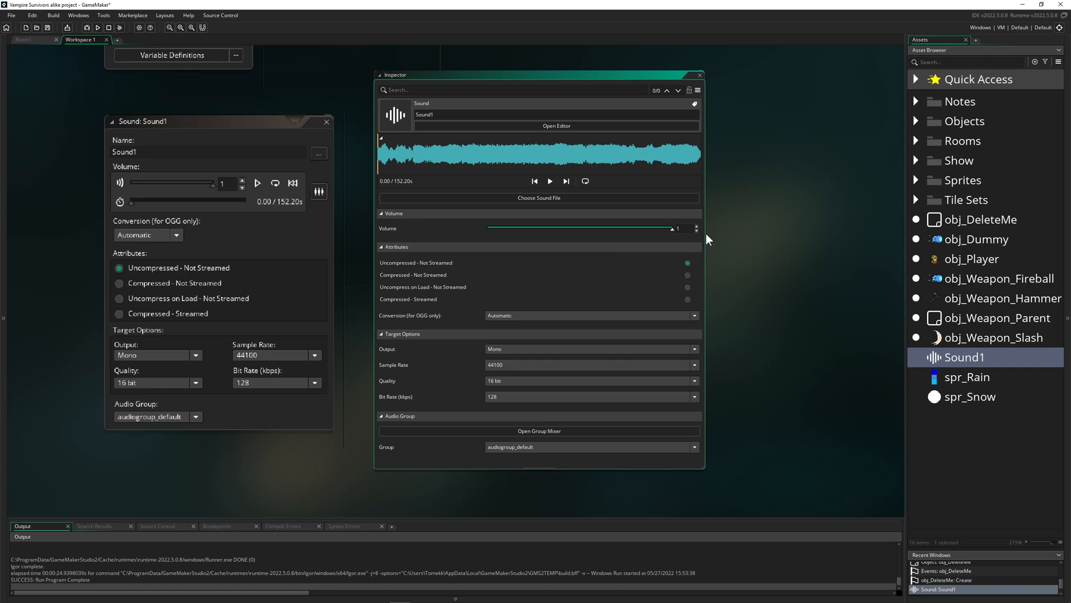
{"action": "mouse_move", "coordinate": [582, 239]}
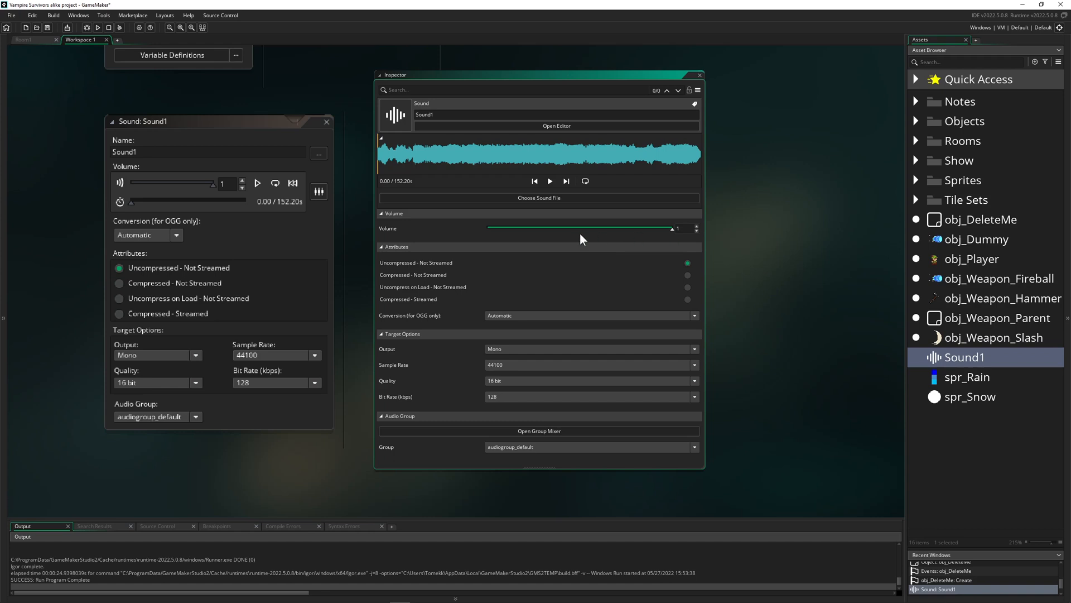
{"action": "mouse_move", "coordinate": [629, 234]}
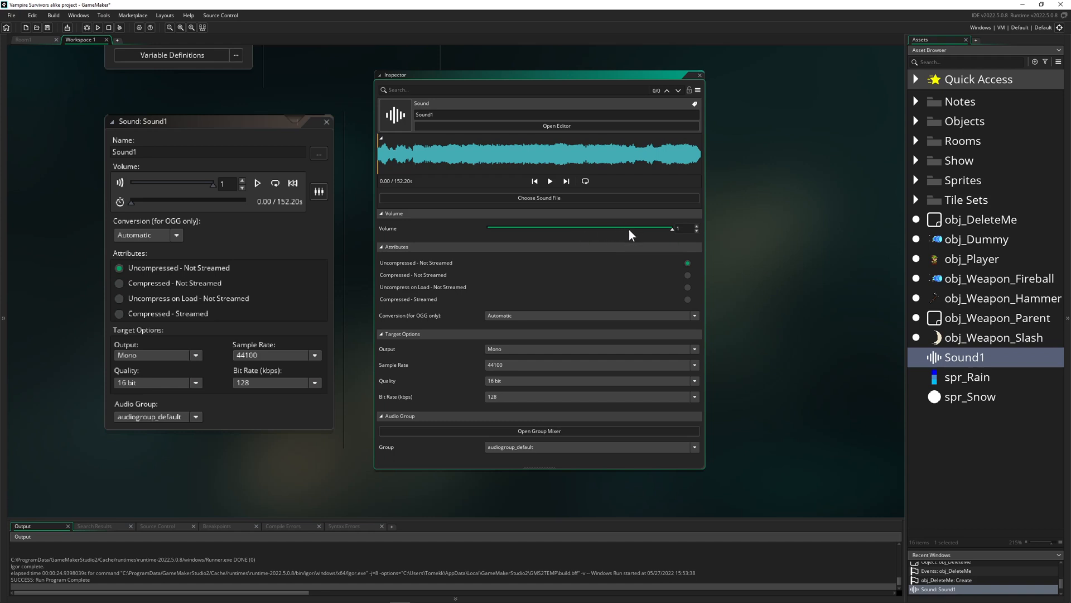
{"action": "mouse_move", "coordinate": [450, 237]}
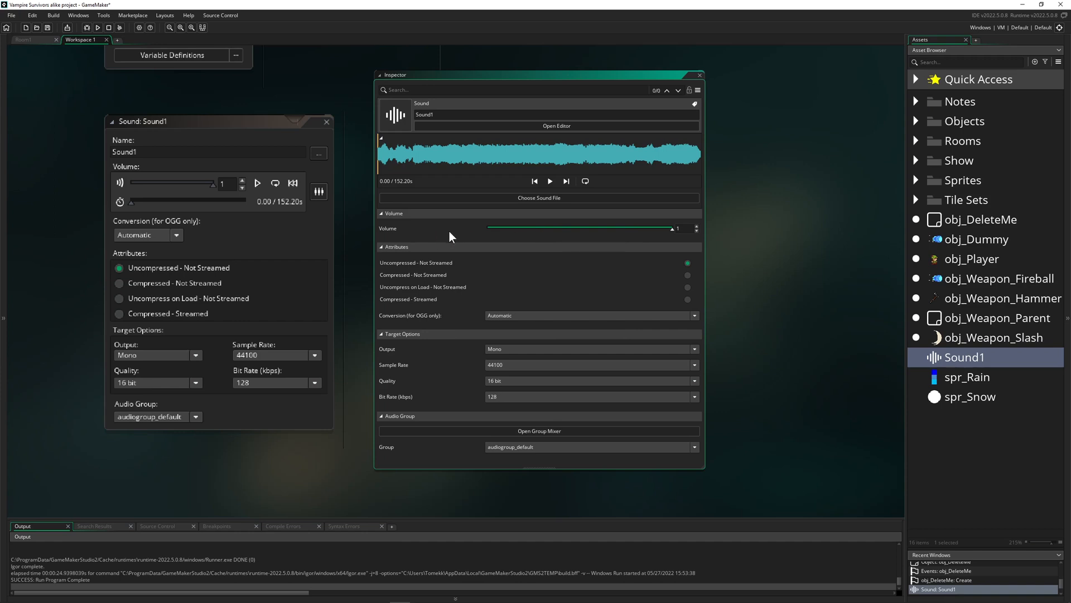
Drag Sound1's Inspector volume slider down to 0.24, then close the Inspector
{"action": "left_click_drag", "start_coordinate": [676, 227], "coordinate": [584, 227]}
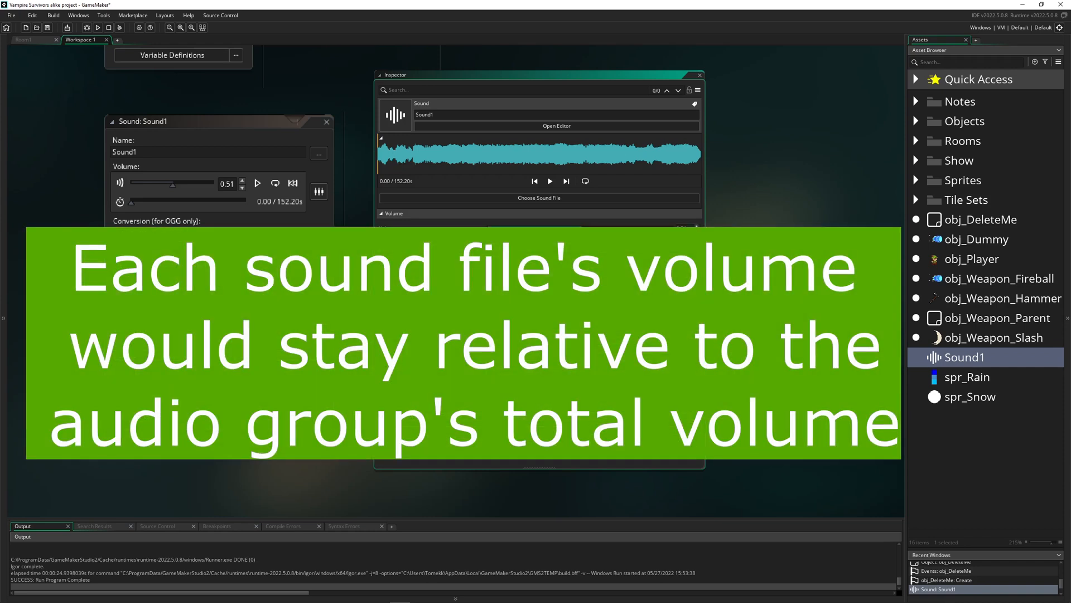
{"action": "mouse_move", "coordinate": [605, 224]}
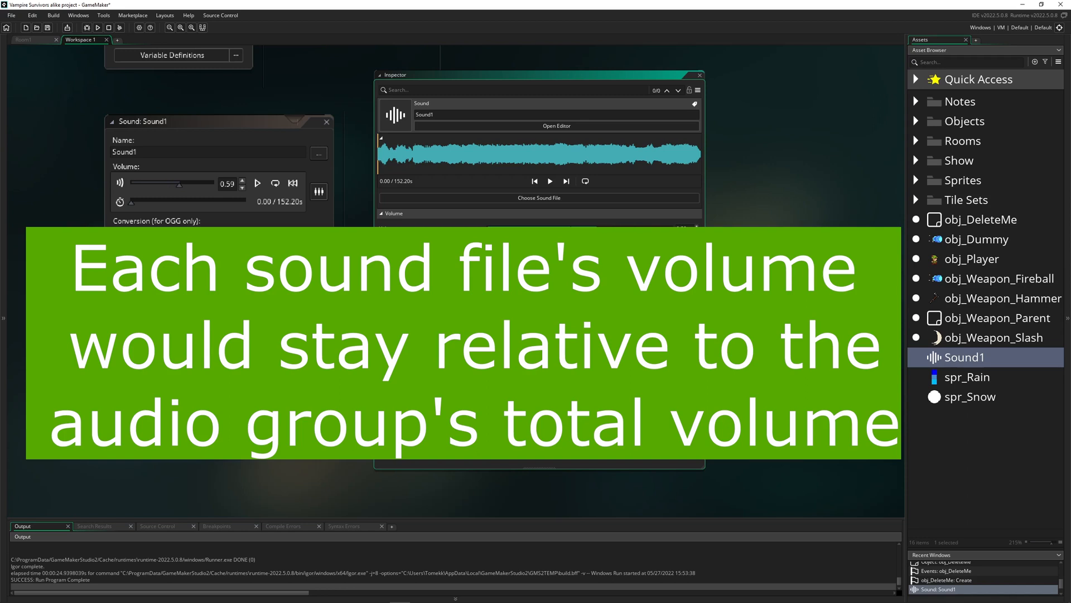
{"action": "left_click_drag", "start_coordinate": [177, 183], "coordinate": [184, 183]}
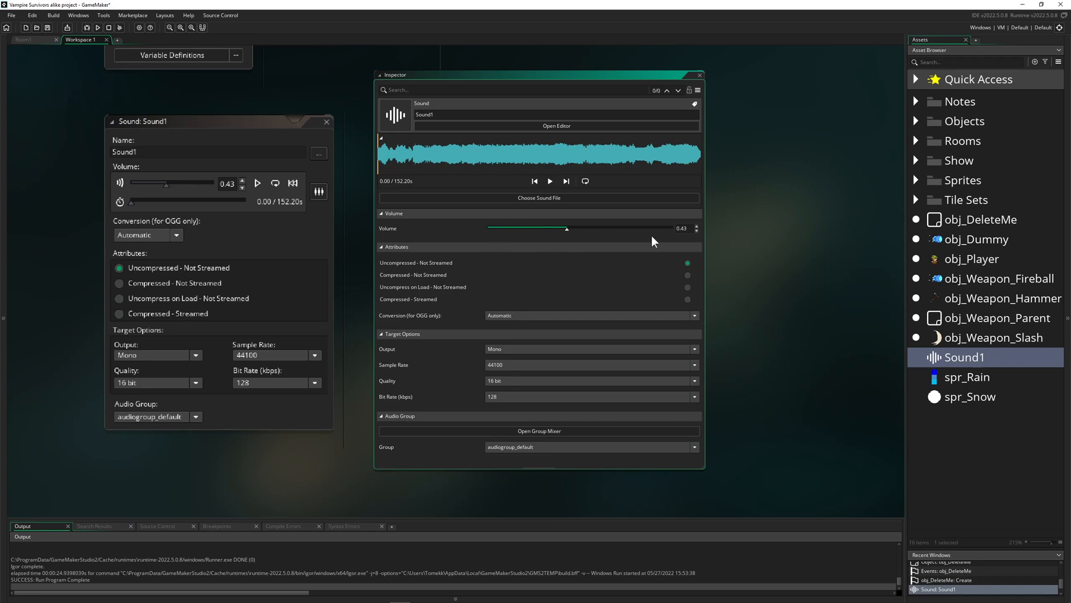
{"action": "mouse_move", "coordinate": [692, 228]}
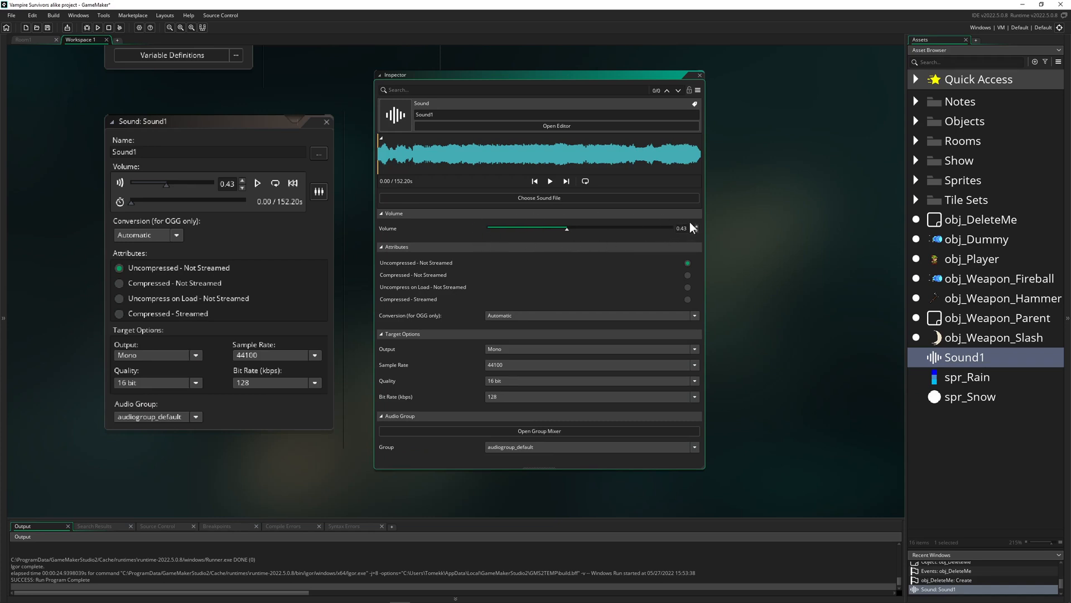
{"action": "left_click_drag", "start_coordinate": [567, 228], "coordinate": [530, 229]}
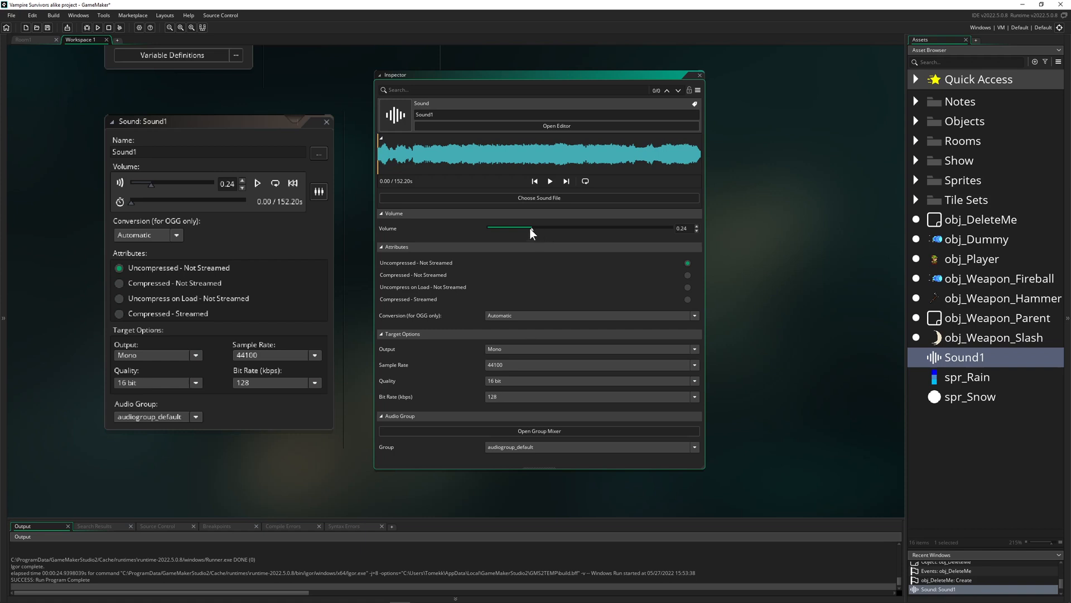
{"action": "mouse_move", "coordinate": [794, 234]}
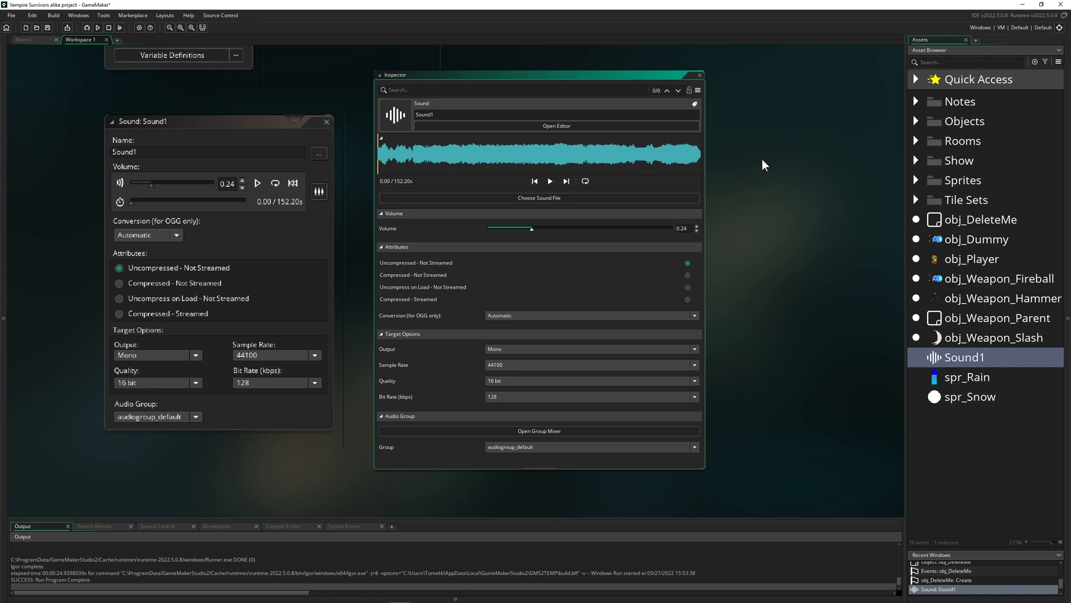
{"action": "mouse_move", "coordinate": [699, 77]}
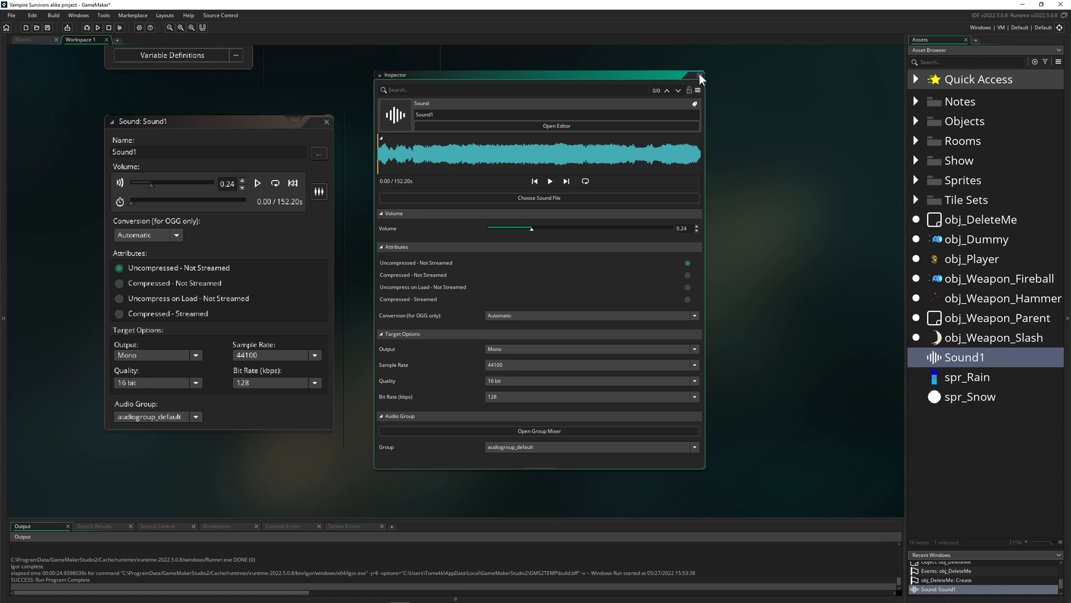
{"action": "left_click", "coordinate": [699, 75]}
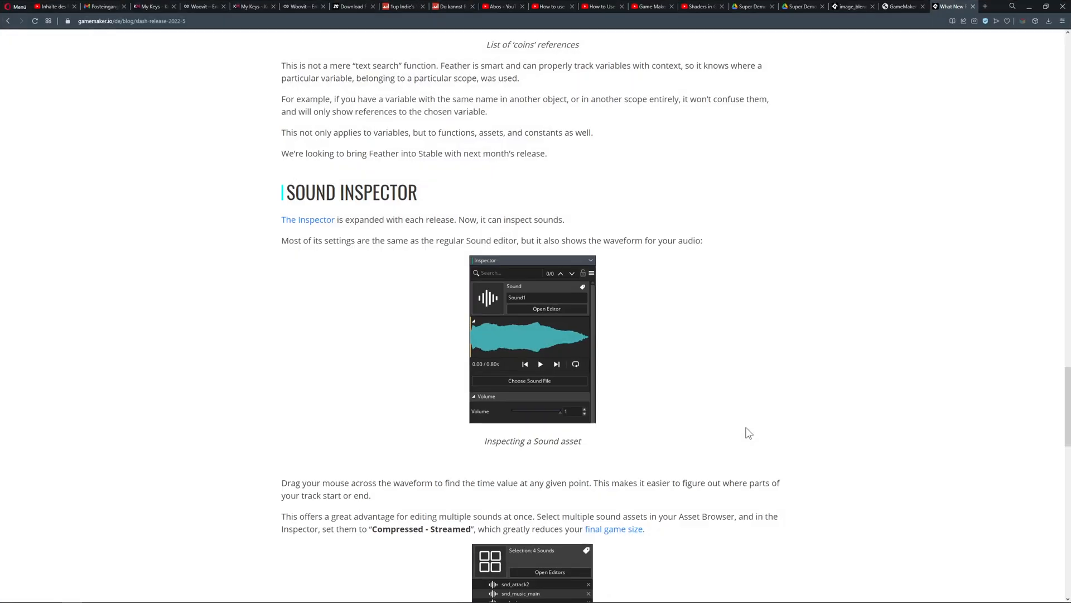
Scroll down through the 2022.5 release blog post to its final More section
{"action": "scroll", "scroll_direction": "down", "scroll_amount": 3}
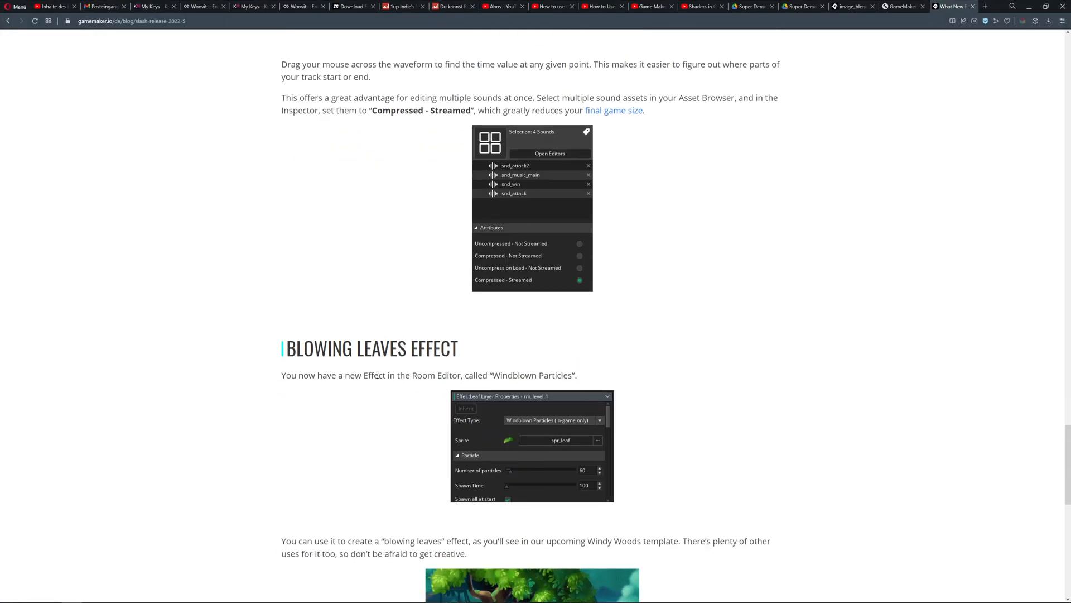
{"action": "scroll", "scroll_direction": "down", "scroll_amount": 3}
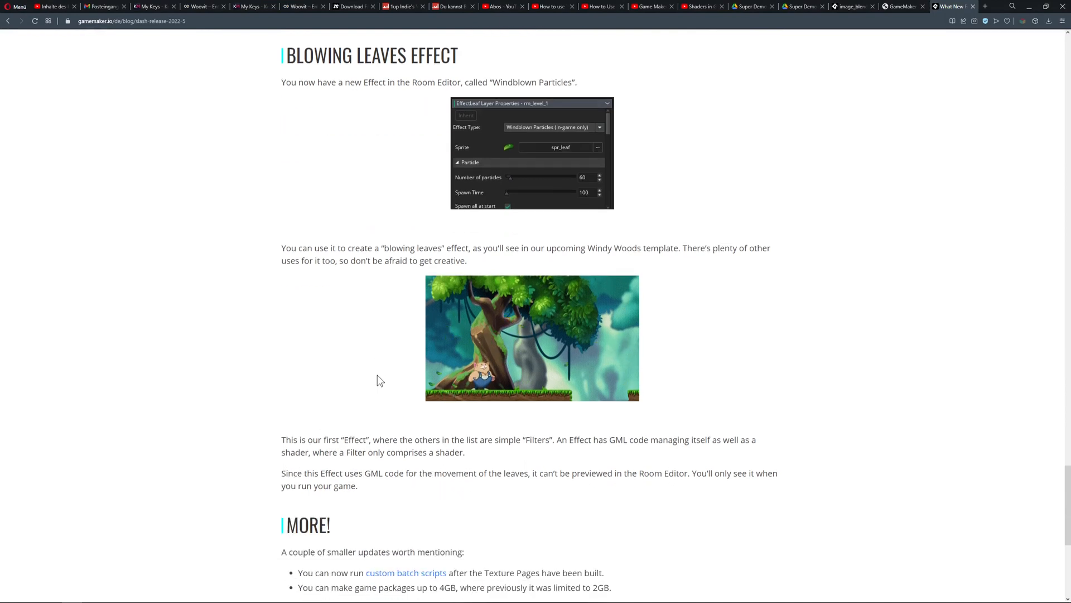
{"action": "scroll", "scroll_direction": "down", "scroll_amount": 3}
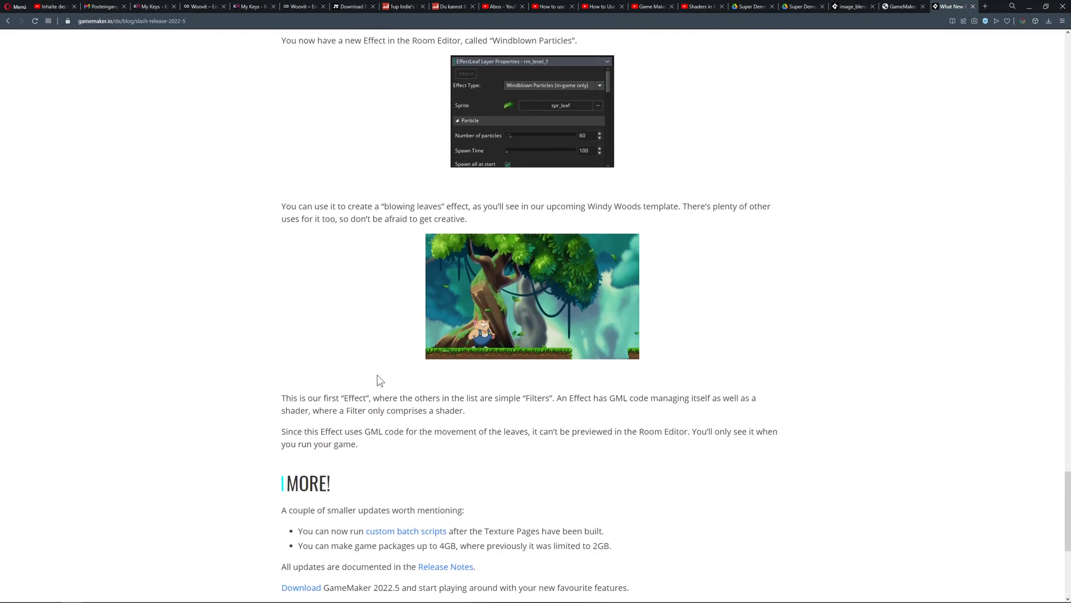
{"action": "scroll", "scroll_direction": "down", "scroll_amount": 3}
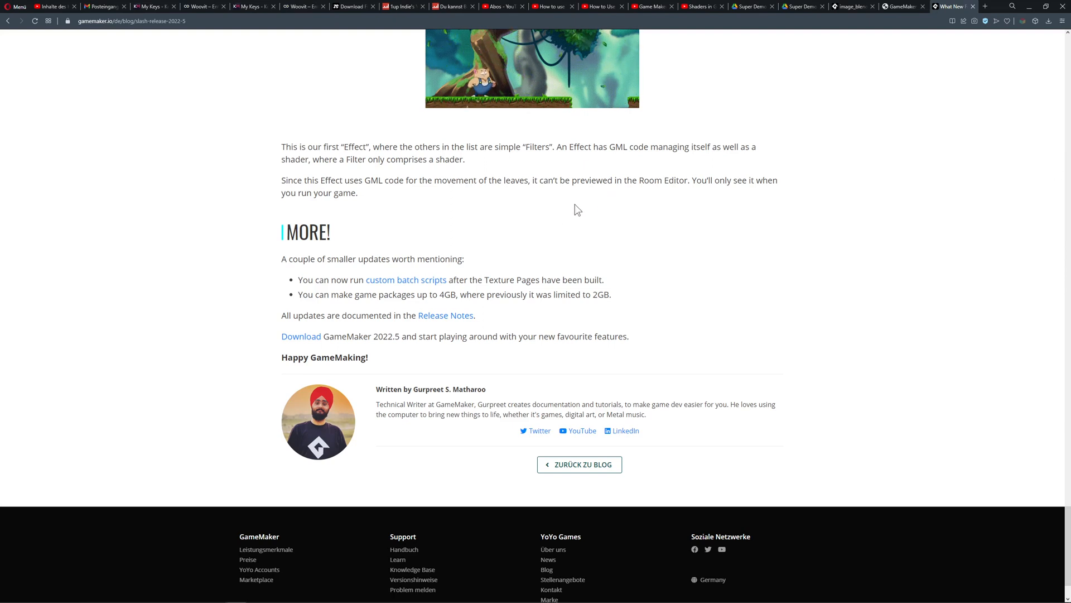
{"action": "mouse_move", "coordinate": [586, 241]}
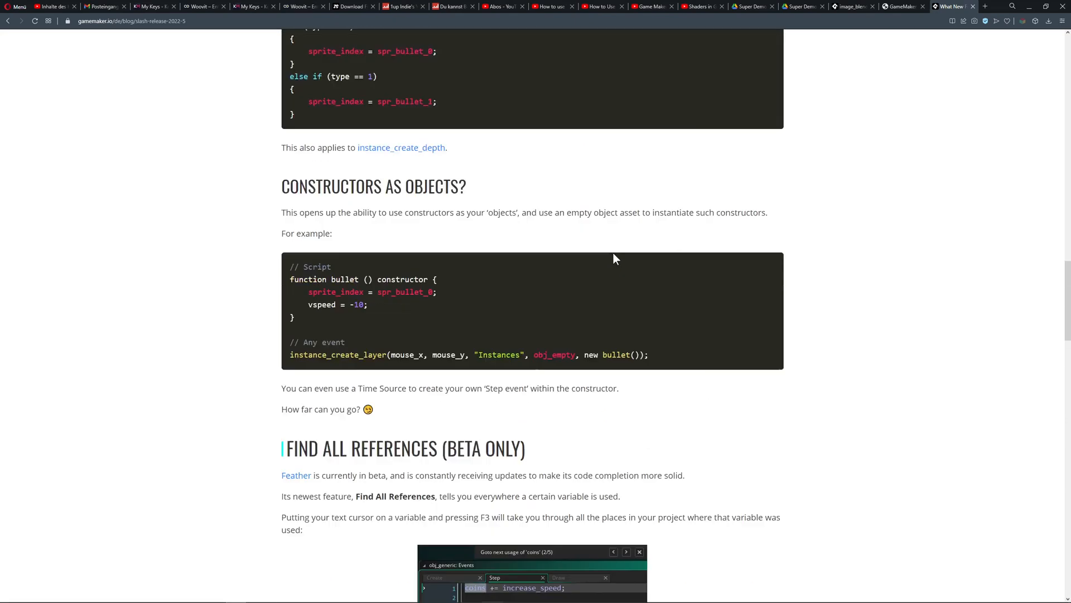
Scroll back to the top of the 2022.5 release post showing its title
{"action": "scroll", "scroll_direction": "up", "scroll_amount": 3}
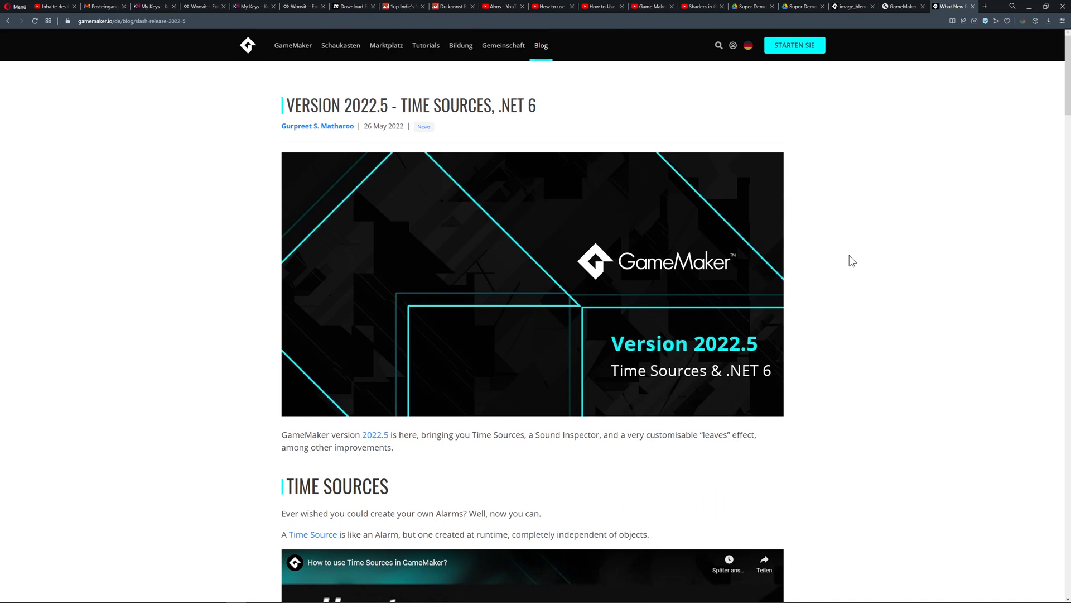
{"action": "mouse_move", "coordinate": [497, 222]}
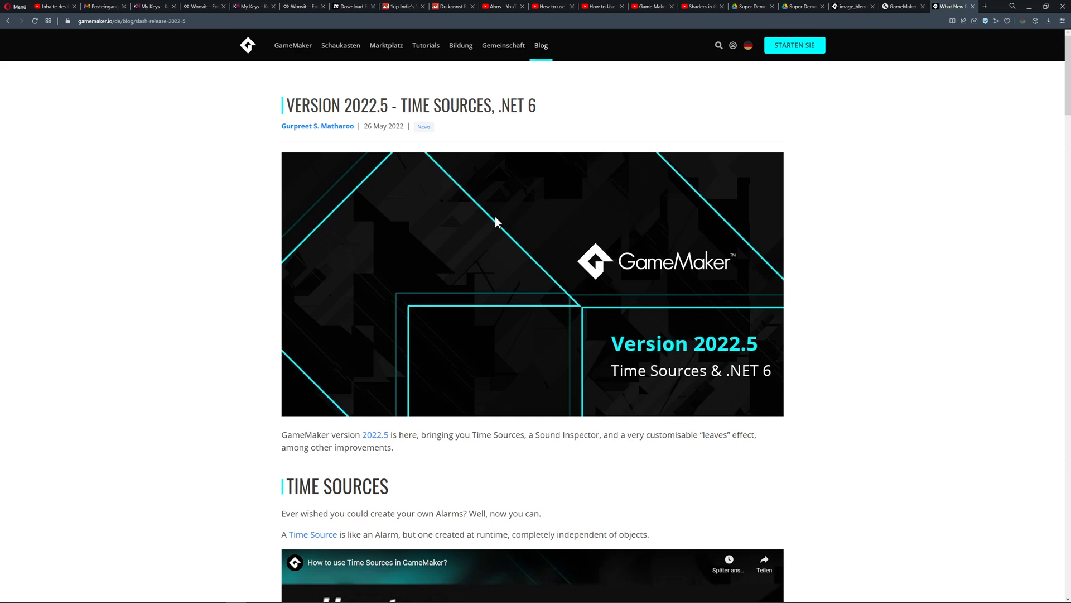
{"action": "mouse_move", "coordinate": [326, 190]}
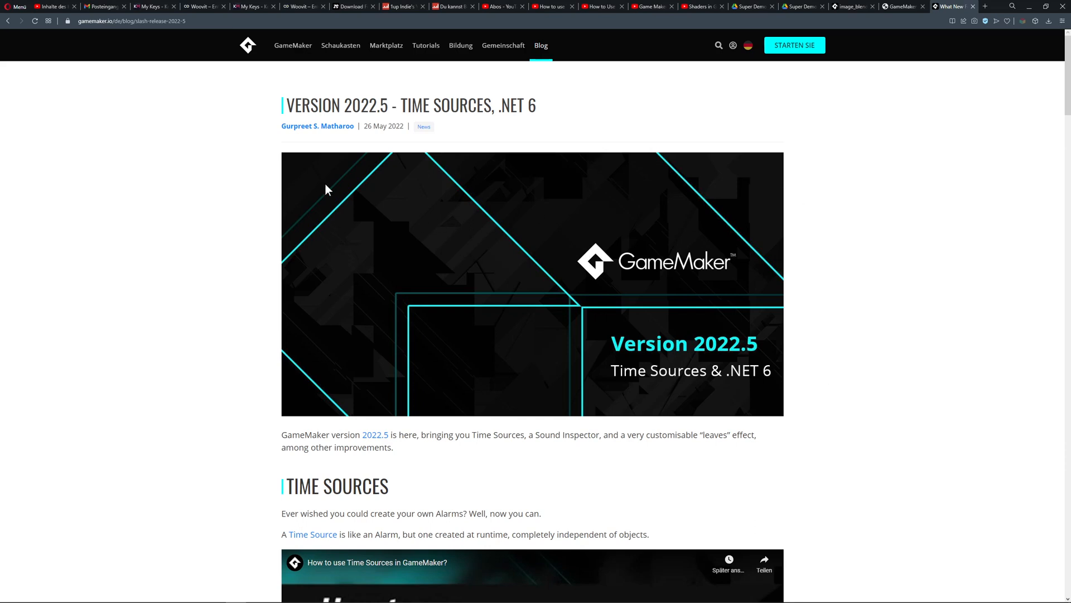